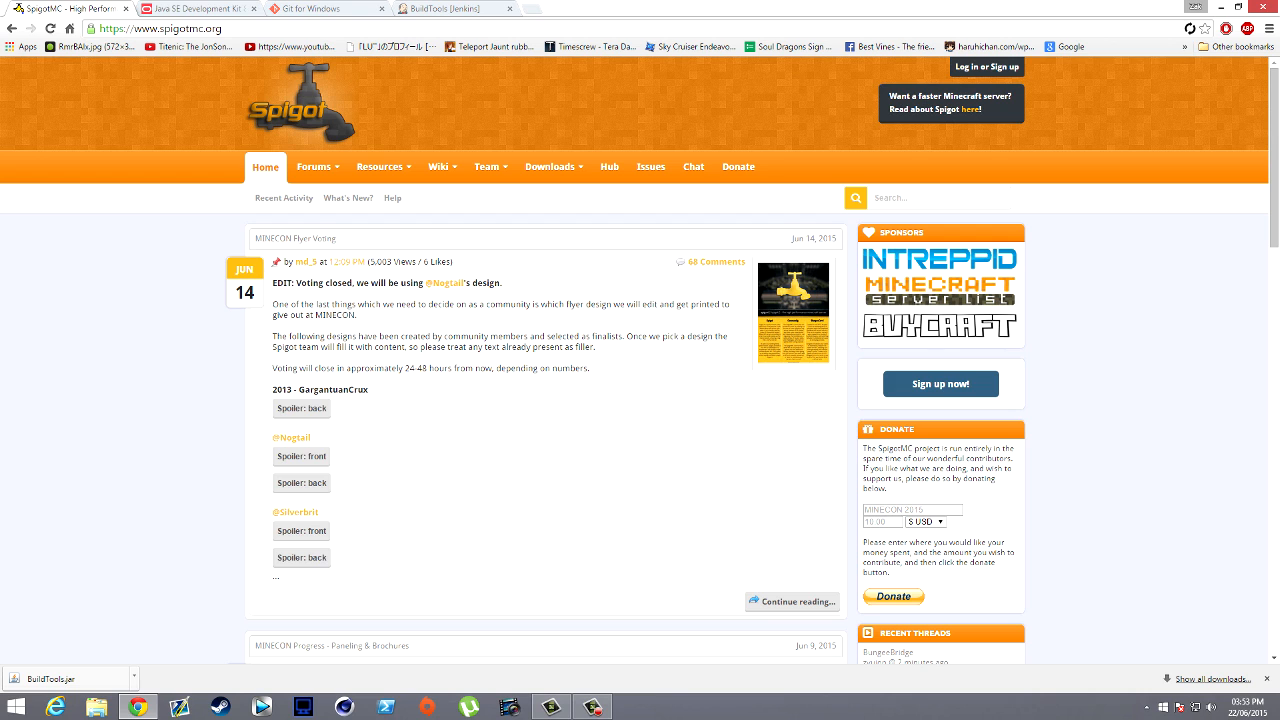
Check the JDK 8 downloads page and the 64-bit System info, then move on to the Git for Windows page
{"action": "left_click", "coordinate": [200, 8]}
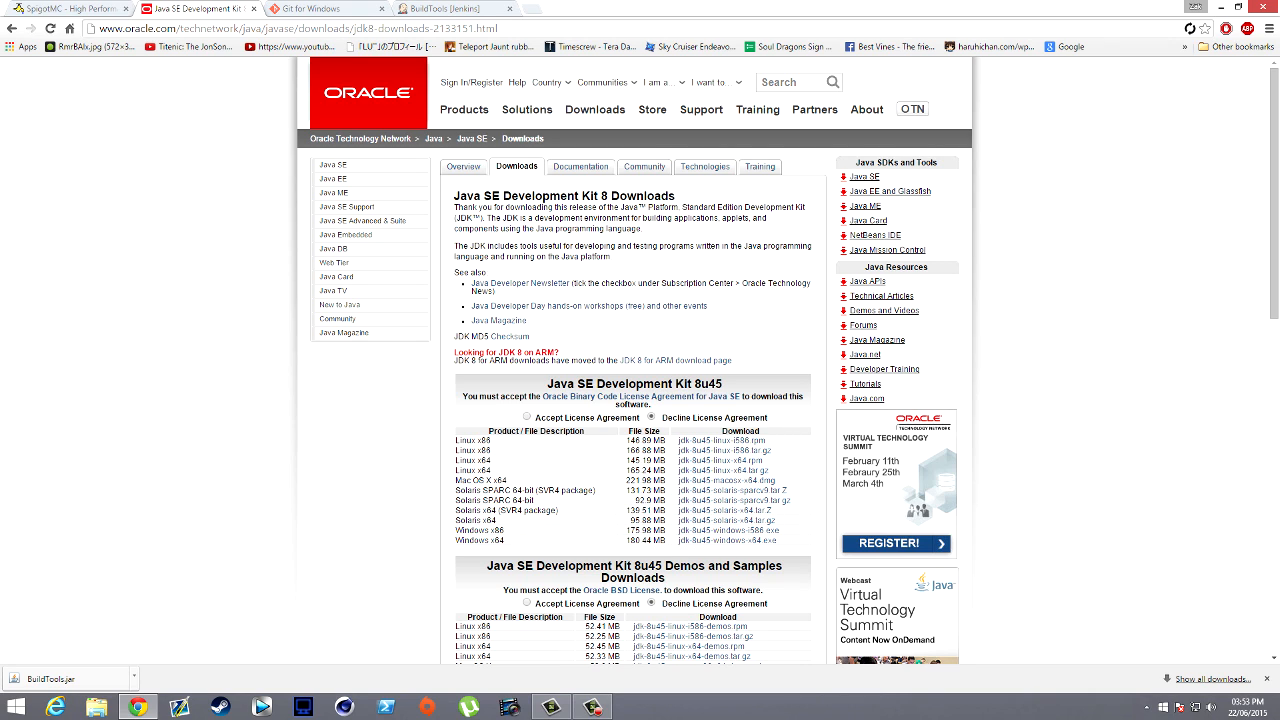
{"action": "left_click", "coordinate": [16, 706]}
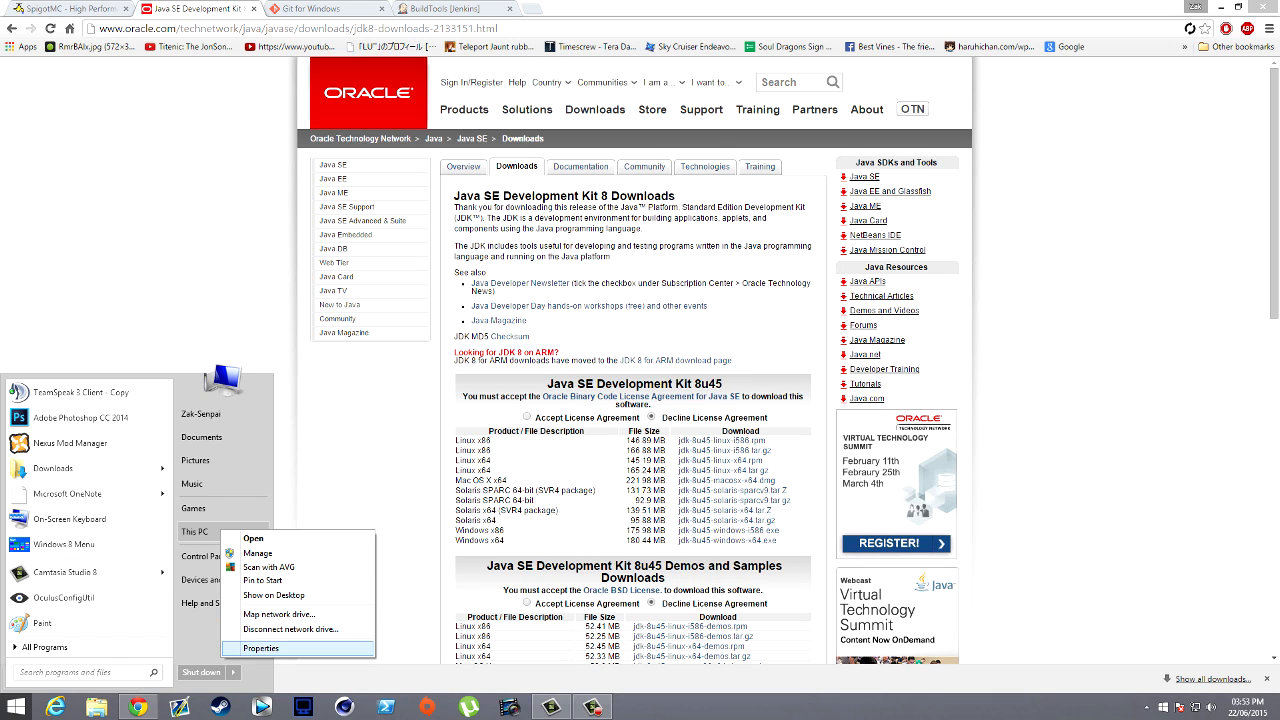
{"action": "left_click", "coordinate": [260, 648]}
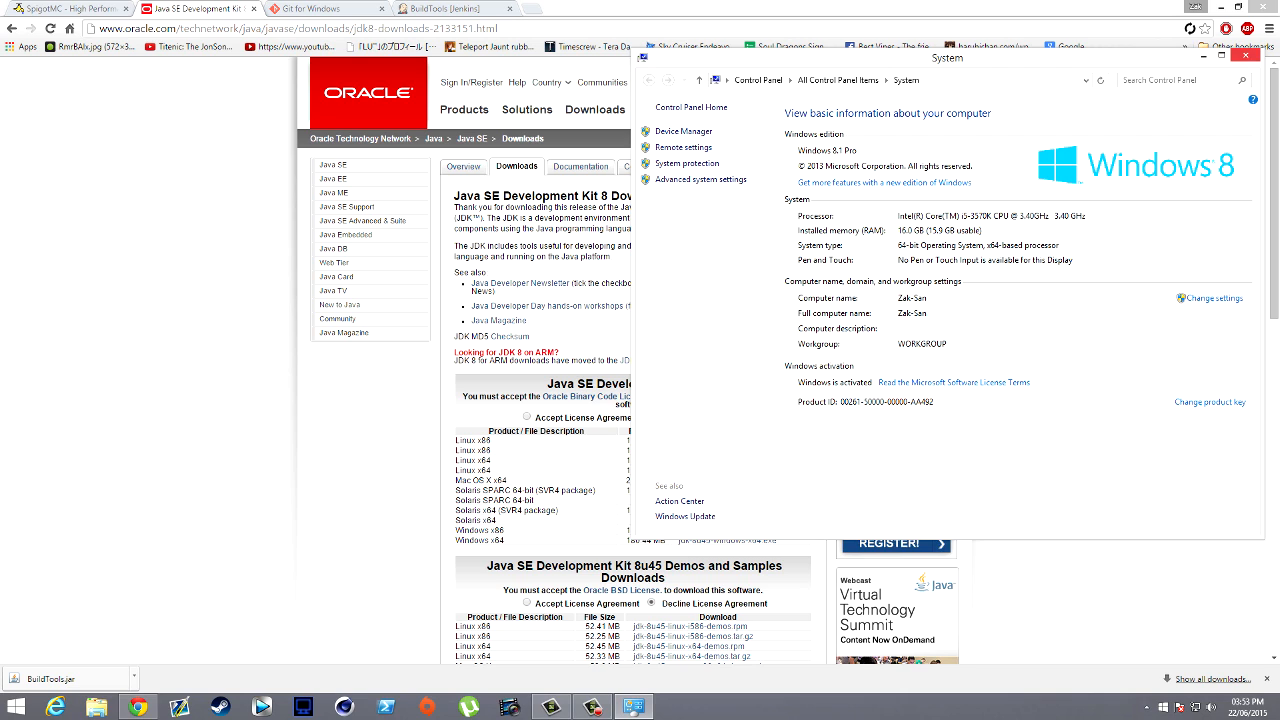
{"action": "left_click", "coordinate": [1246, 56]}
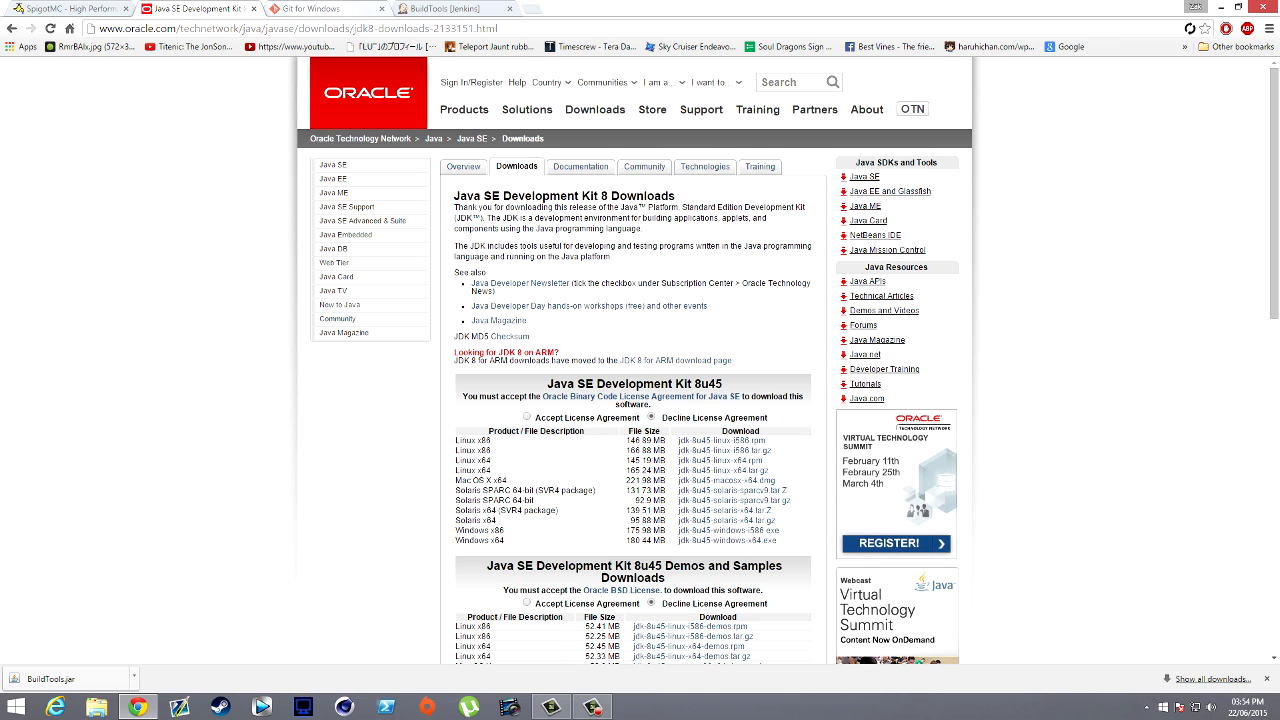
{"action": "left_click", "coordinate": [320, 8]}
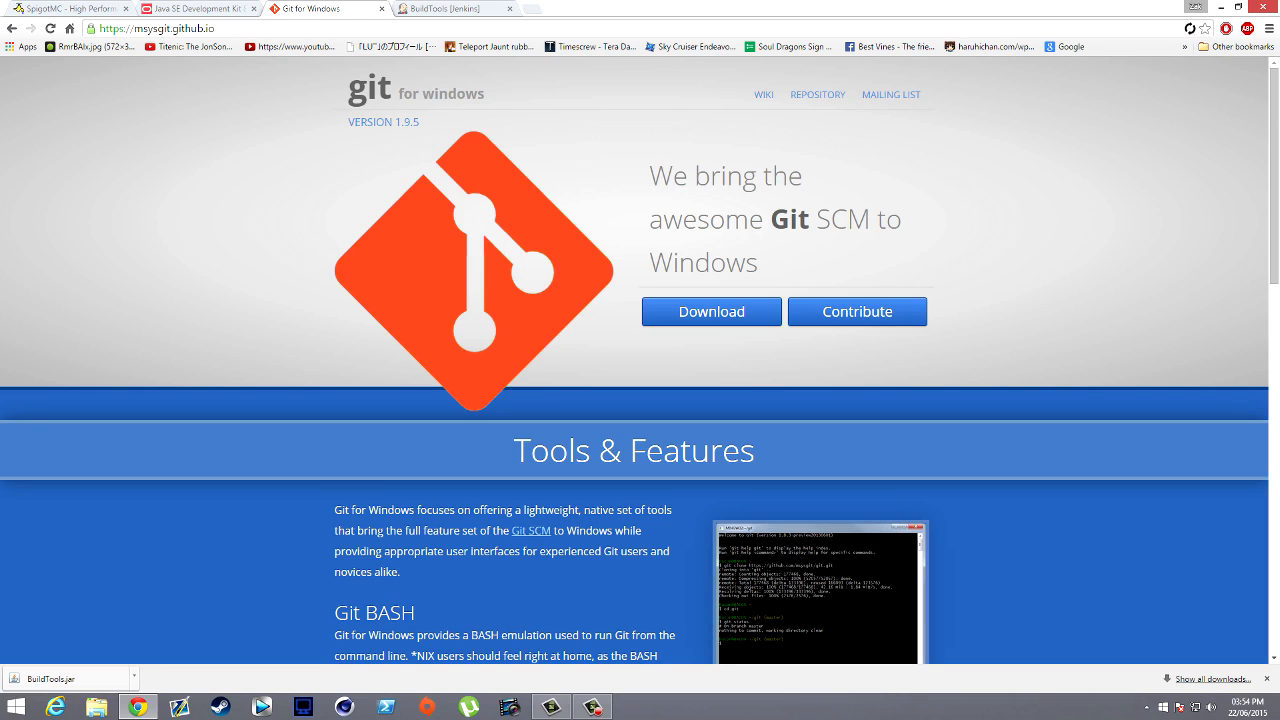
{"action": "mouse_move", "coordinate": [712, 312]}
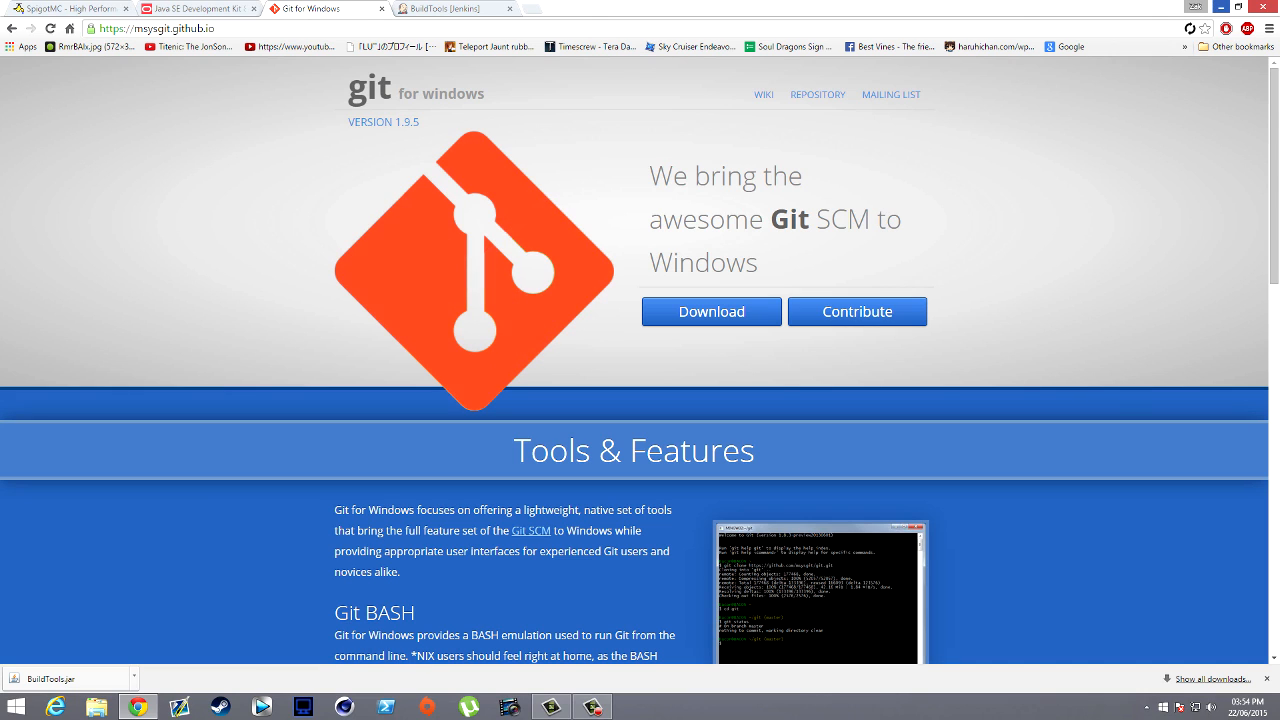
{"action": "left_click", "coordinate": [16, 706]}
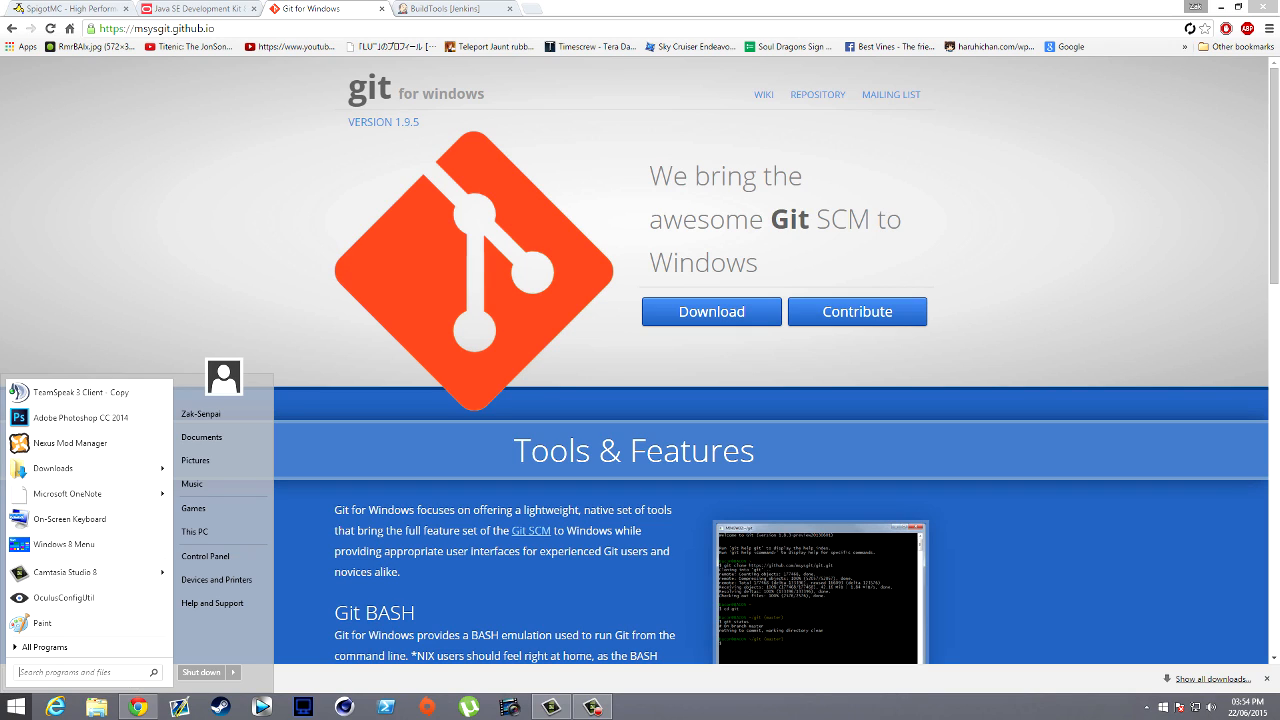
{"action": "type", "text": "git"}
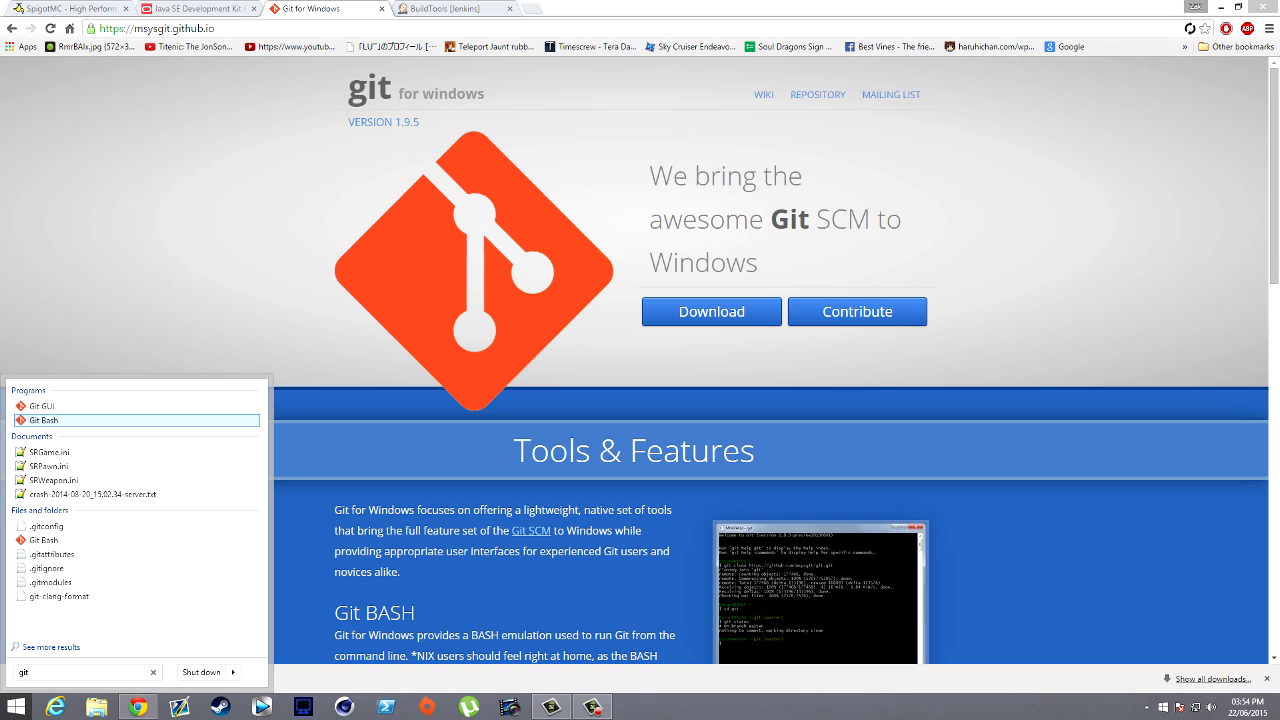
{"action": "right_click", "coordinate": [42, 420]}
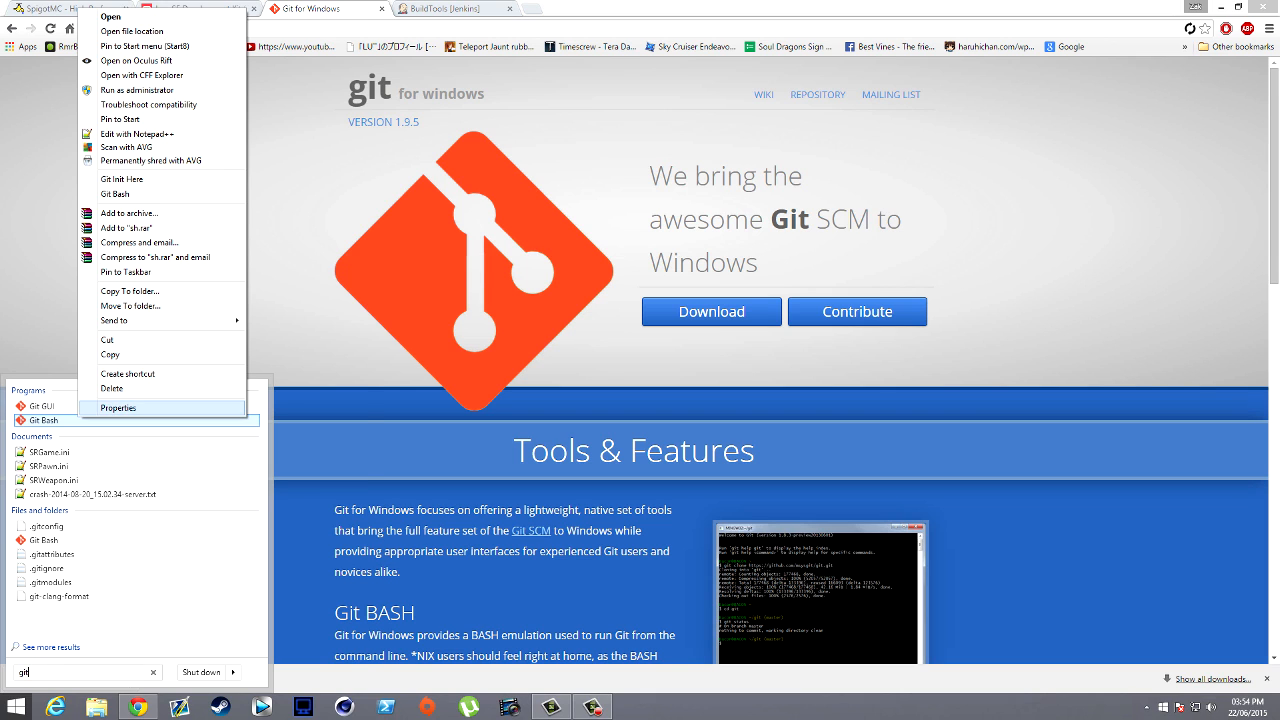
{"action": "left_click", "coordinate": [118, 408]}
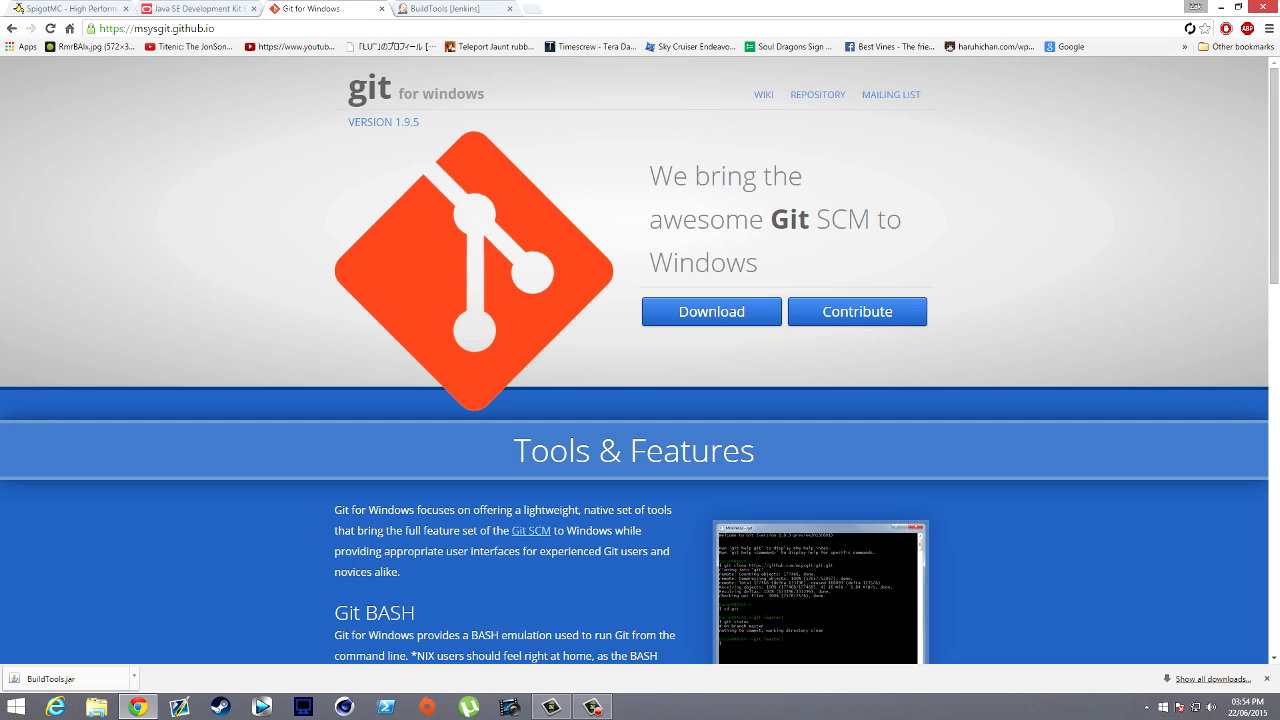
Check the SpigotMC page and minimize Chrome to reveal the desktop with BuildTools.jar
{"action": "left_click", "coordinate": [456, 8]}
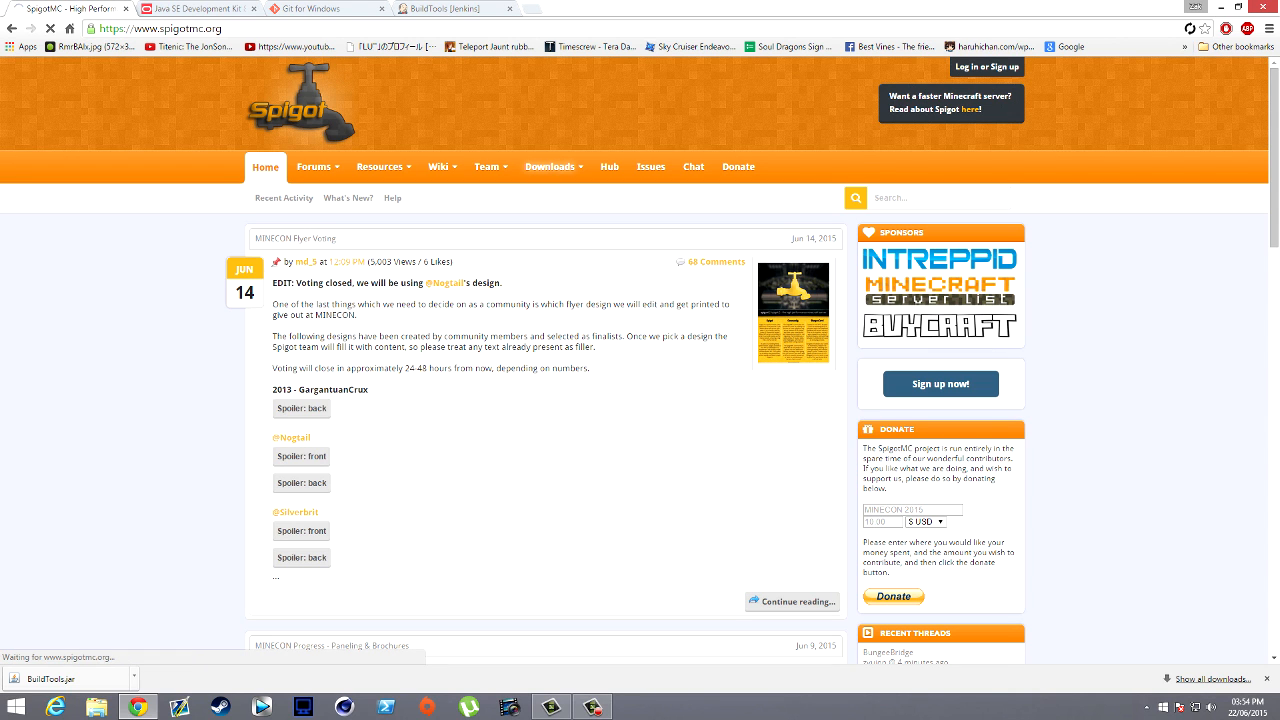
{"action": "left_click", "coordinate": [440, 8]}
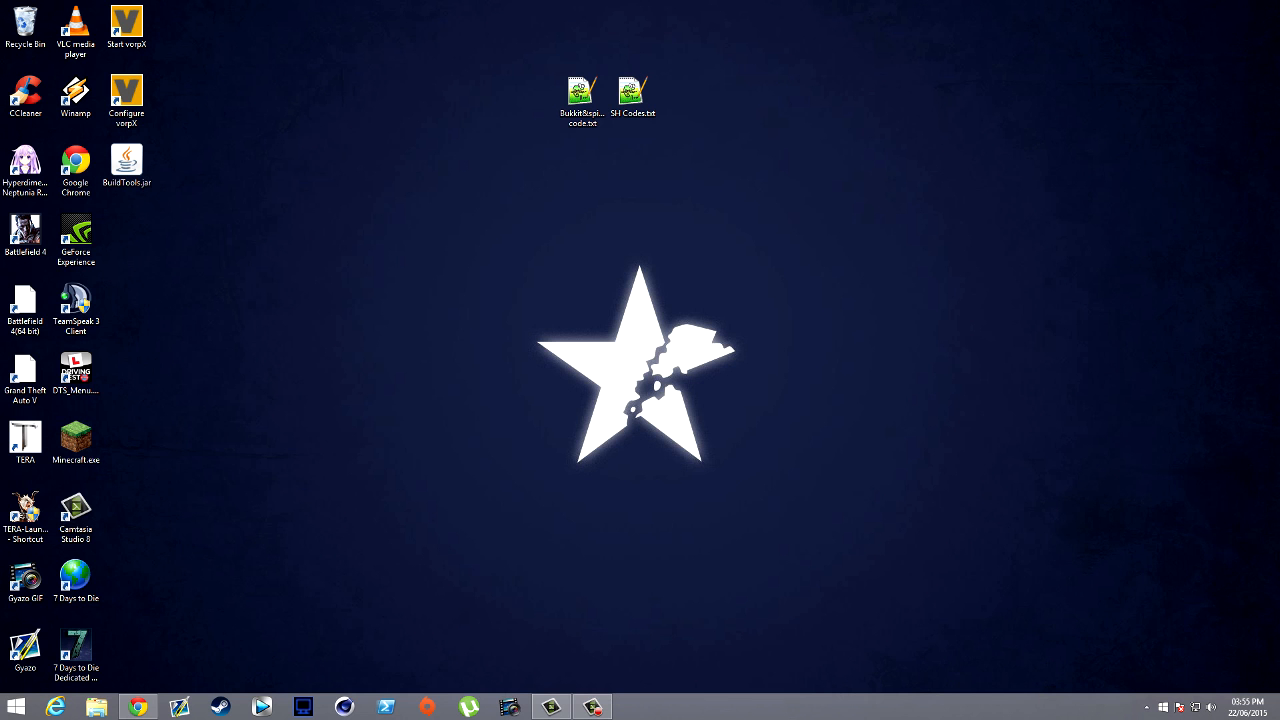
Create a new folder on the desktop for BuildTools.jar
{"action": "left_click_drag", "start_coordinate": [126, 164], "coordinate": [328, 164]}
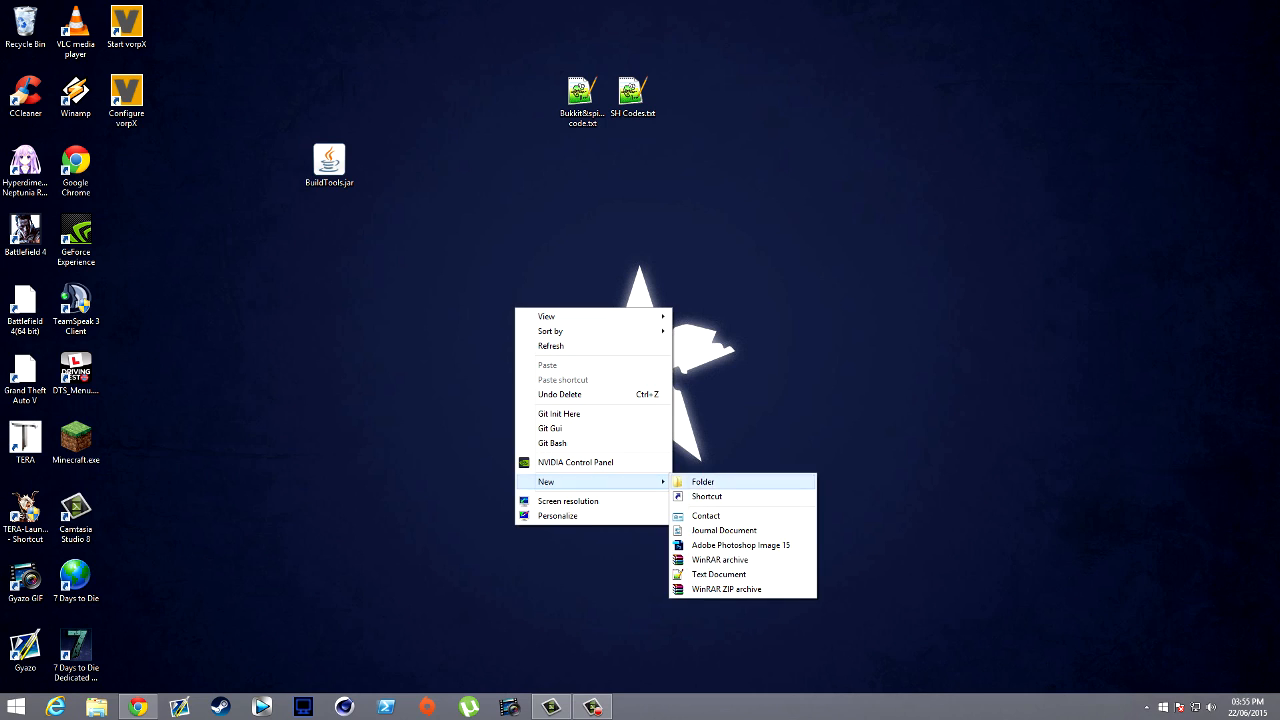
{"action": "left_click", "coordinate": [704, 480]}
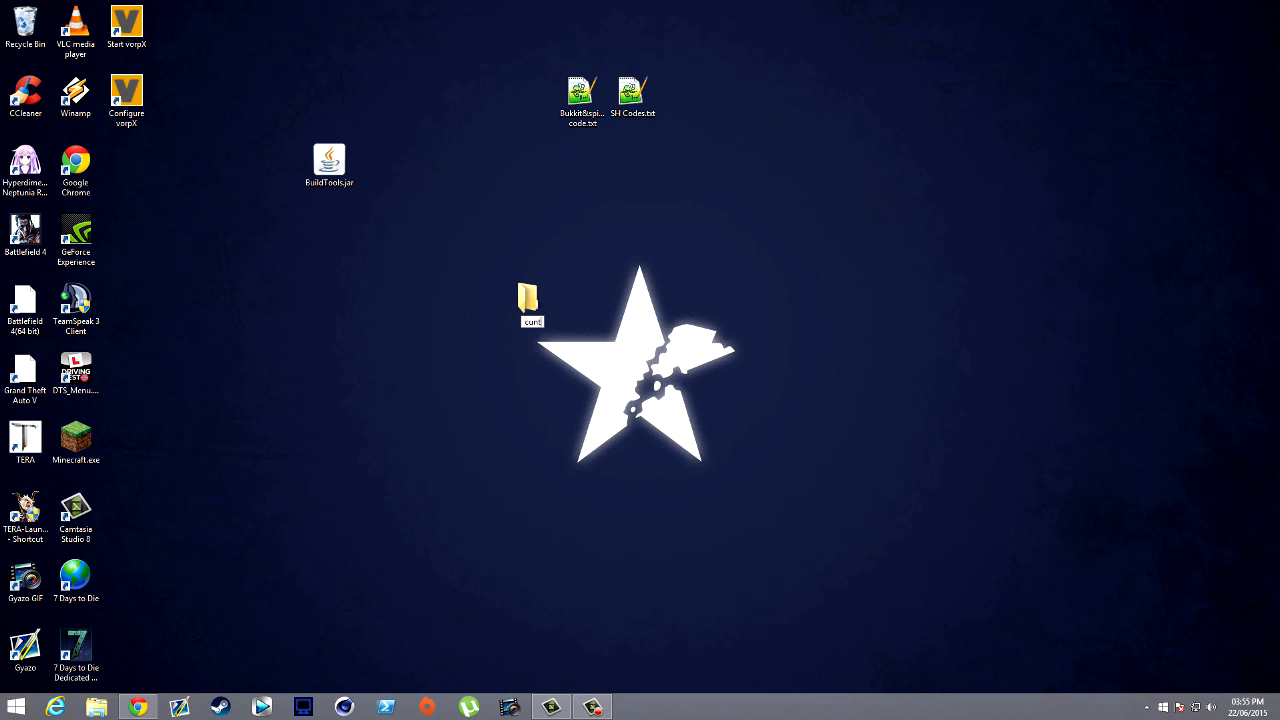
{"action": "left_click_drag", "start_coordinate": [530, 304], "coordinate": [582, 164]}
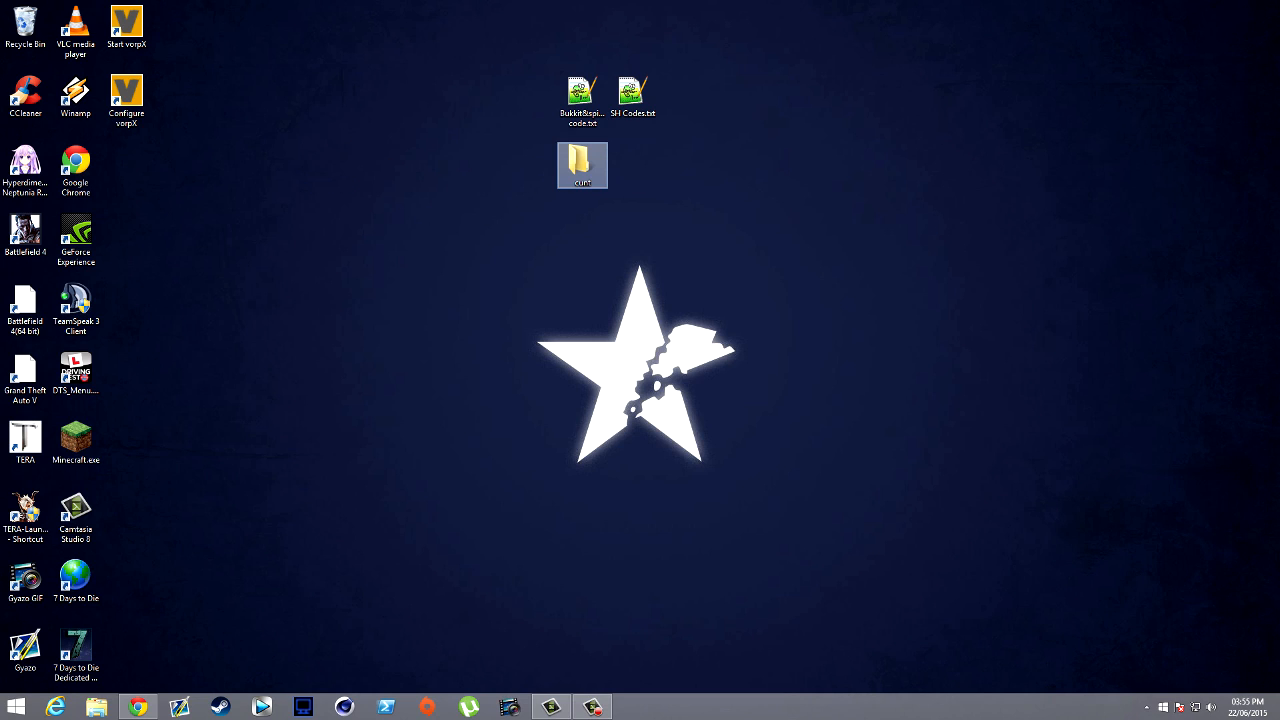
{"action": "mouse_move", "coordinate": [582, 164]}
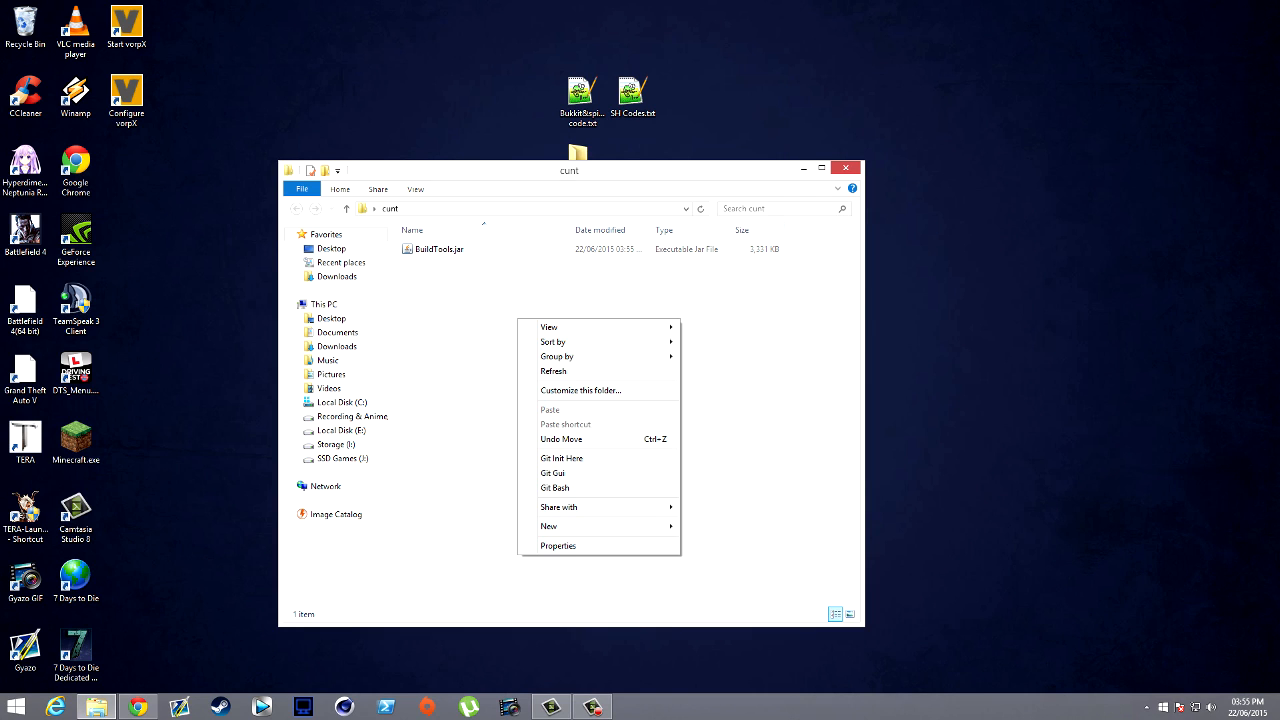
Create a New Text Document.txt in the folder and open it for editing
{"action": "left_click", "coordinate": [548, 526]}
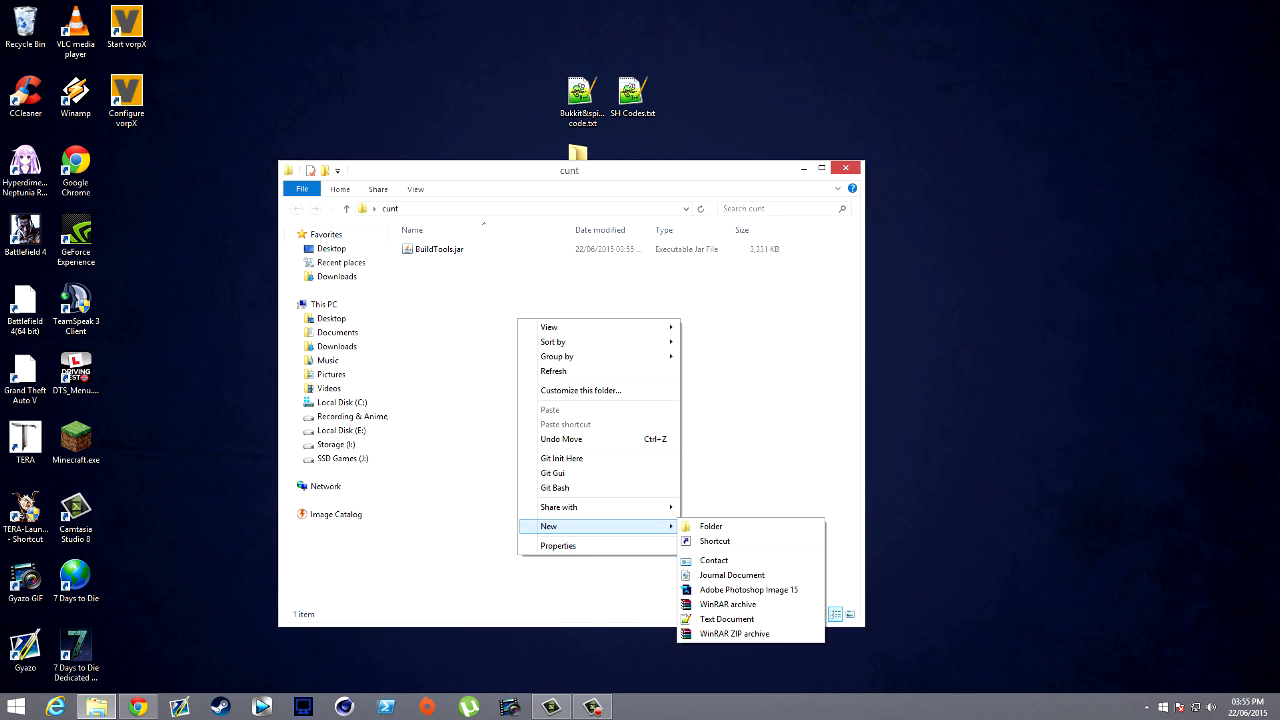
{"action": "left_click", "coordinate": [728, 620]}
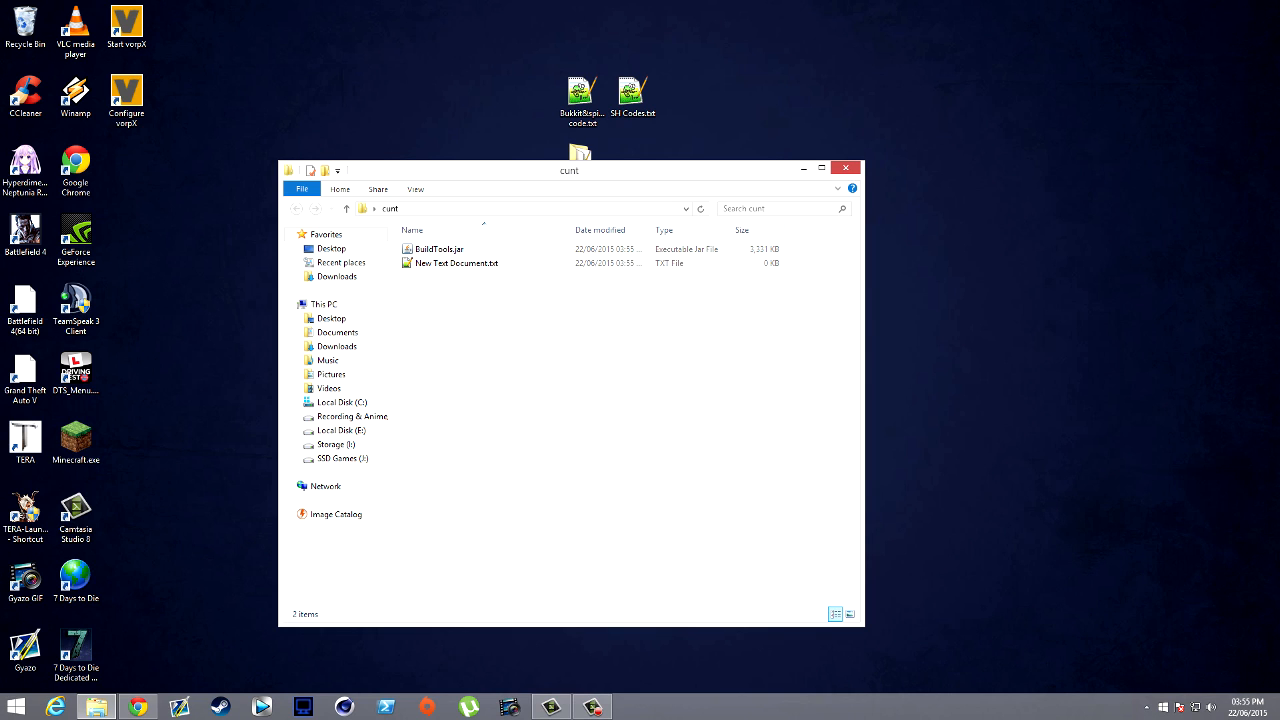
{"action": "double_click", "coordinate": [456, 262]}
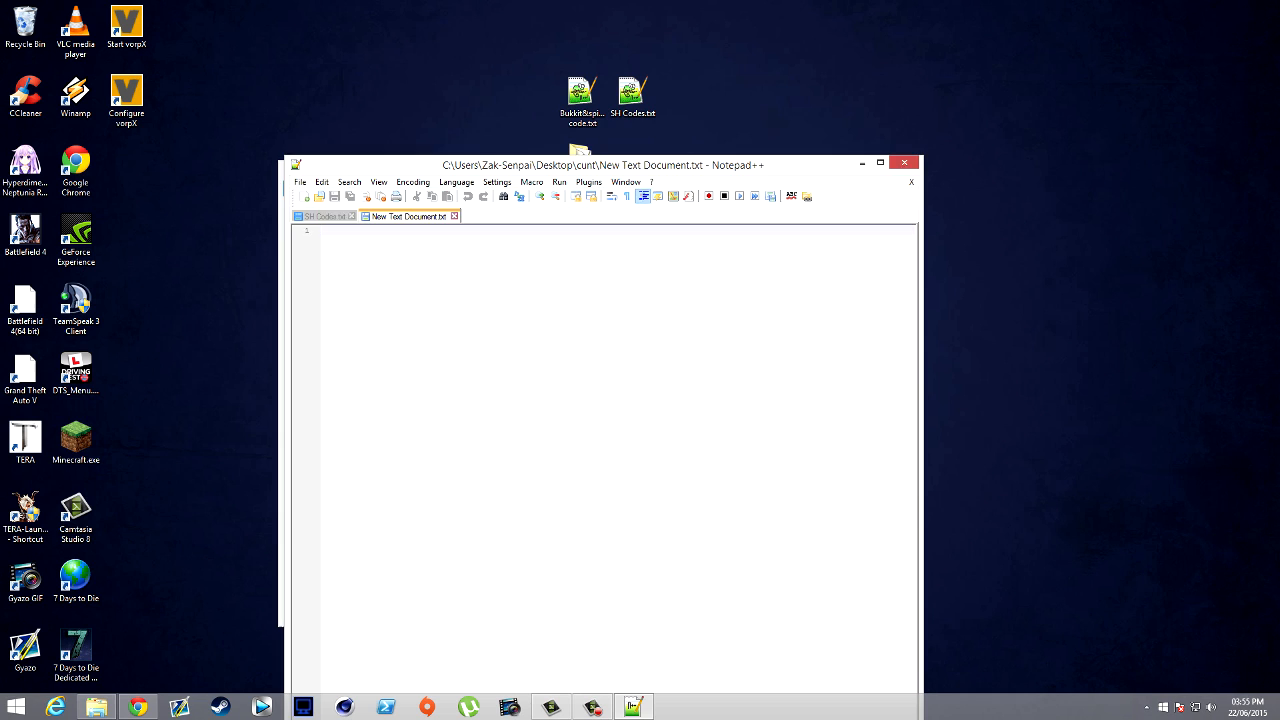
Show the SH-Codes.txt notes with the JAVA_HOME BuildTools commands and open Local Disk (C:)
{"action": "left_click_drag", "start_coordinate": [600, 164], "coordinate": [588, 148]}
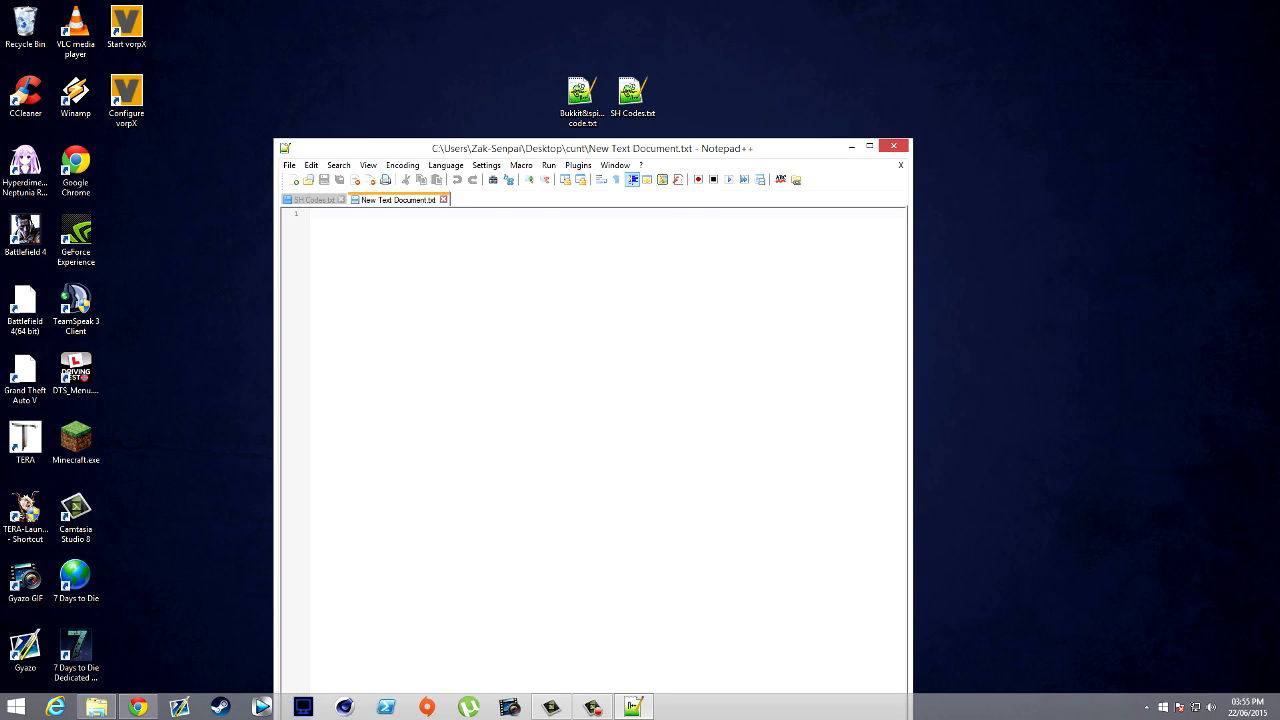
{"action": "left_click", "coordinate": [312, 200]}
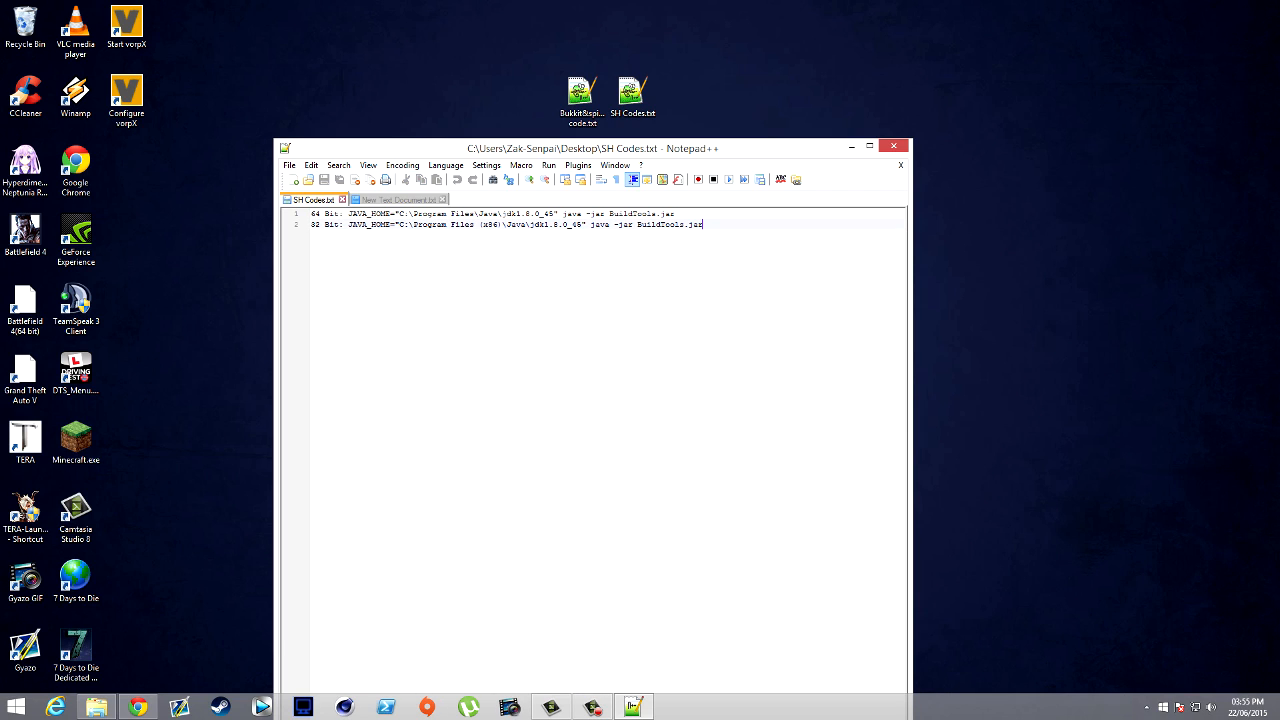
{"action": "left_click", "coordinate": [96, 708]}
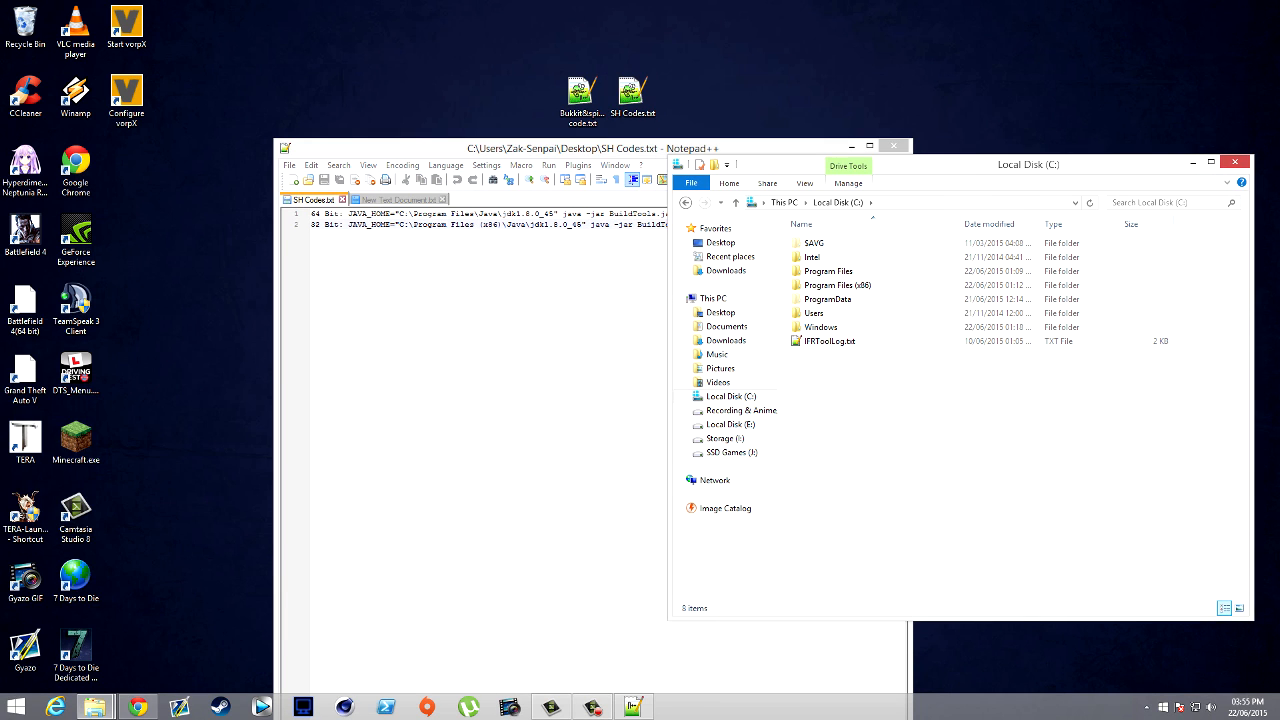
{"action": "mouse_move", "coordinate": [836, 284]}
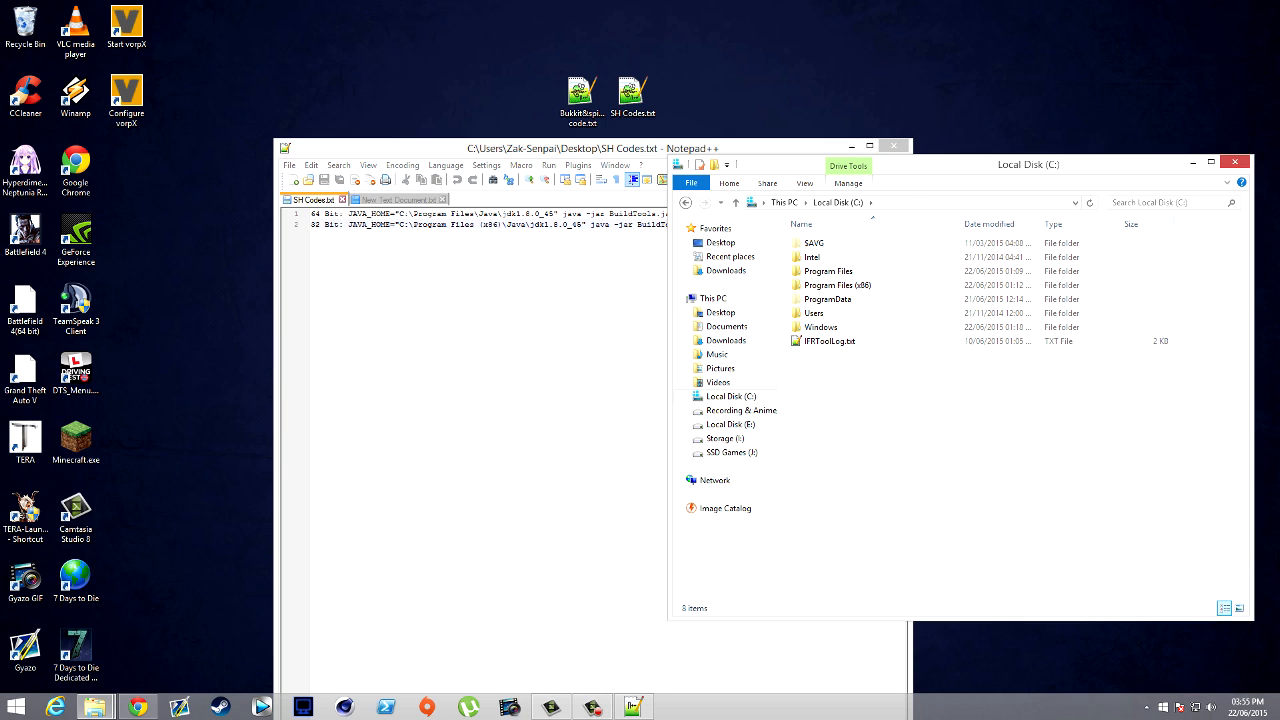
Browse into C:\Program Files\Java and select the jdk1.8.0_45 folder
{"action": "left_click", "coordinate": [836, 284]}
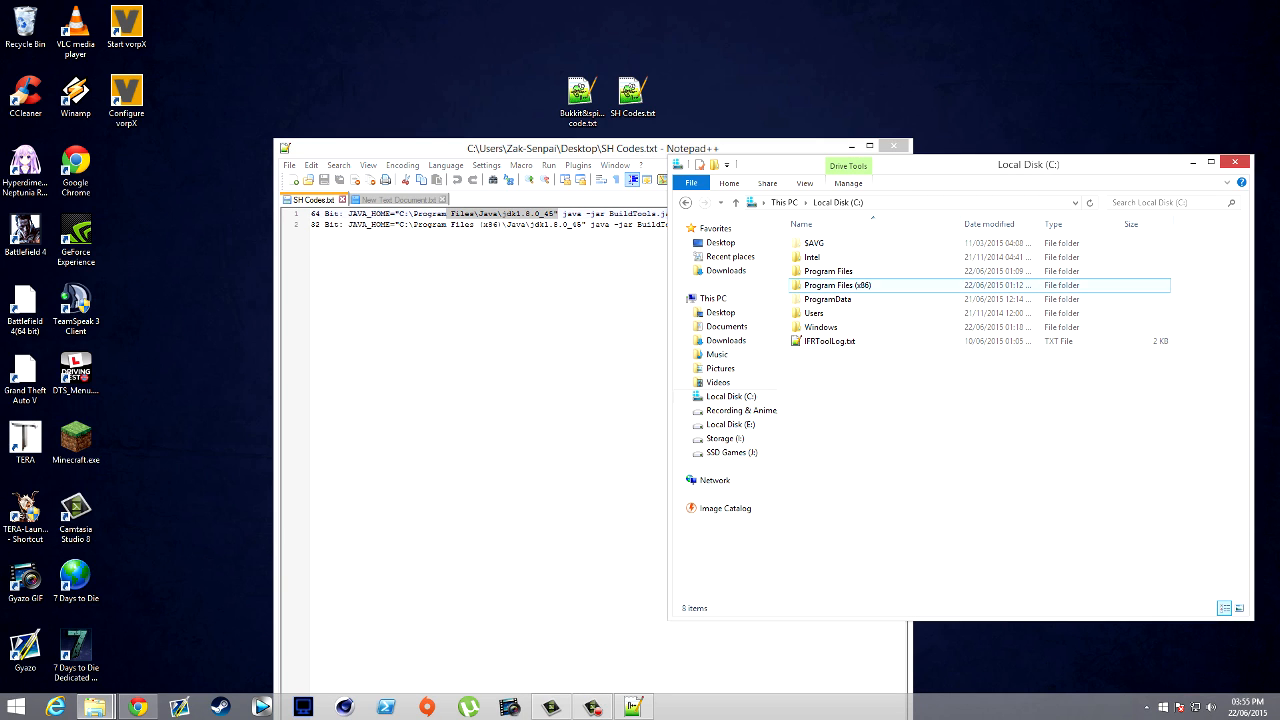
{"action": "double_click", "coordinate": [828, 272]}
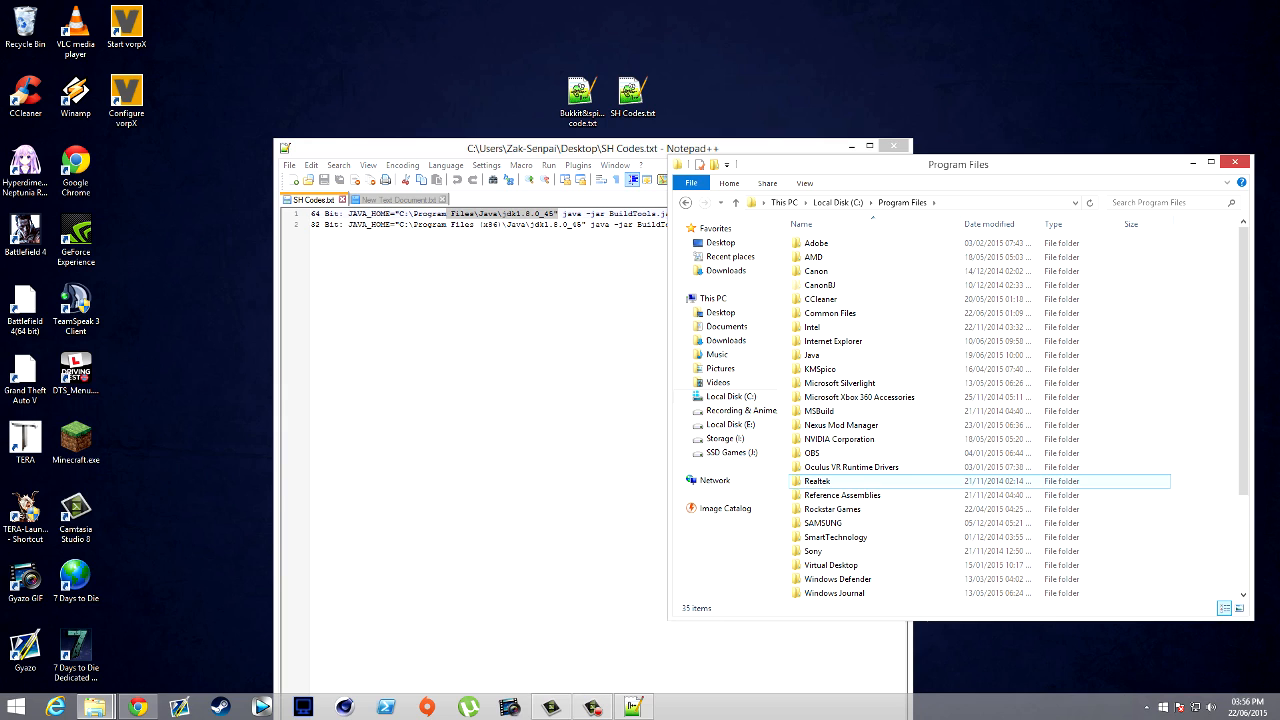
{"action": "double_click", "coordinate": [812, 356]}
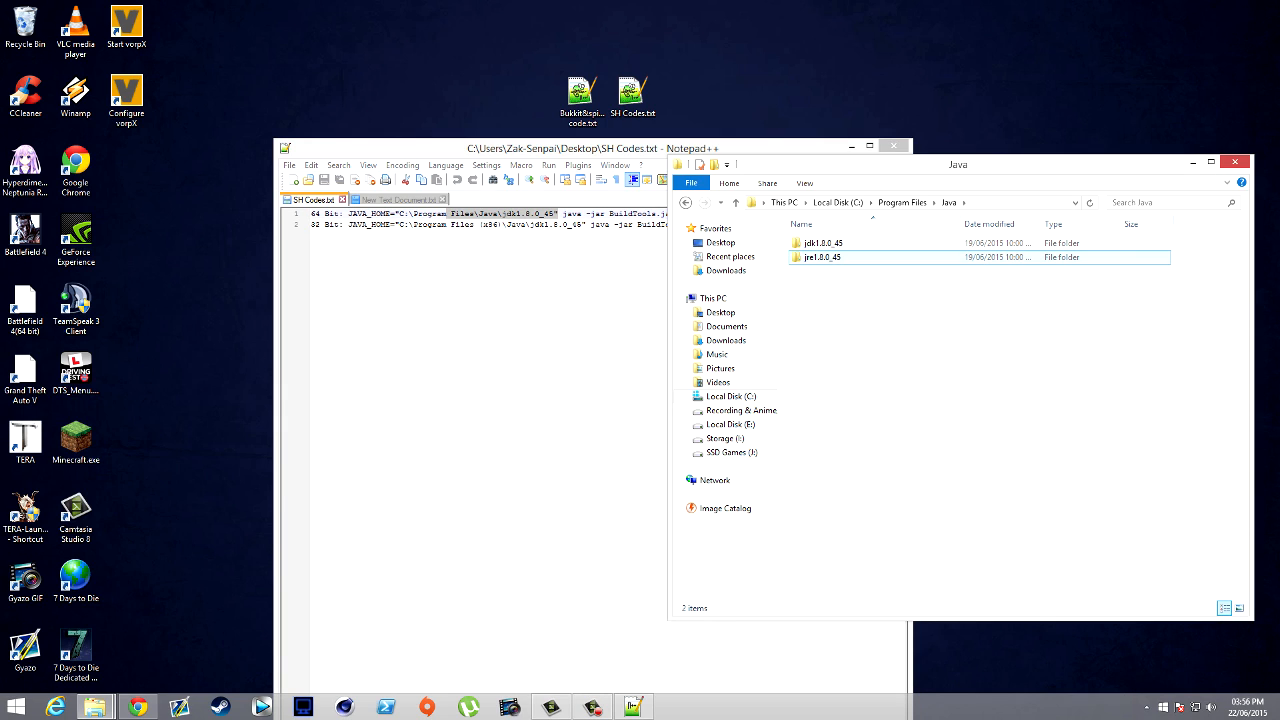
{"action": "left_click", "coordinate": [824, 244]}
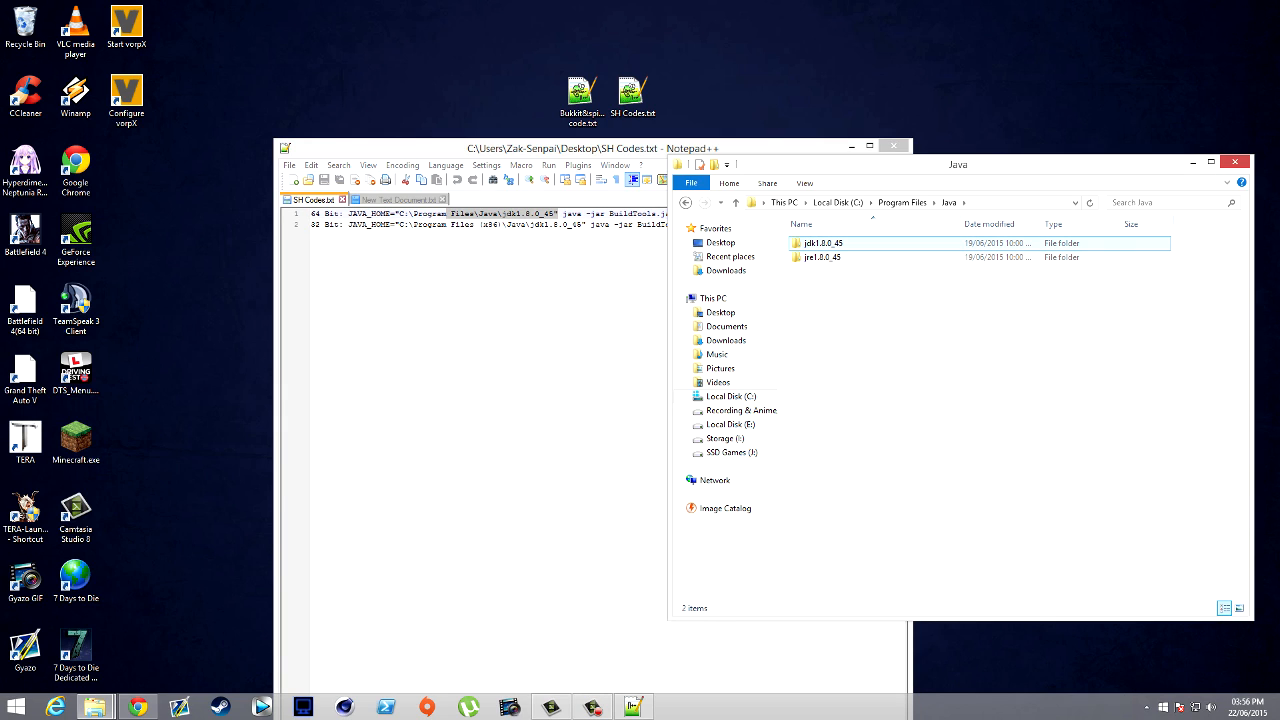
{"action": "double_click", "coordinate": [822, 244]}
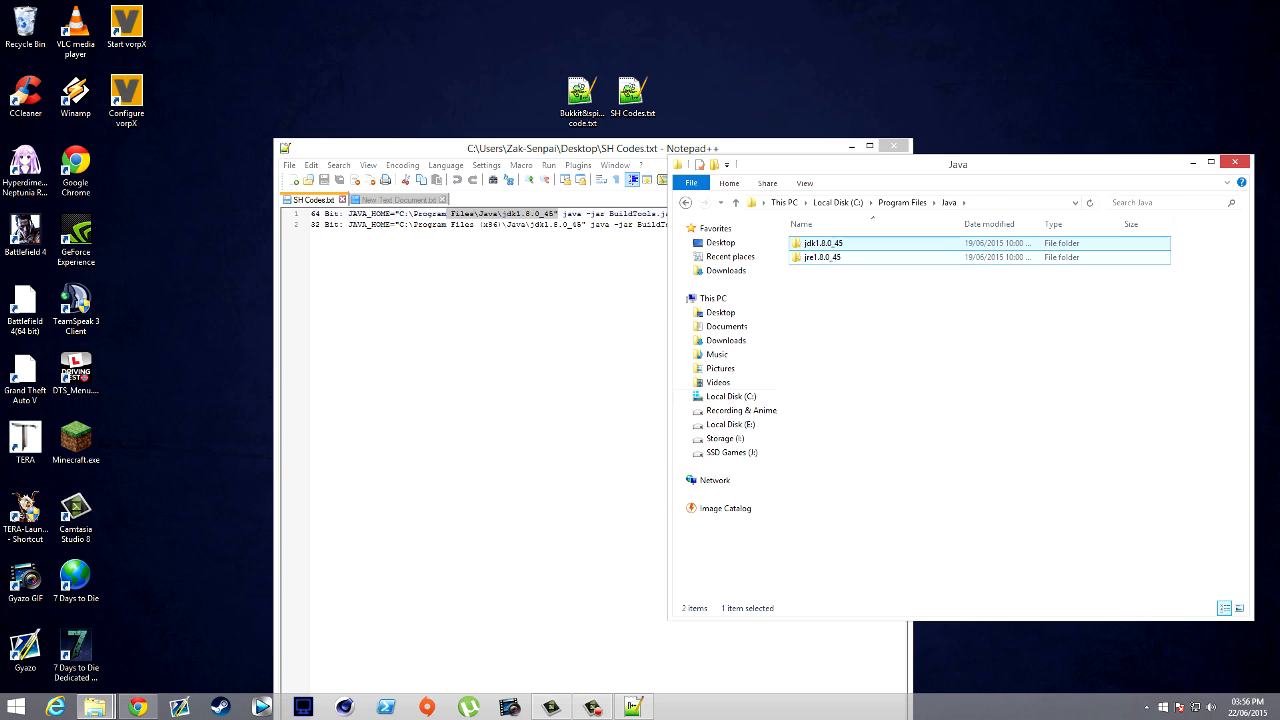
{"action": "left_click", "coordinate": [822, 244]}
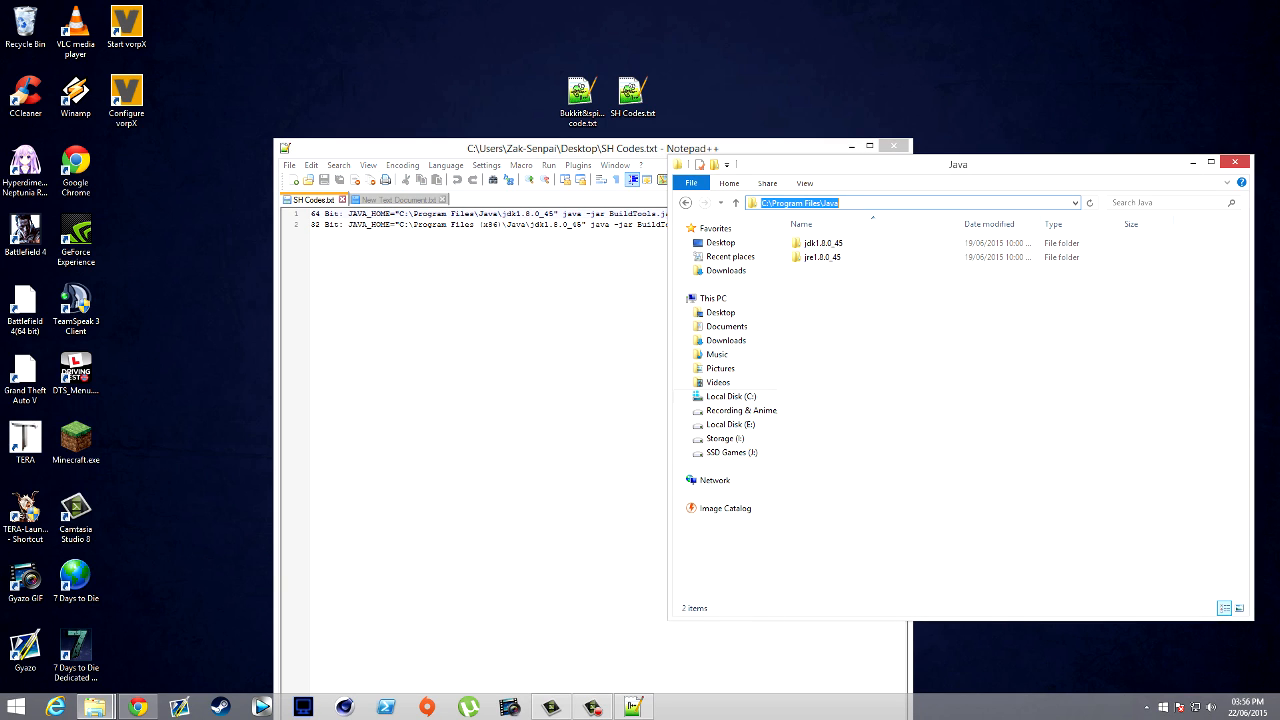
Open jdk1.8.0_45 and copy its full path from the address bar
{"action": "double_click", "coordinate": [824, 244]}
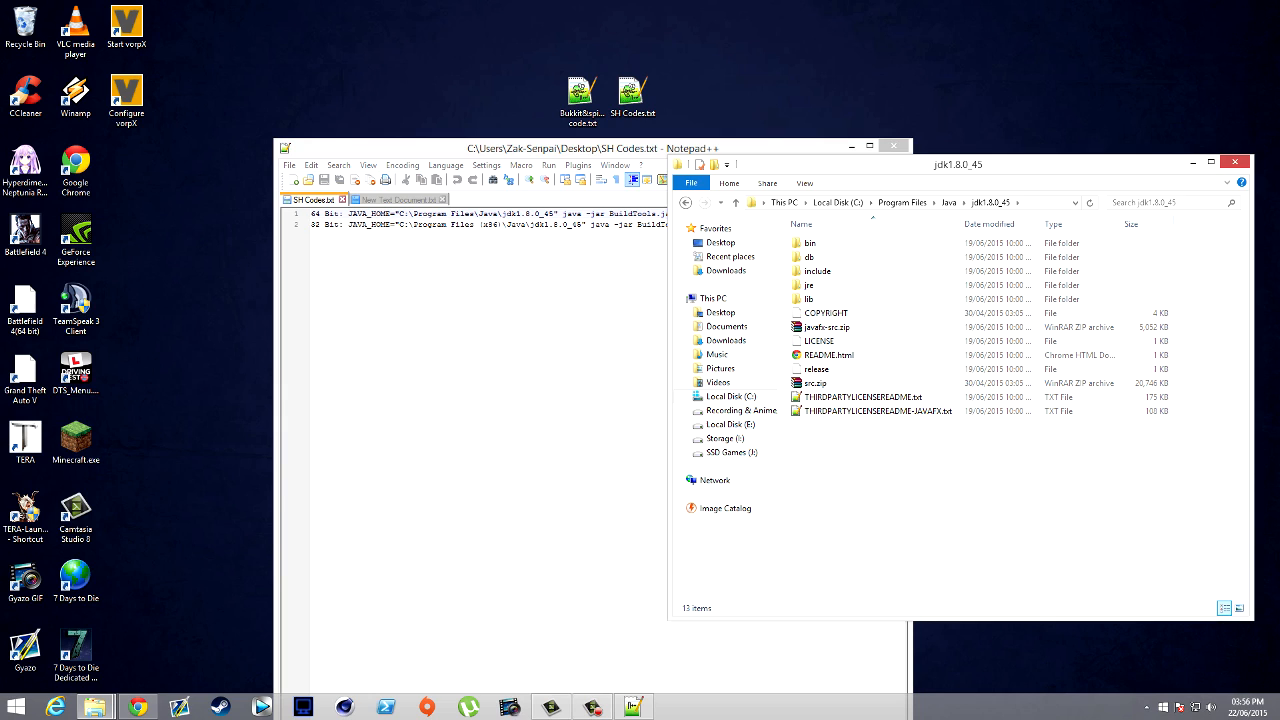
{"action": "left_click", "coordinate": [900, 202]}
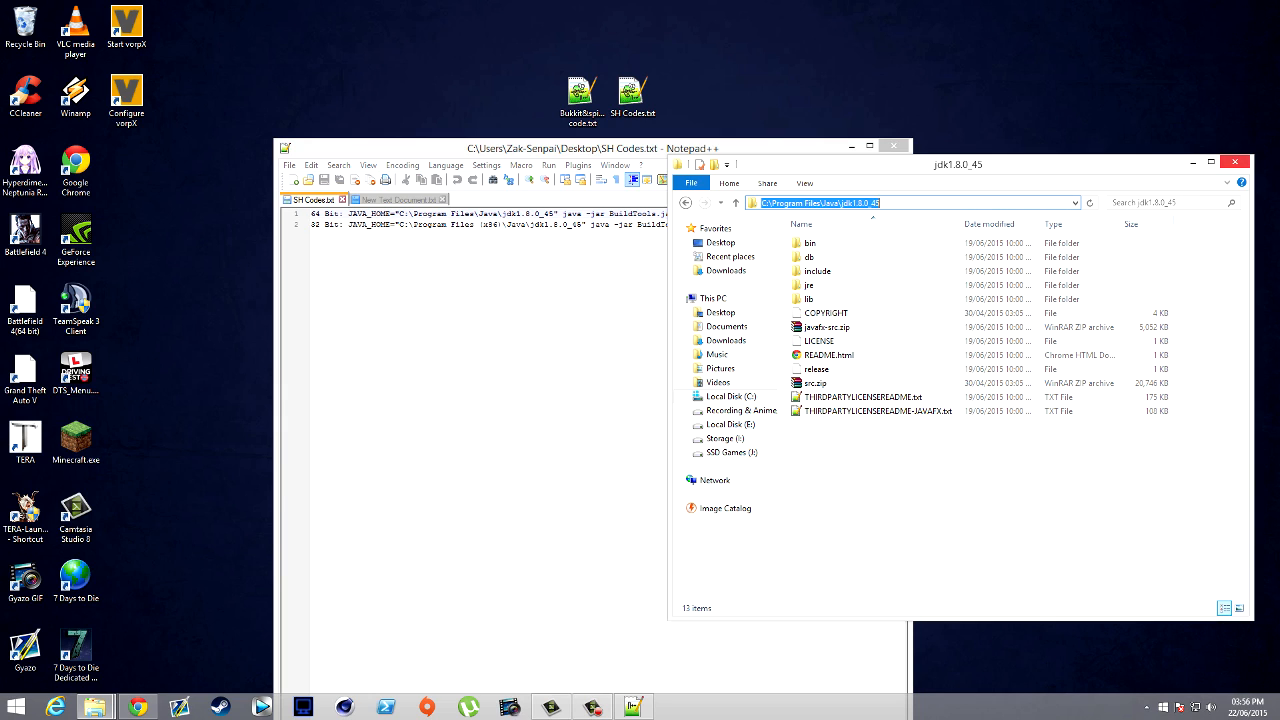
{"action": "left_click", "coordinate": [1234, 160]}
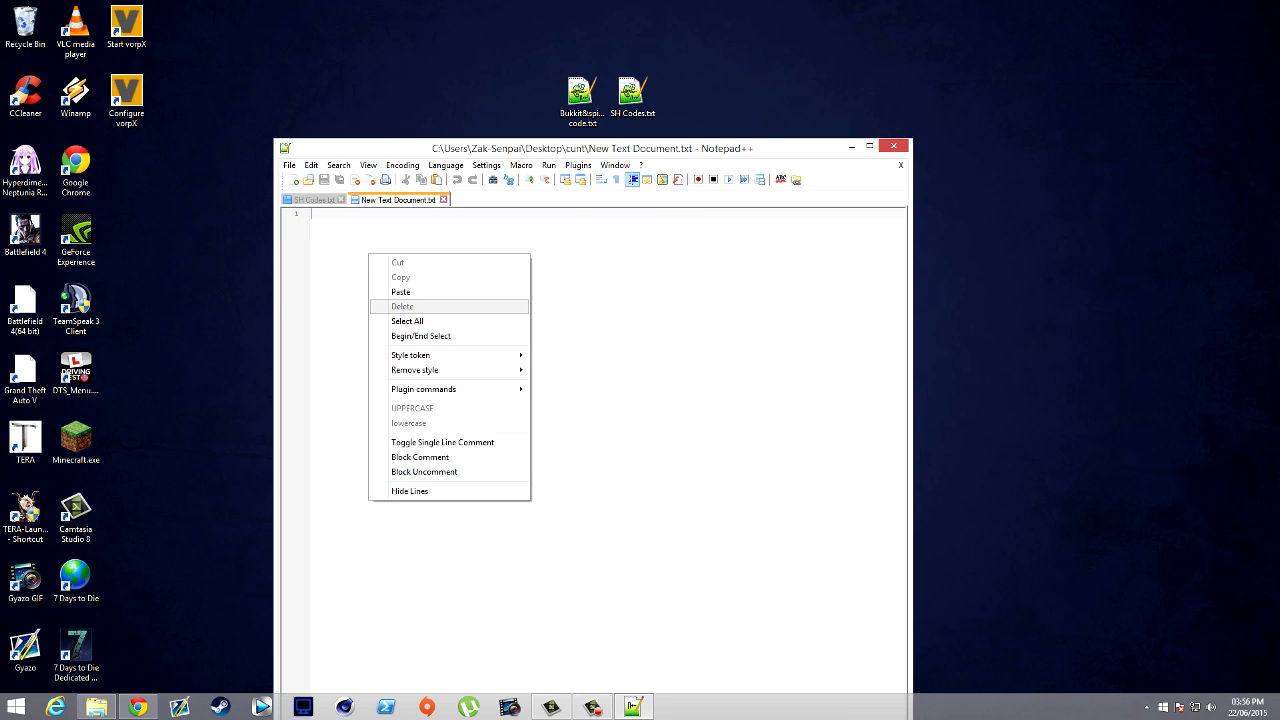
Paste the JAVA_HOME BuildTools command and save the document as Update.sh
{"action": "left_click", "coordinate": [288, 164]}
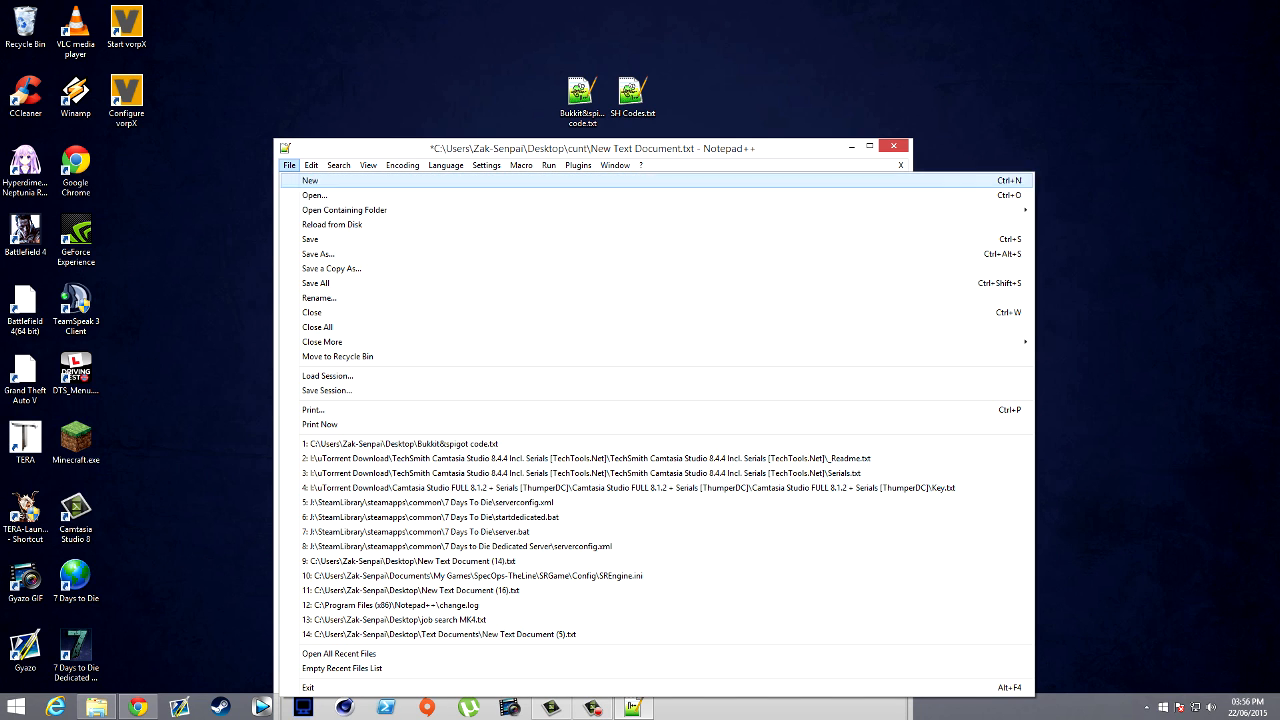
{"action": "left_click", "coordinate": [316, 252]}
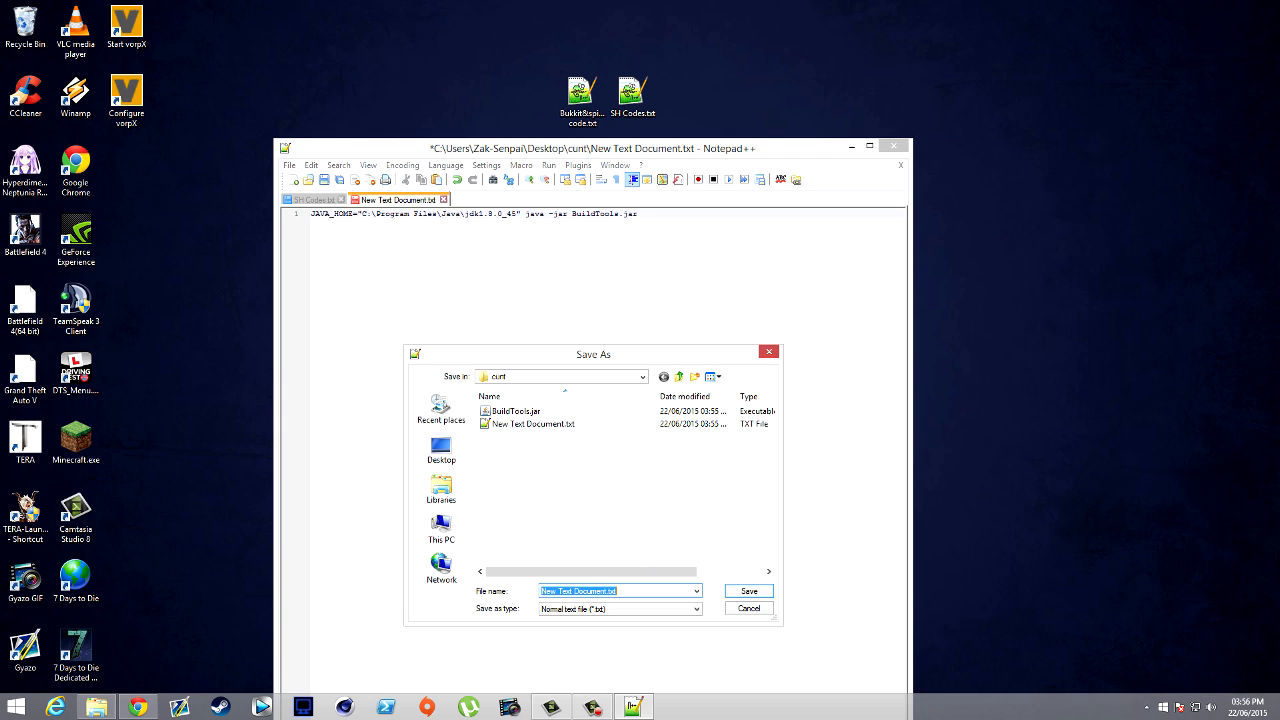
{"action": "type", "text": "U"}
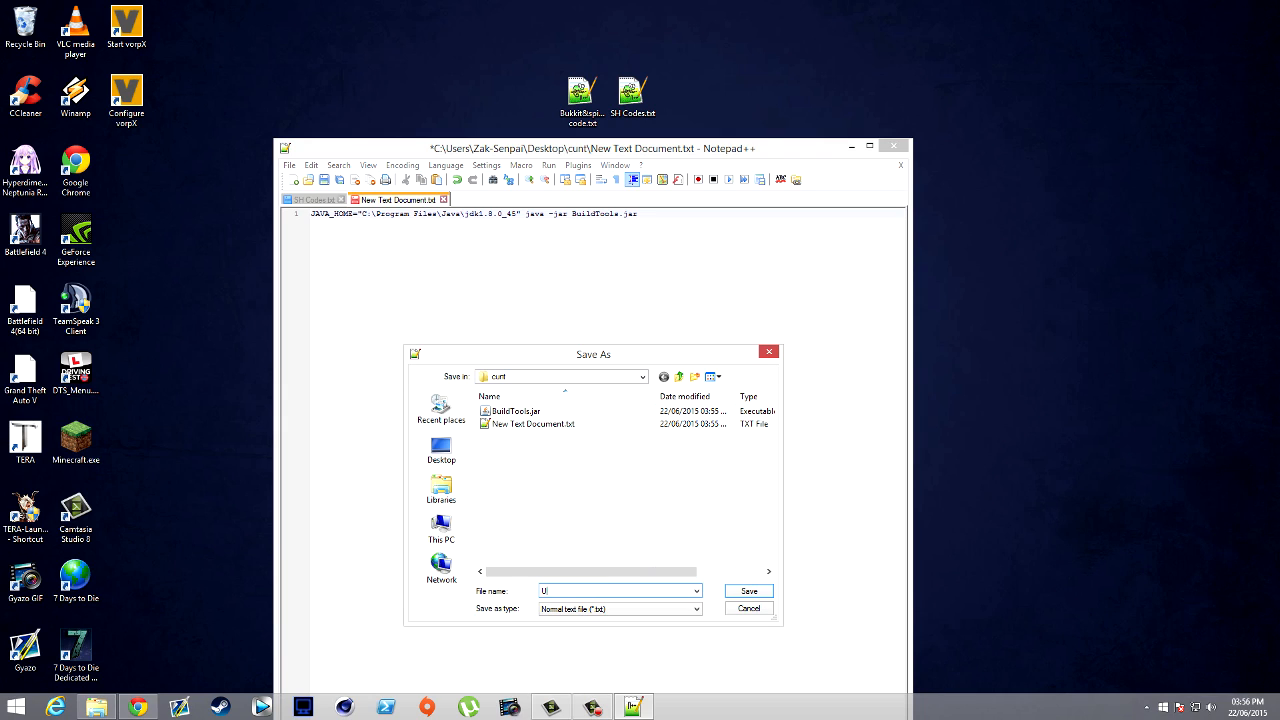
{"action": "type", "text": "pdate."}
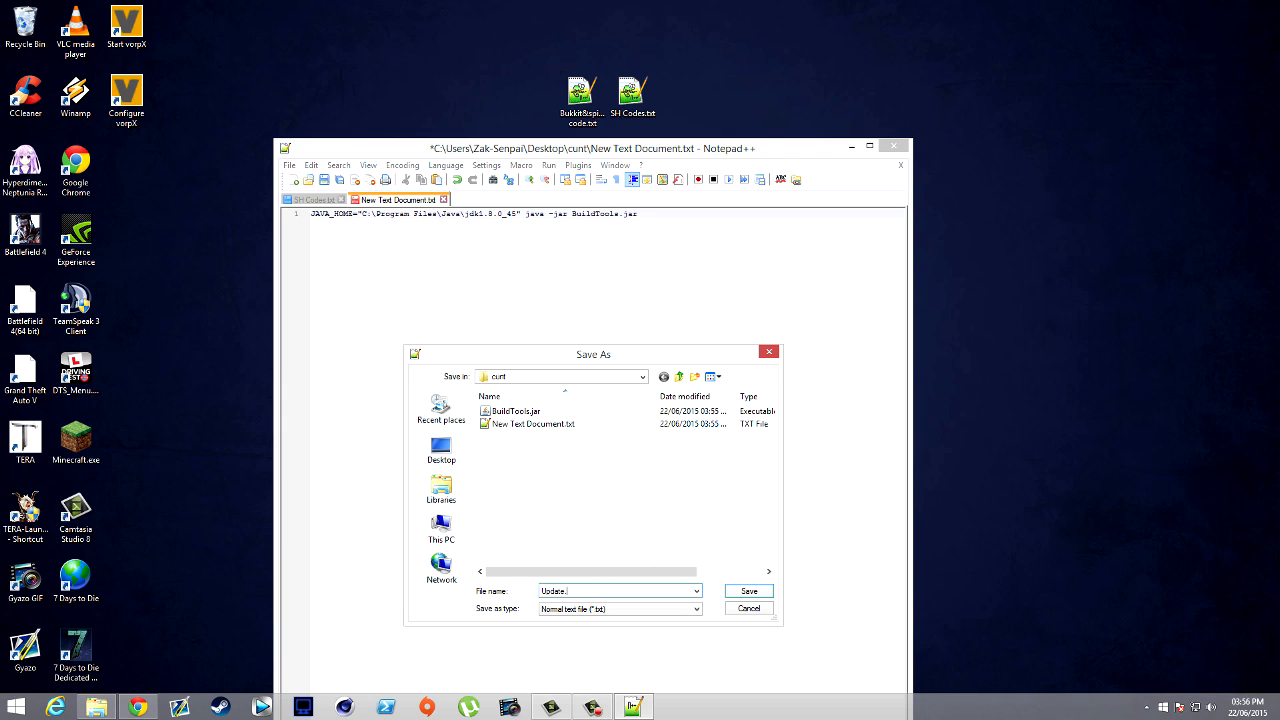
{"action": "type", "text": "sh"}
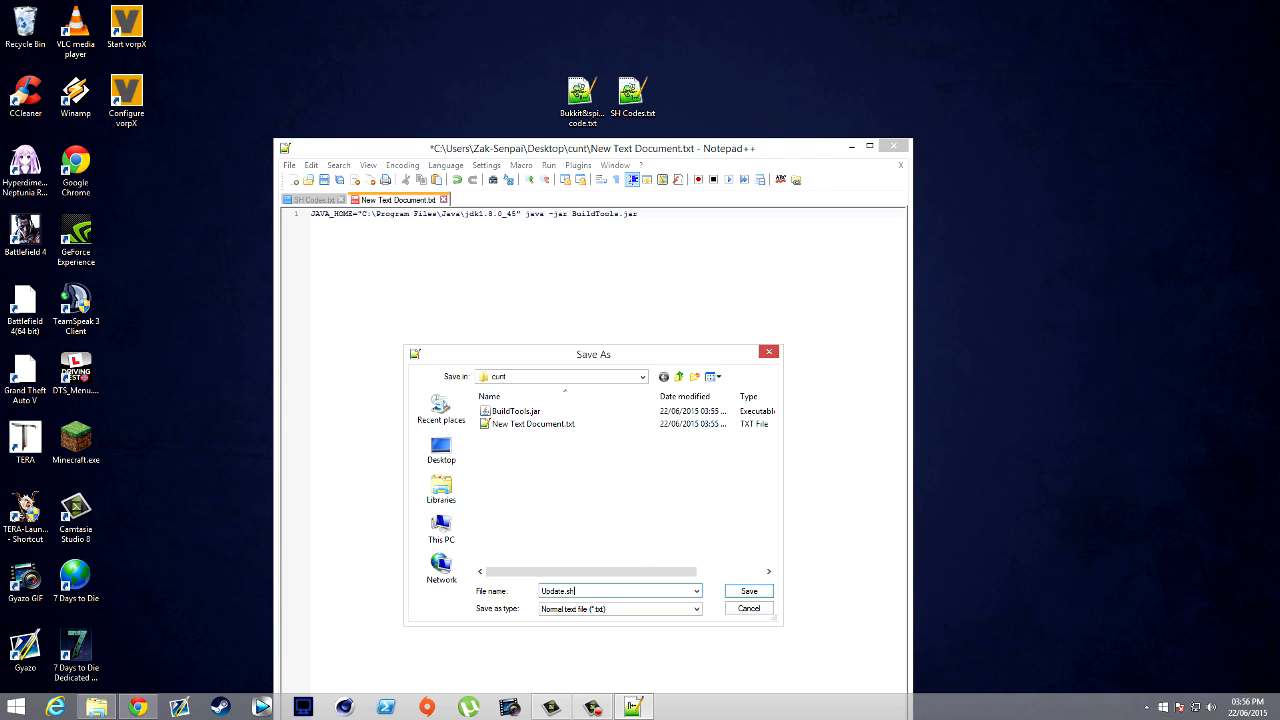
{"action": "left_click", "coordinate": [748, 590]}
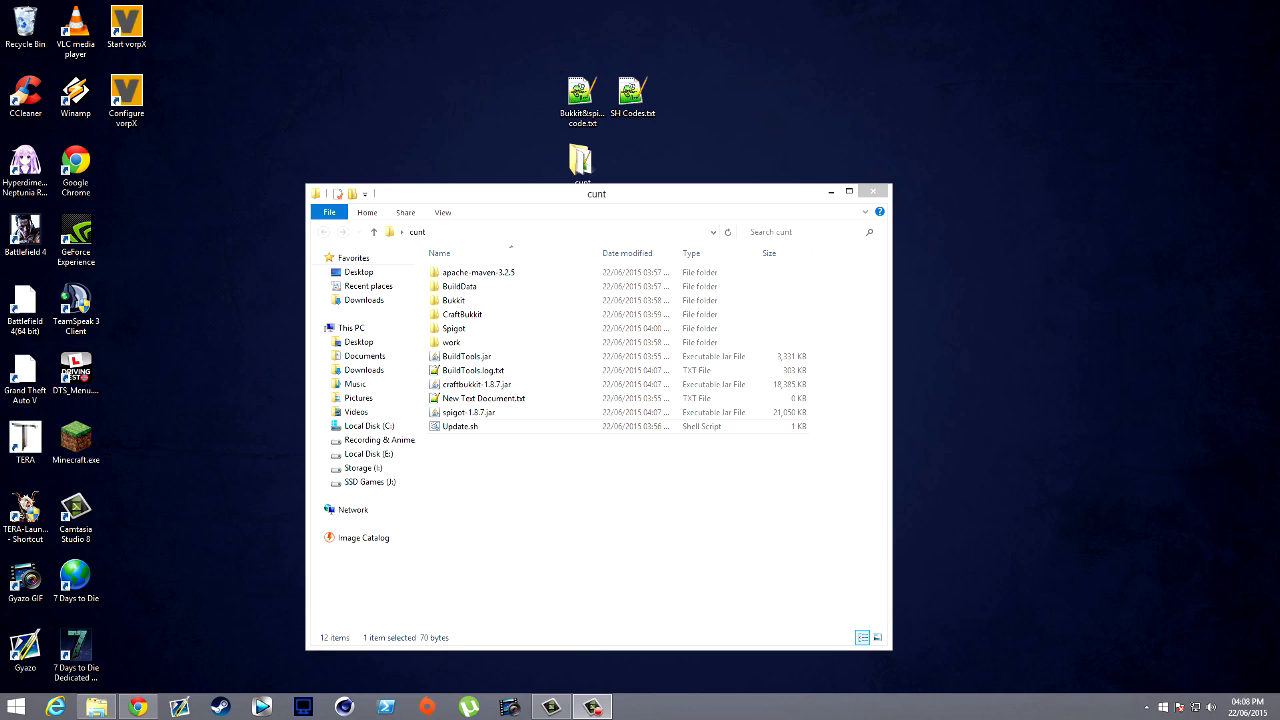
Create a new folder named Spigot Server in the BuildTools folder
{"action": "left_click", "coordinate": [460, 426]}
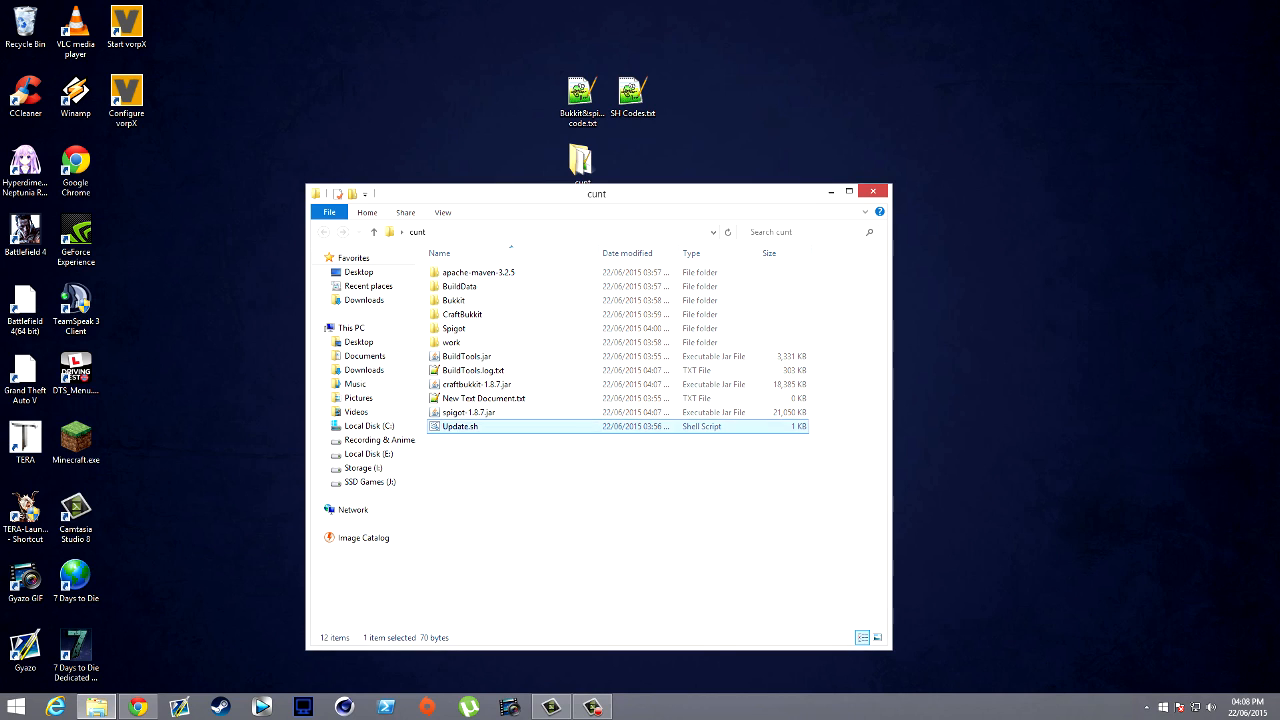
{"action": "mouse_move", "coordinate": [468, 412]}
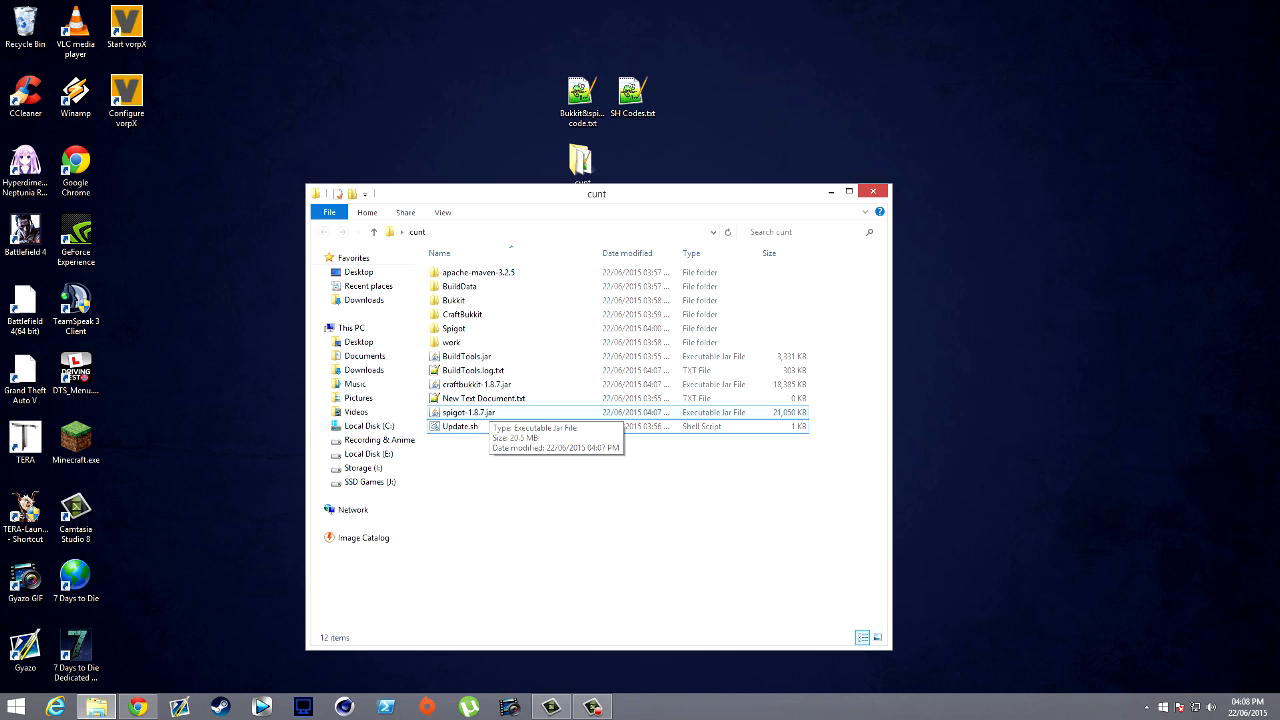
{"action": "left_click", "coordinate": [476, 384]}
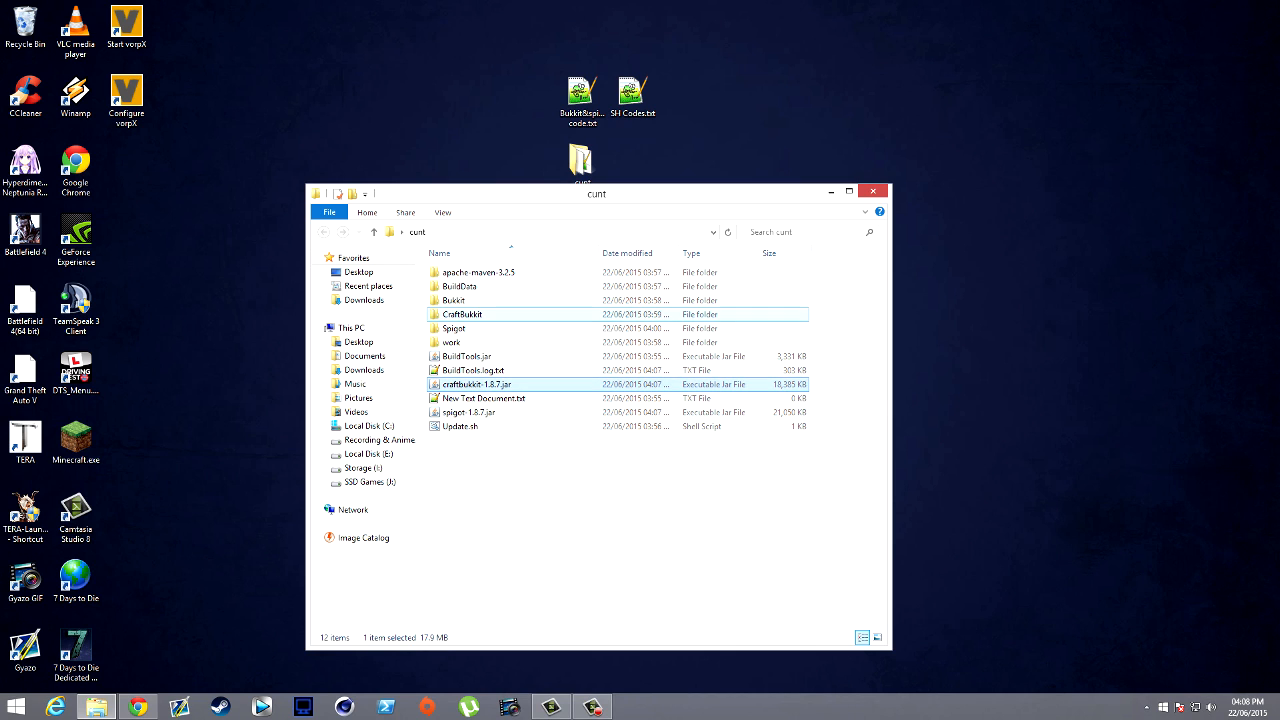
{"action": "key", "text": "ctrl+a"}
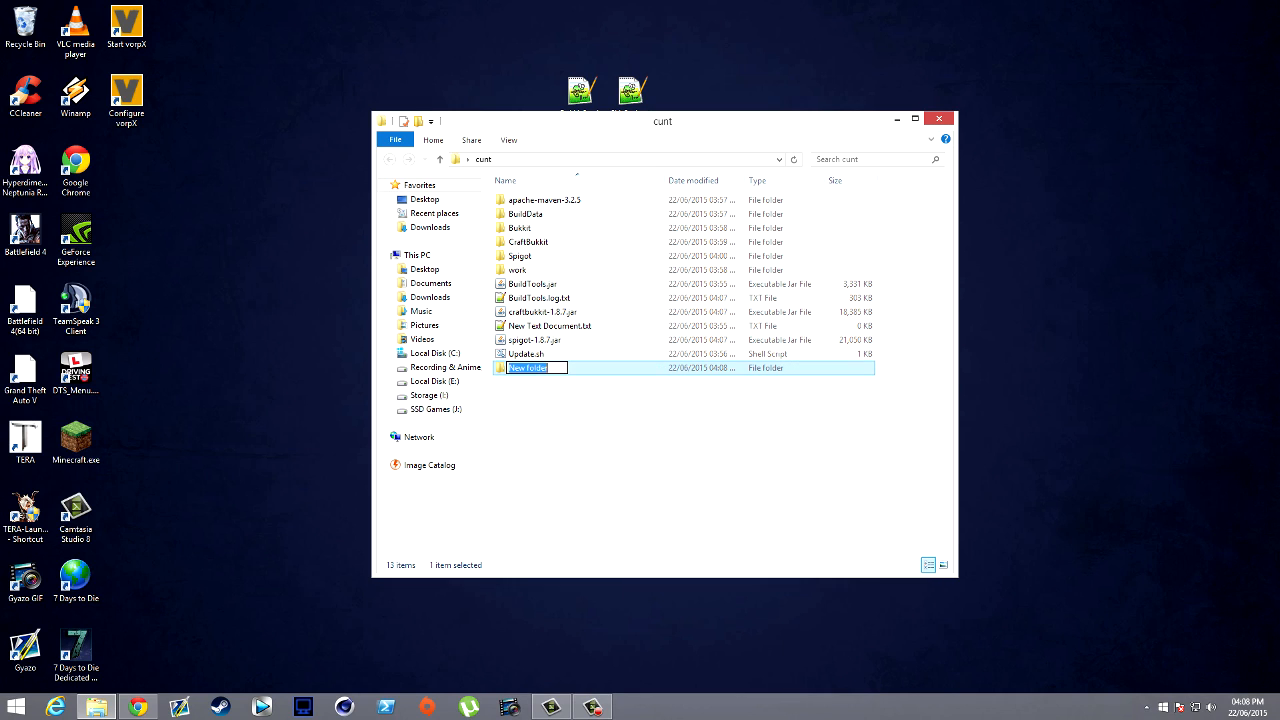
{"action": "type", "text": "Spig"}
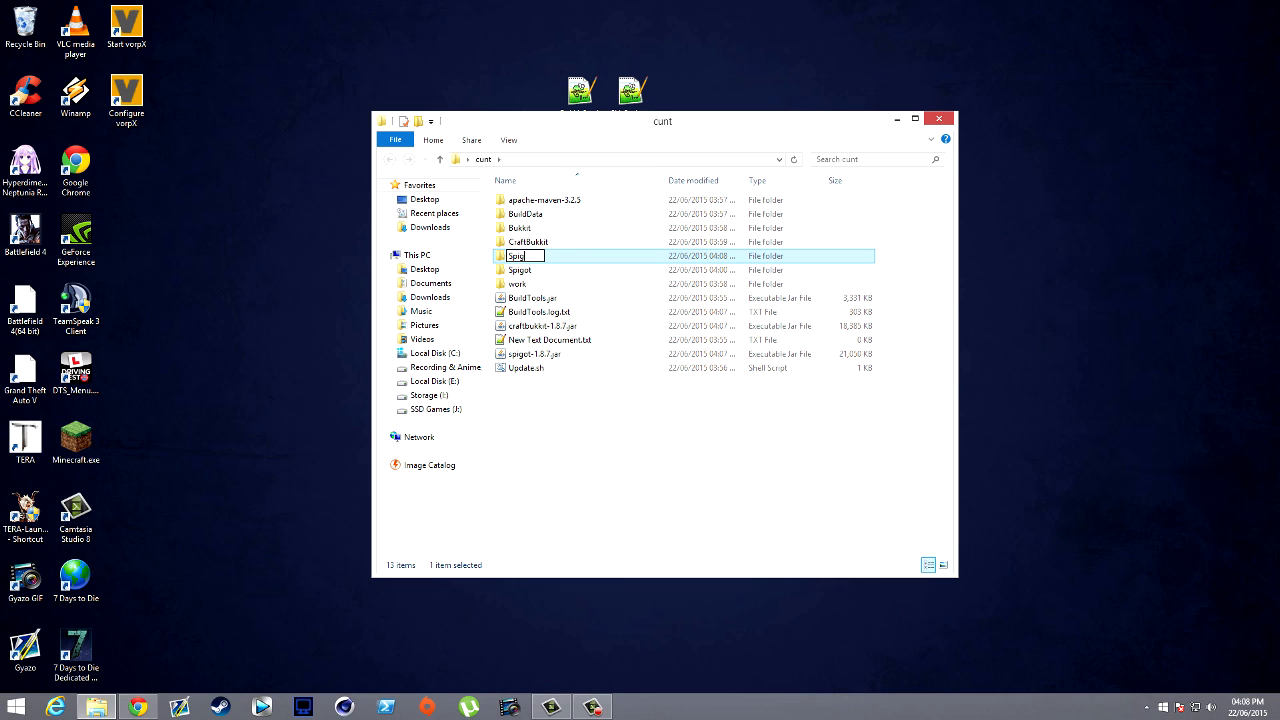
{"action": "type", "text": "Spigot Server"}
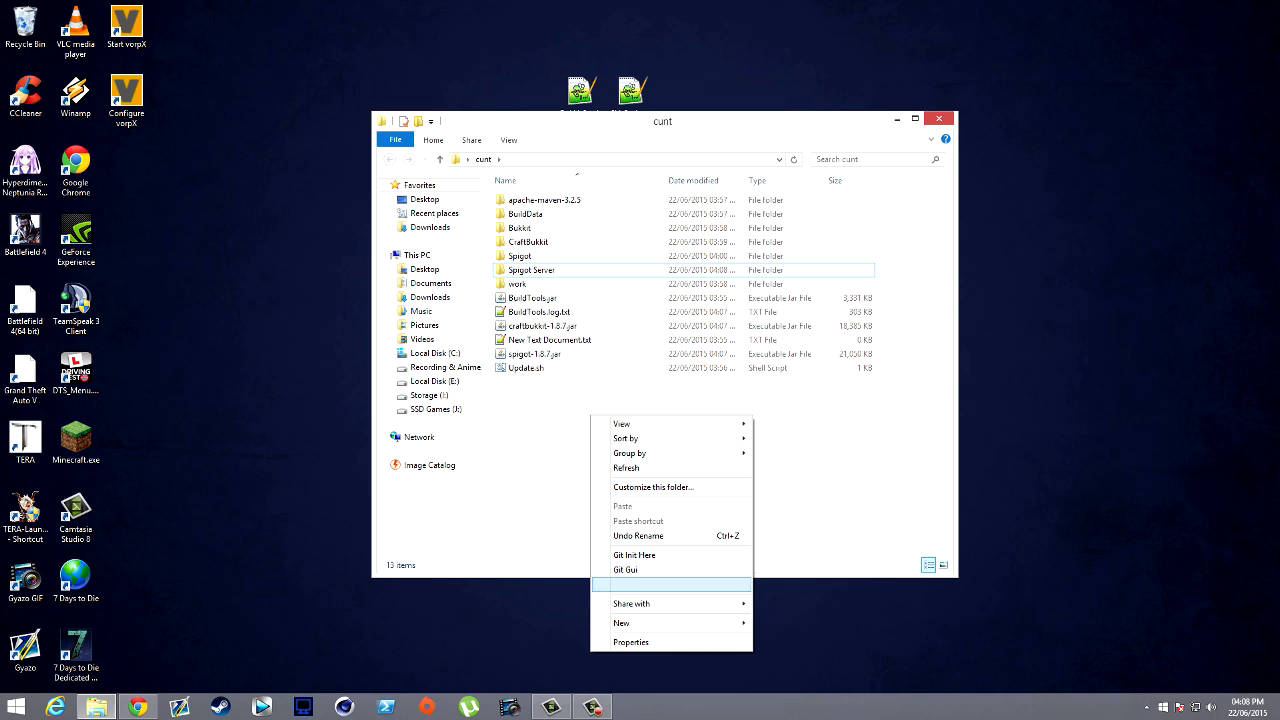
Create a second folder named Craftbukkit Server
{"action": "left_click", "coordinate": [620, 624]}
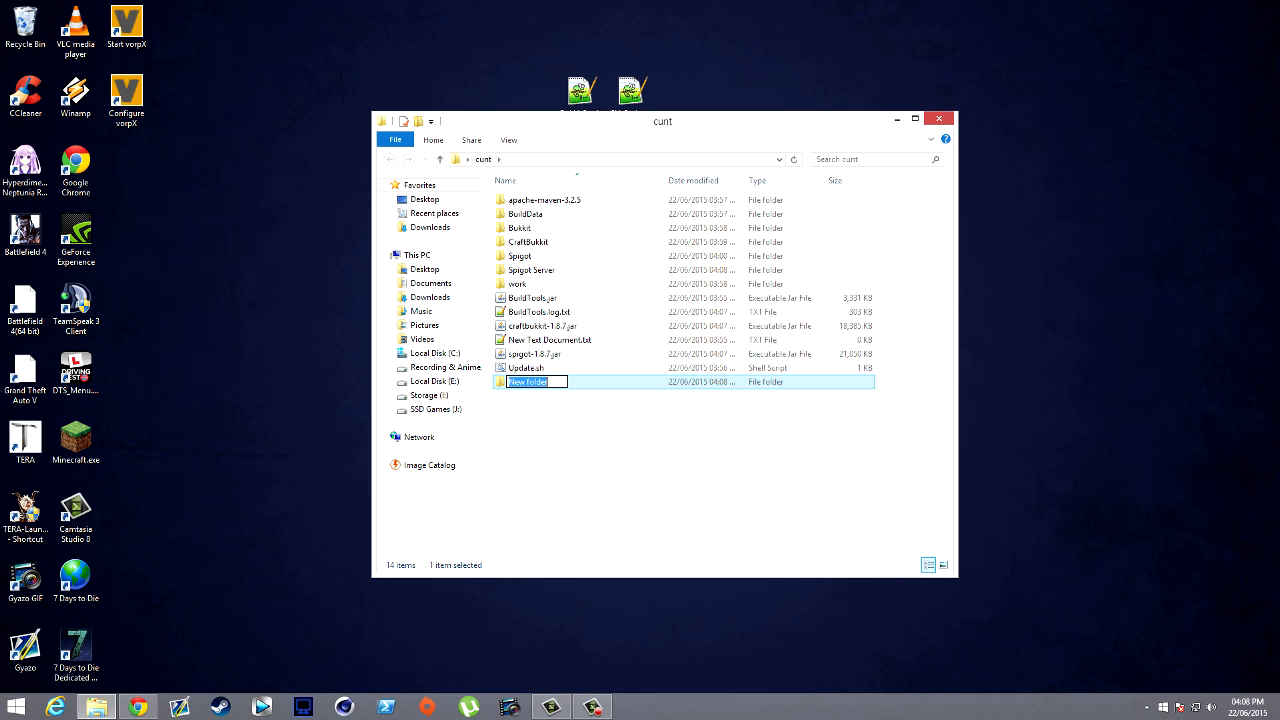
{"action": "type", "text": "Craftbukkit Server"}
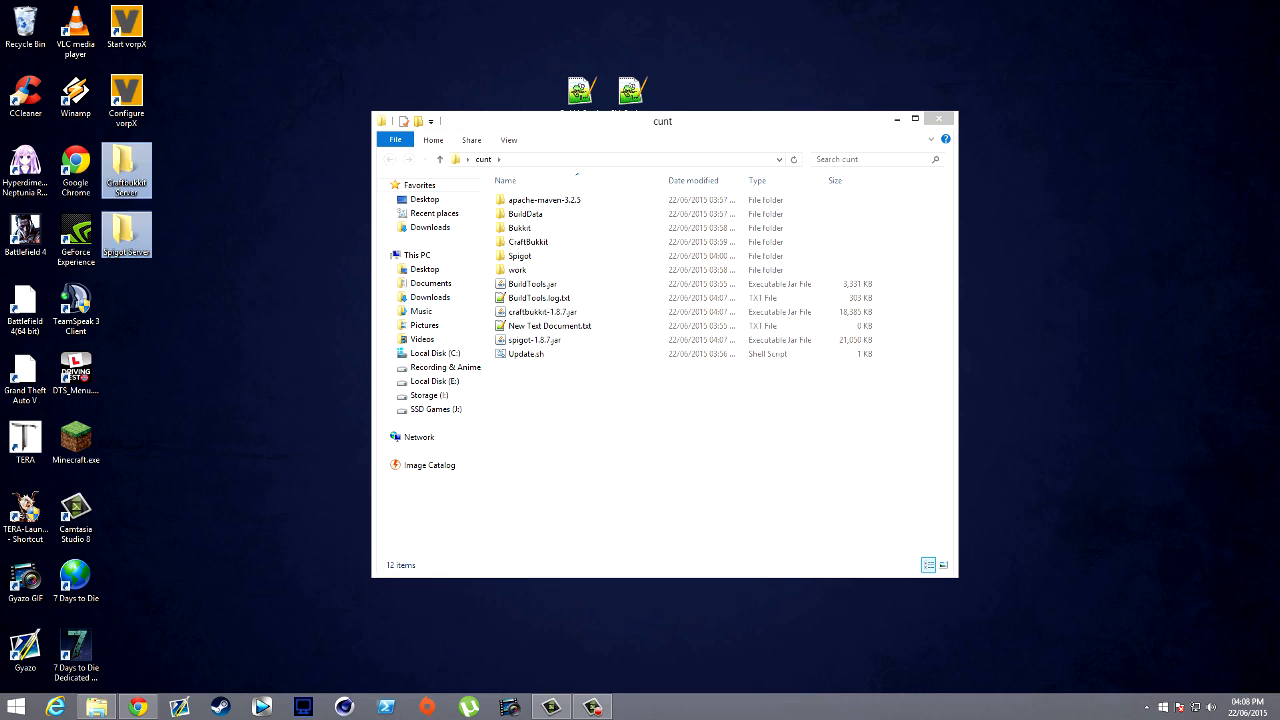
Rename the jars to craftbukkit.jar and spigot.jar and move craftbukkit.jar into Craftbukkit Server
{"action": "left_click", "coordinate": [126, 236]}
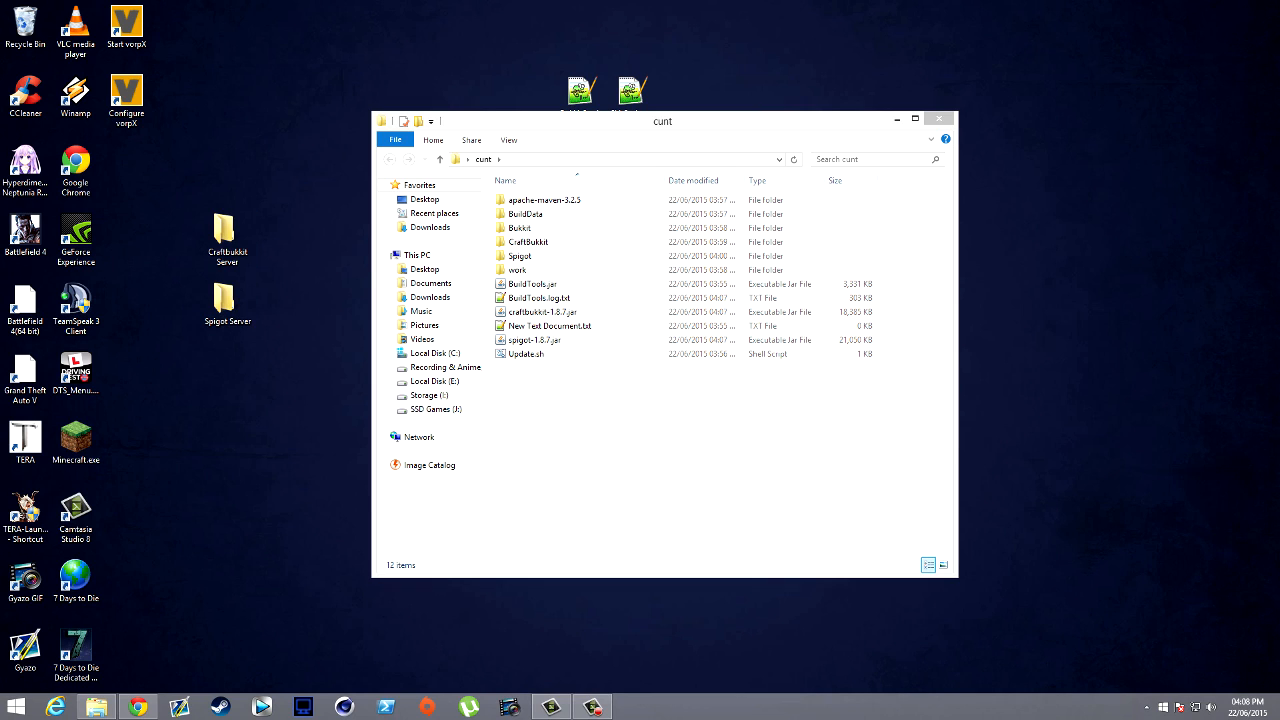
{"action": "left_click", "coordinate": [542, 312]}
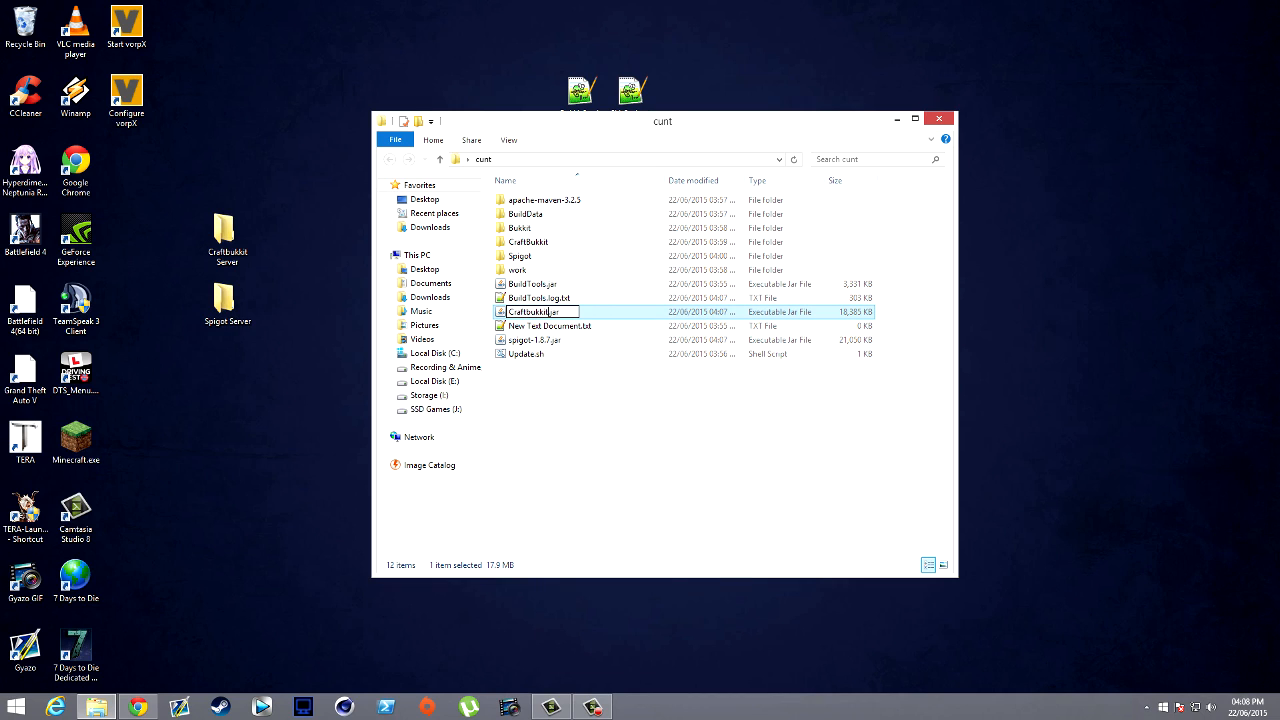
{"action": "left_click", "coordinate": [534, 340]}
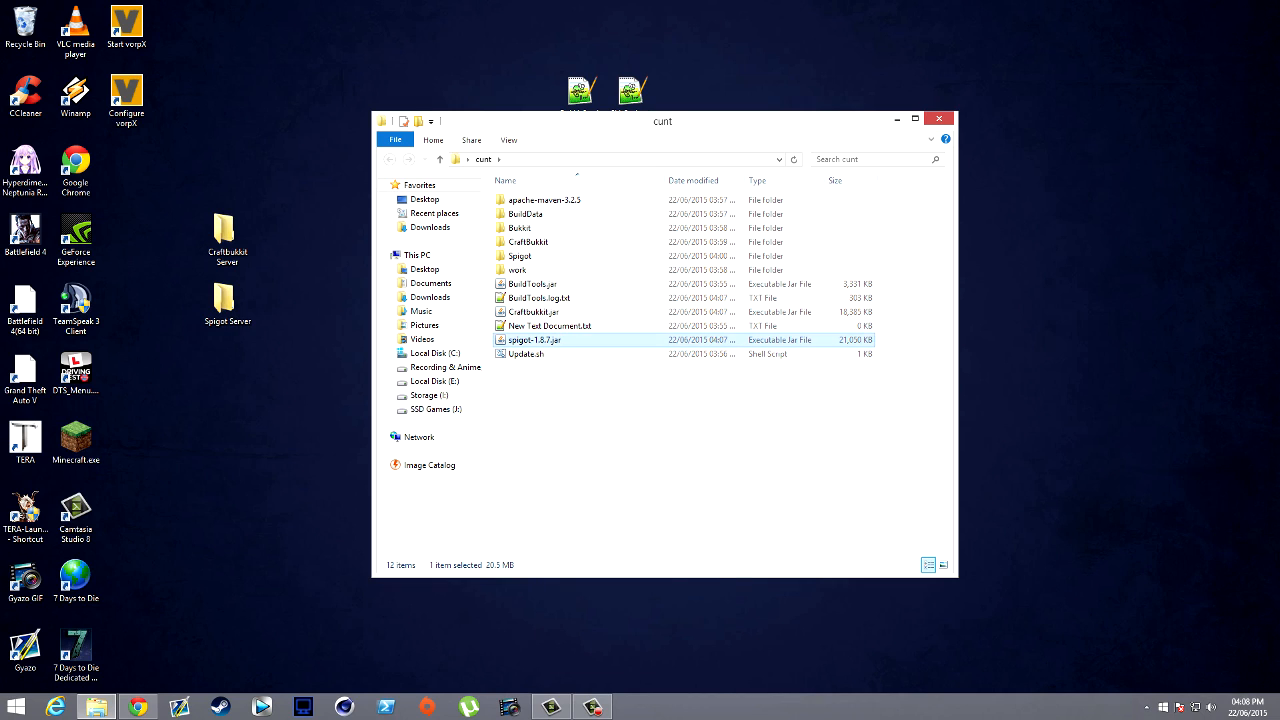
{"action": "left_click", "coordinate": [534, 340]}
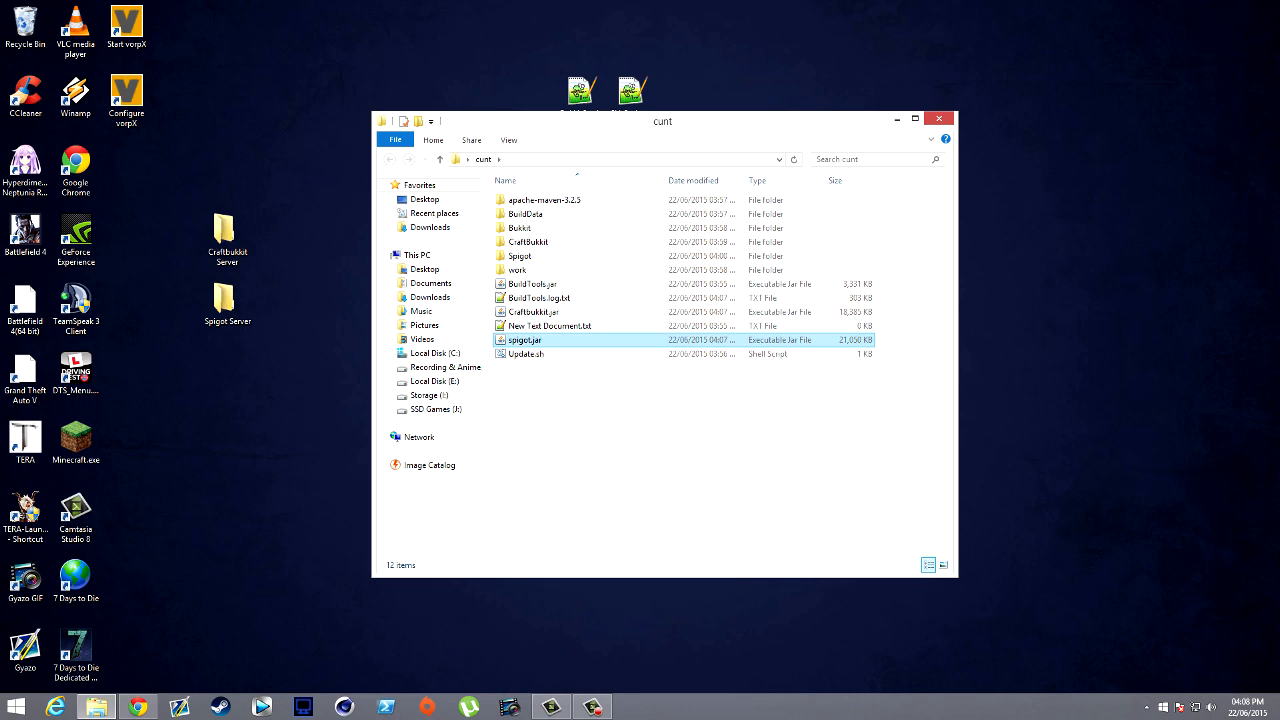
{"action": "left_click", "coordinate": [524, 352]}
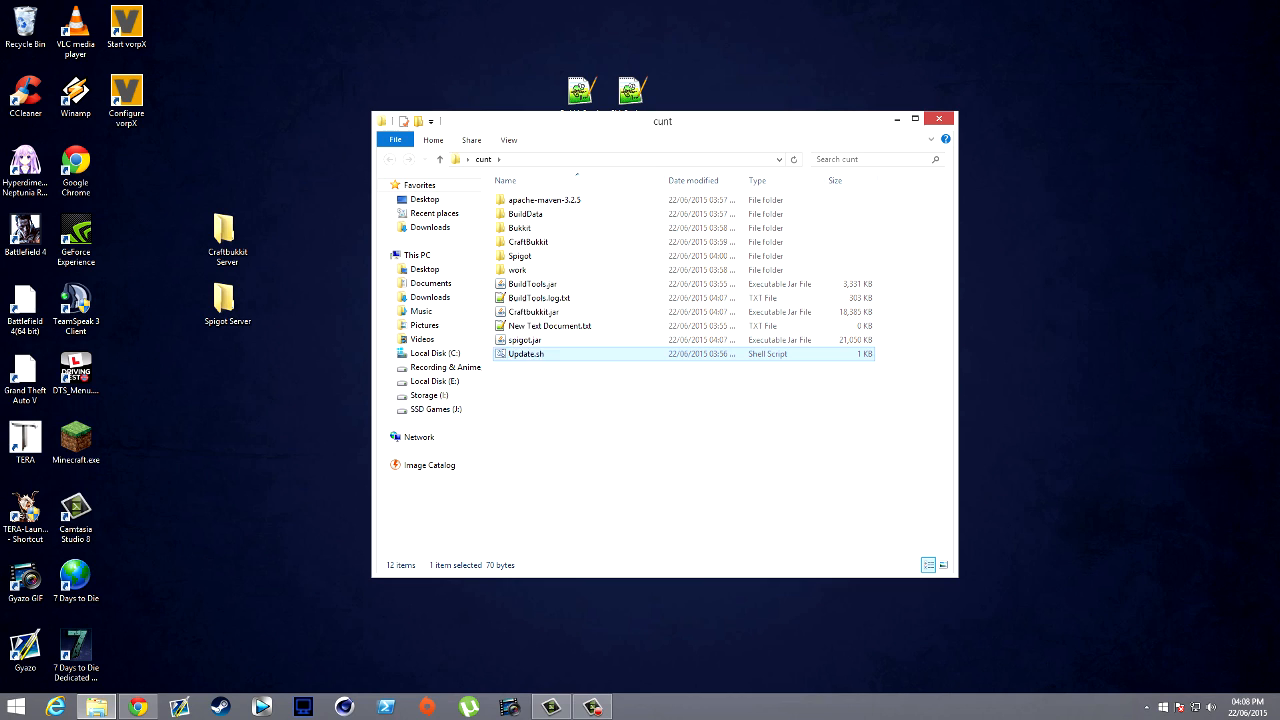
{"action": "left_click_drag", "start_coordinate": [524, 340], "coordinate": [296, 290]}
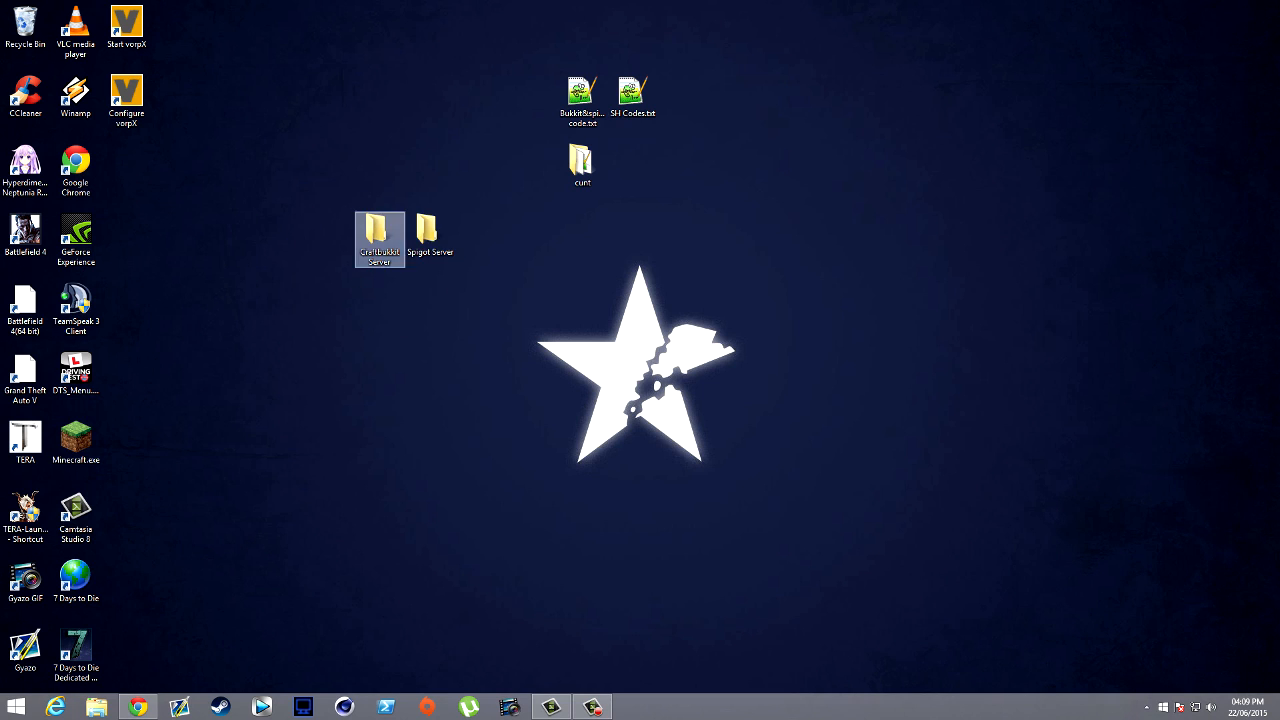
Open the Craftbukkit Server folder and its new empty text document for editing
{"action": "double_click", "coordinate": [380, 230]}
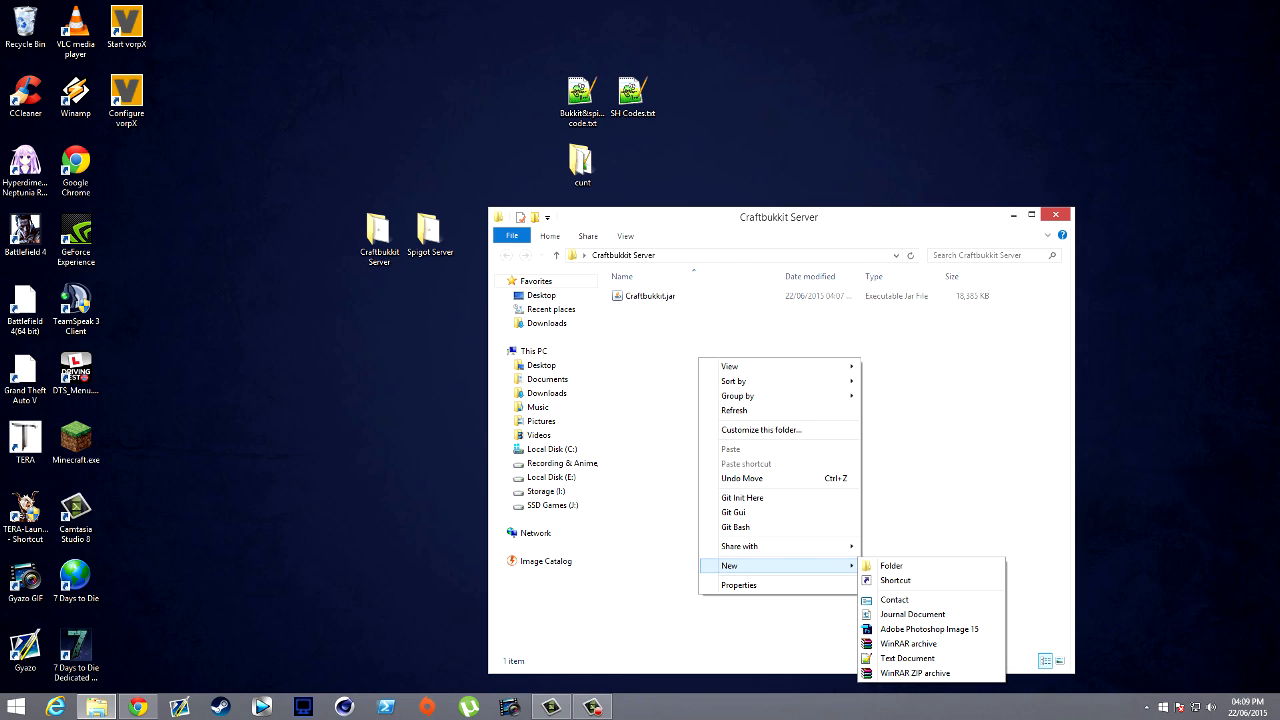
{"action": "left_click", "coordinate": [906, 658]}
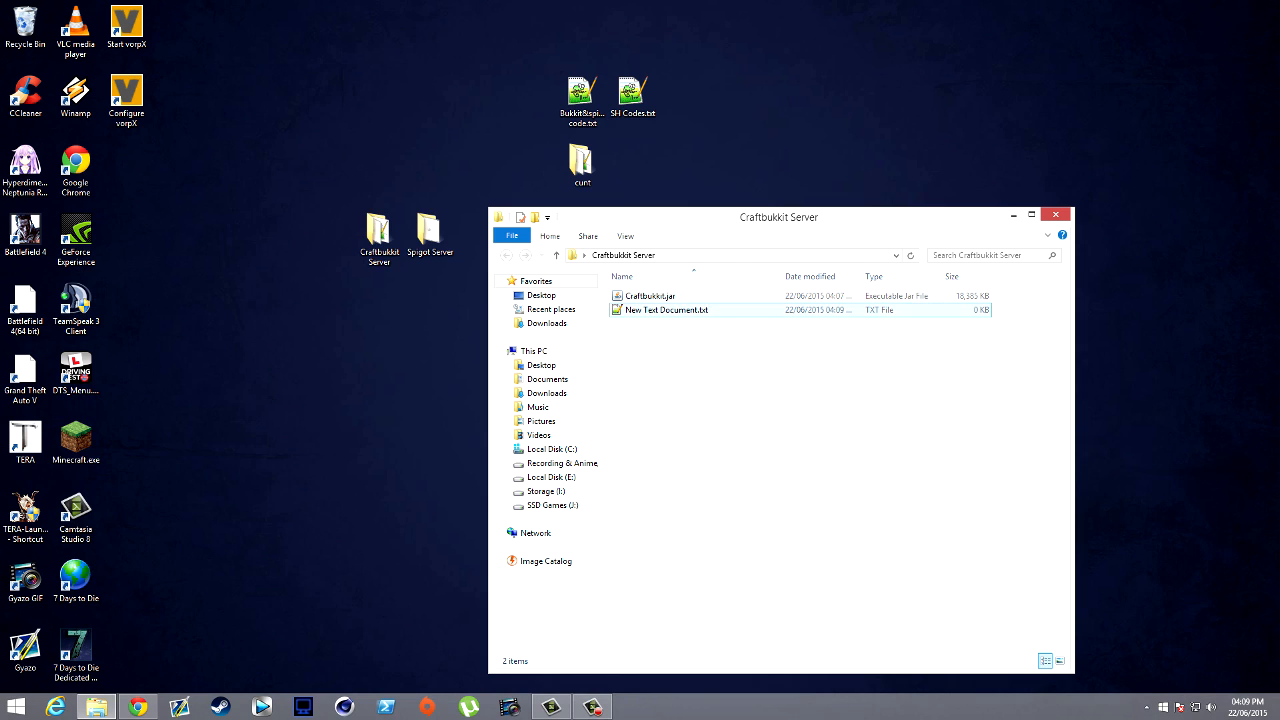
{"action": "double_click", "coordinate": [666, 308]}
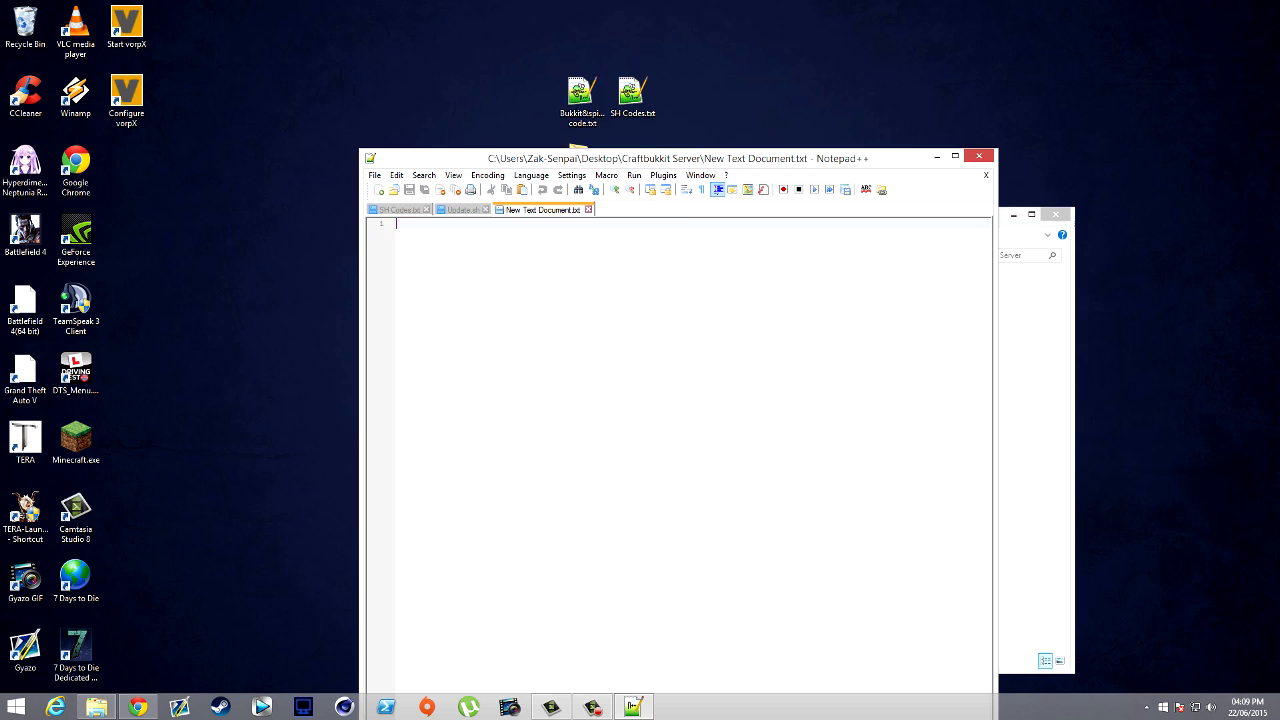
Enter the java -jar craftbukkit.jar command with PAUSE and save it as Craftbukkit.bat
{"action": "left_click", "coordinate": [640, 210]}
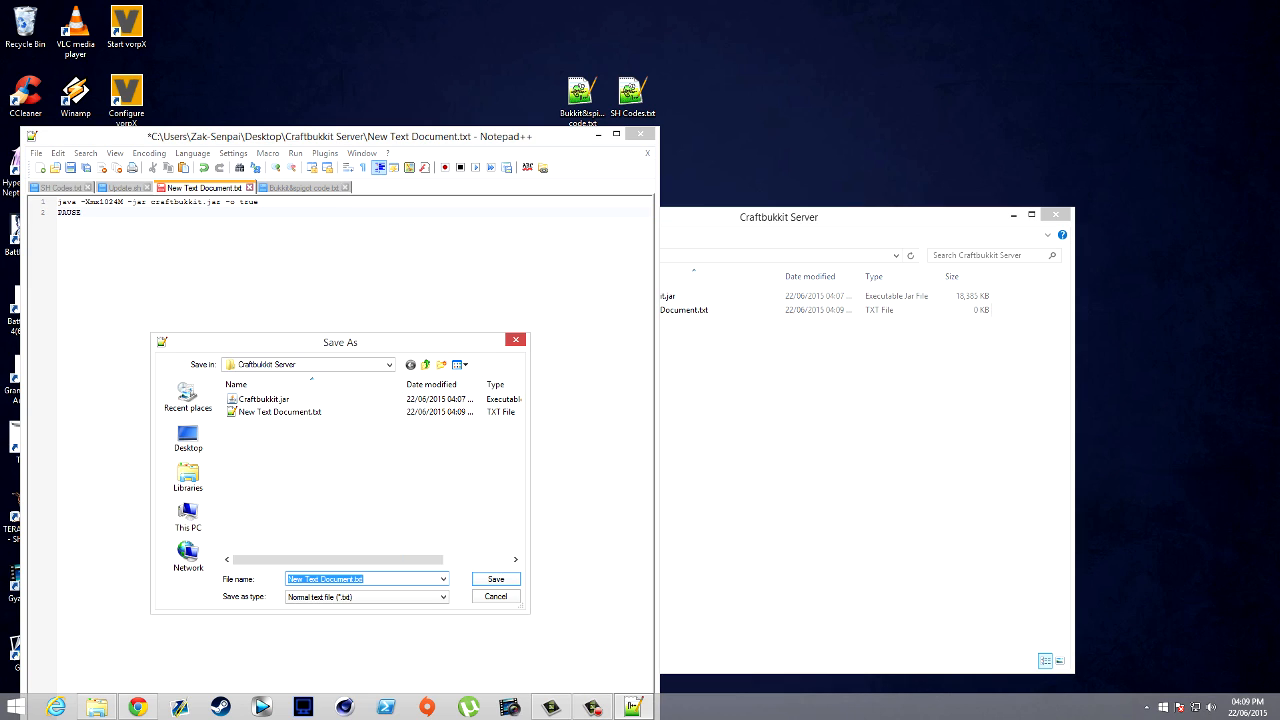
{"action": "type", "text": "Craftbukkit.bat"}
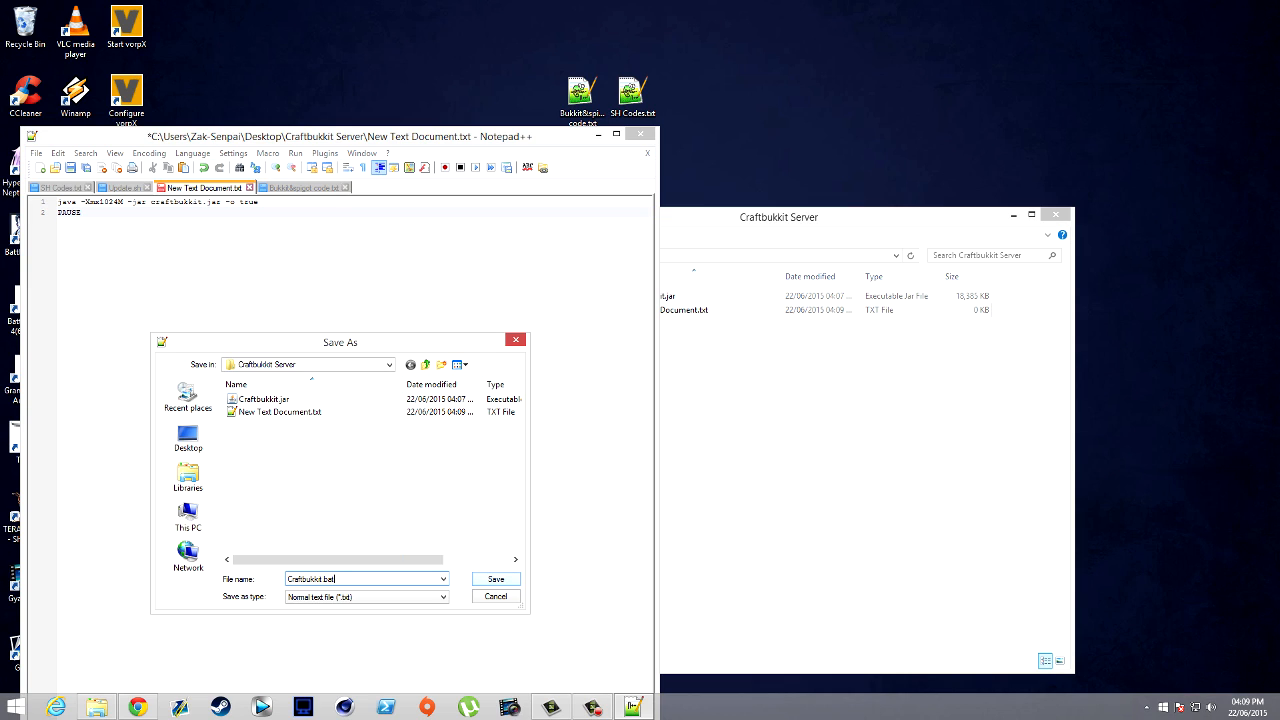
{"action": "left_click", "coordinate": [496, 578]}
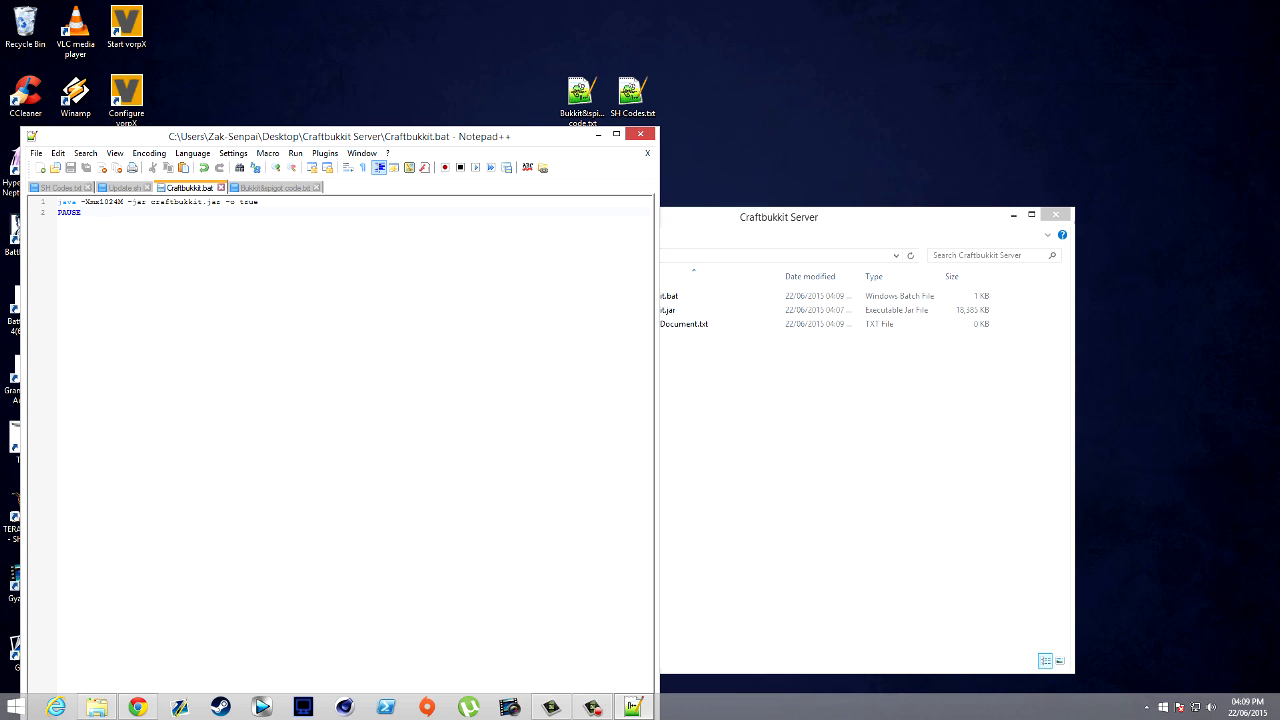
{"action": "left_click", "coordinate": [646, 134]}
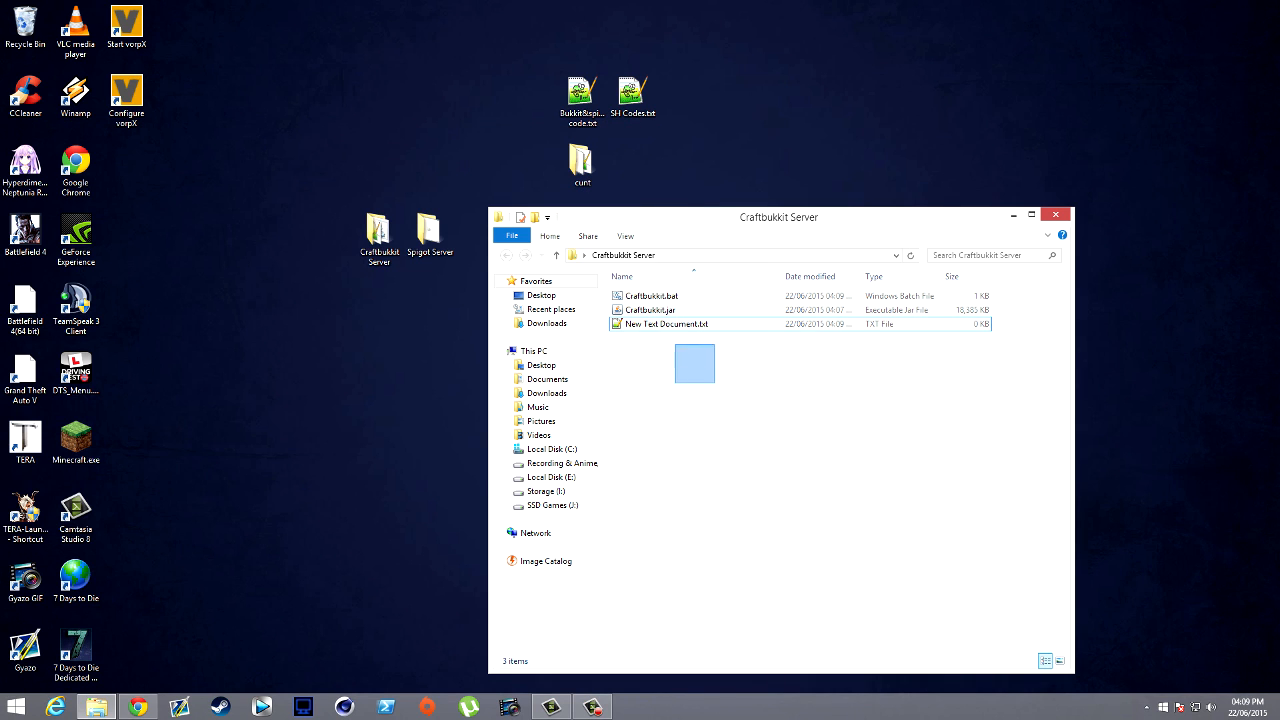
Delete the leftover text document and save the spigot.jar launch command with pause as spigot.bat
{"action": "key", "text": "Delete"}
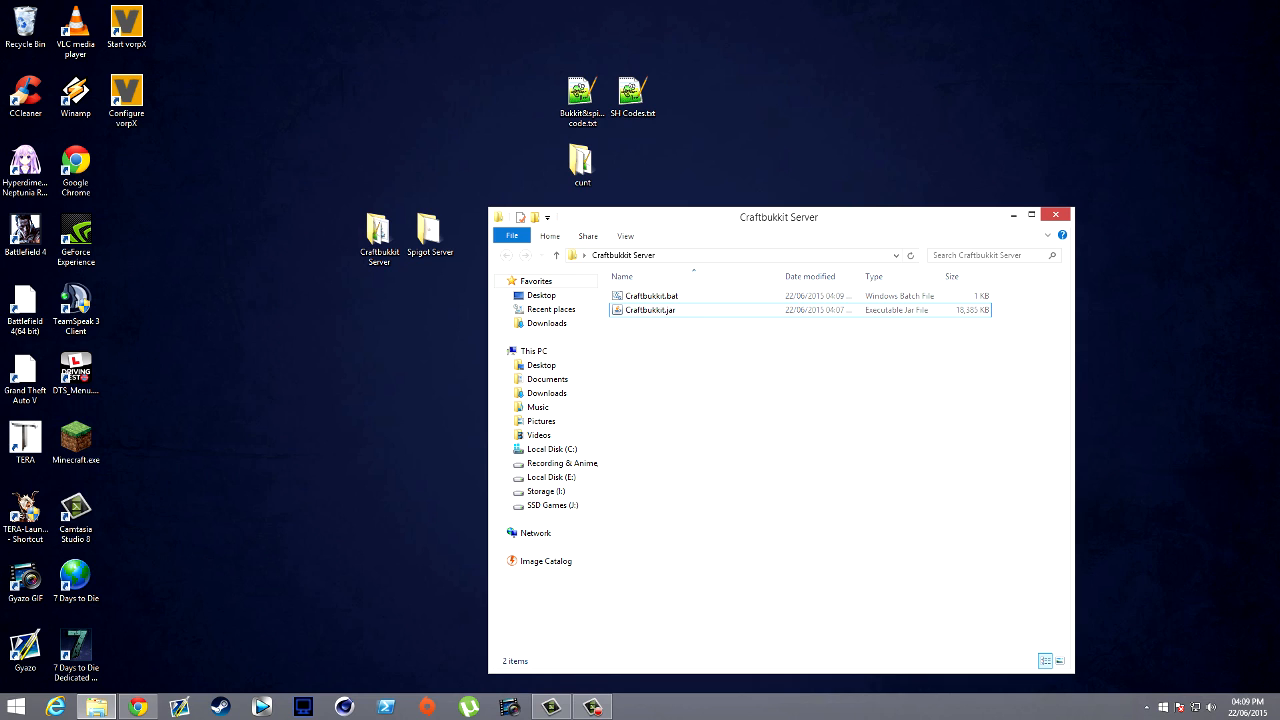
{"action": "left_click_drag", "start_coordinate": [780, 216], "coordinate": [820, 202]}
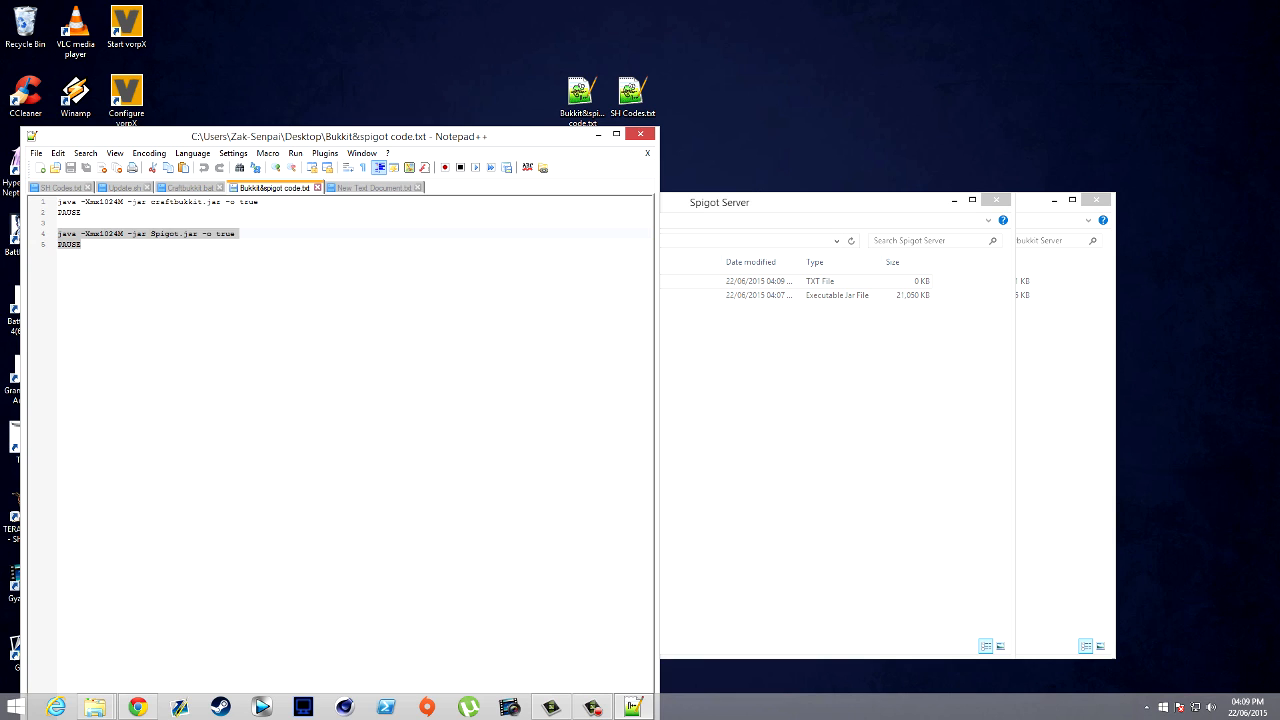
{"action": "left_click", "coordinate": [36, 152]}
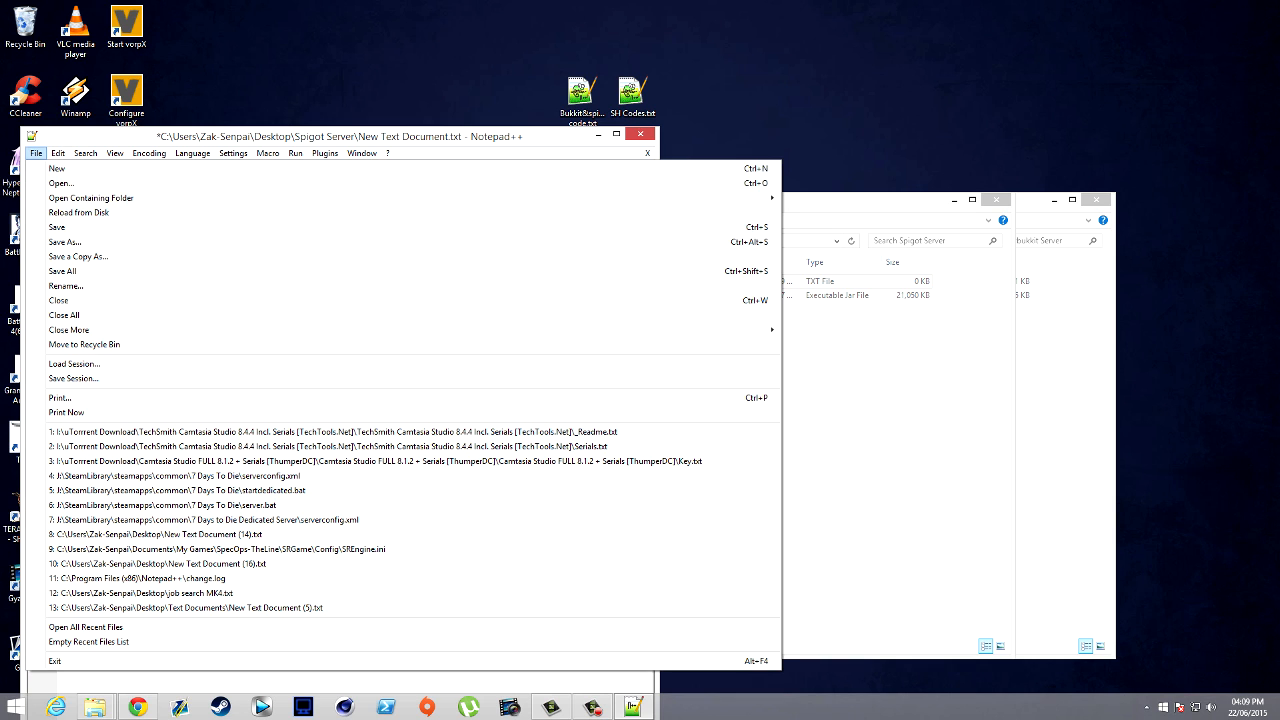
{"action": "left_click", "coordinate": [64, 242]}
{"action": "type", "text": "spigot."}
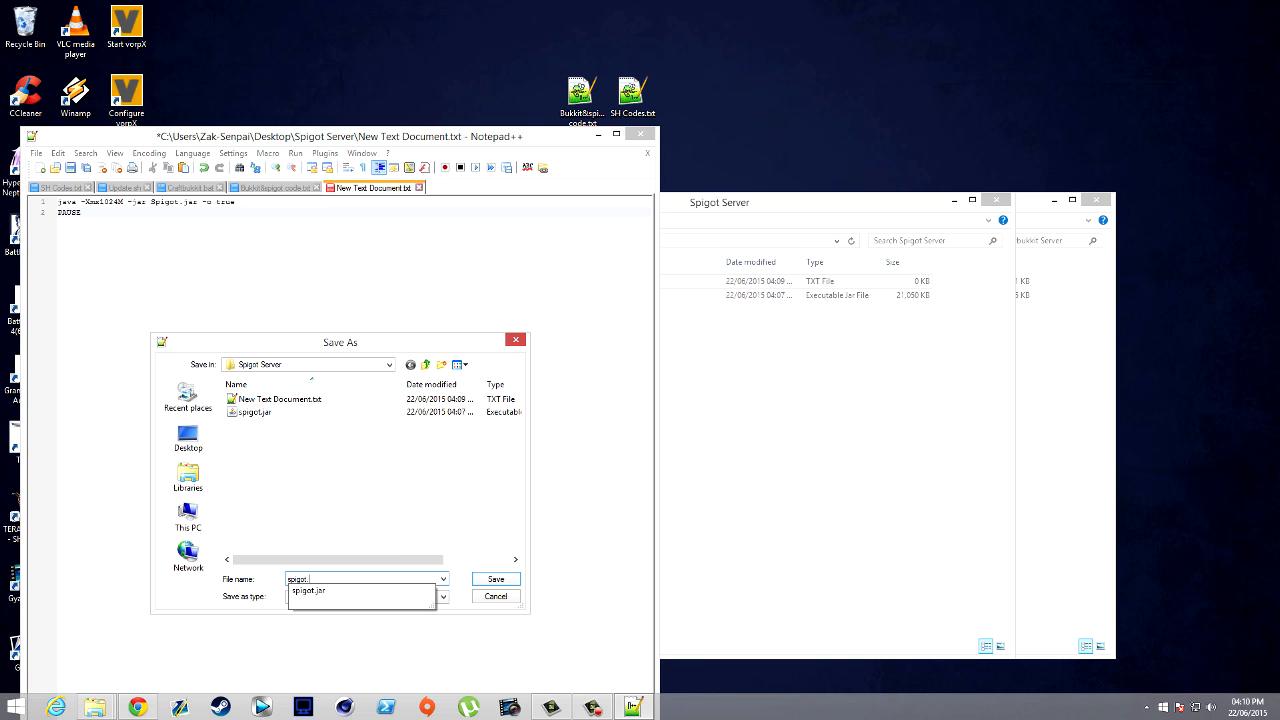
{"action": "left_click", "coordinate": [496, 578]}
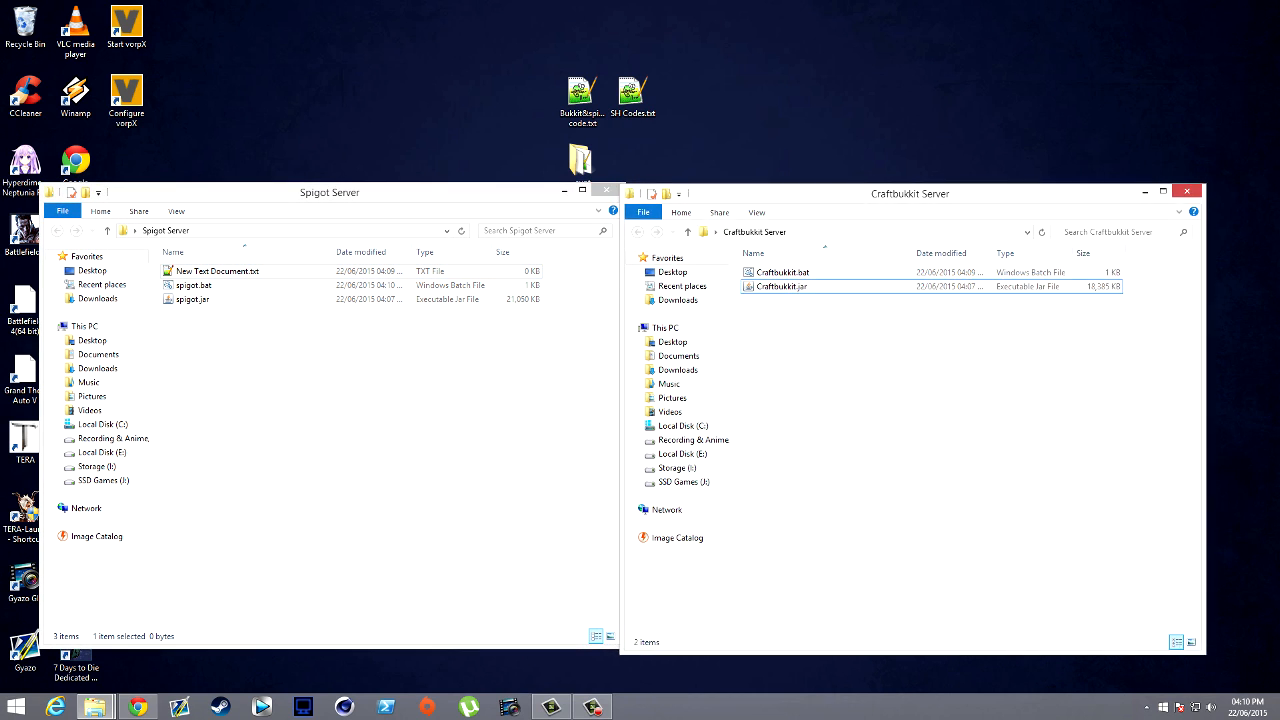
Run Craftbukkit.bat for the first time and open the generated eula.txt
{"action": "double_click", "coordinate": [784, 272]}
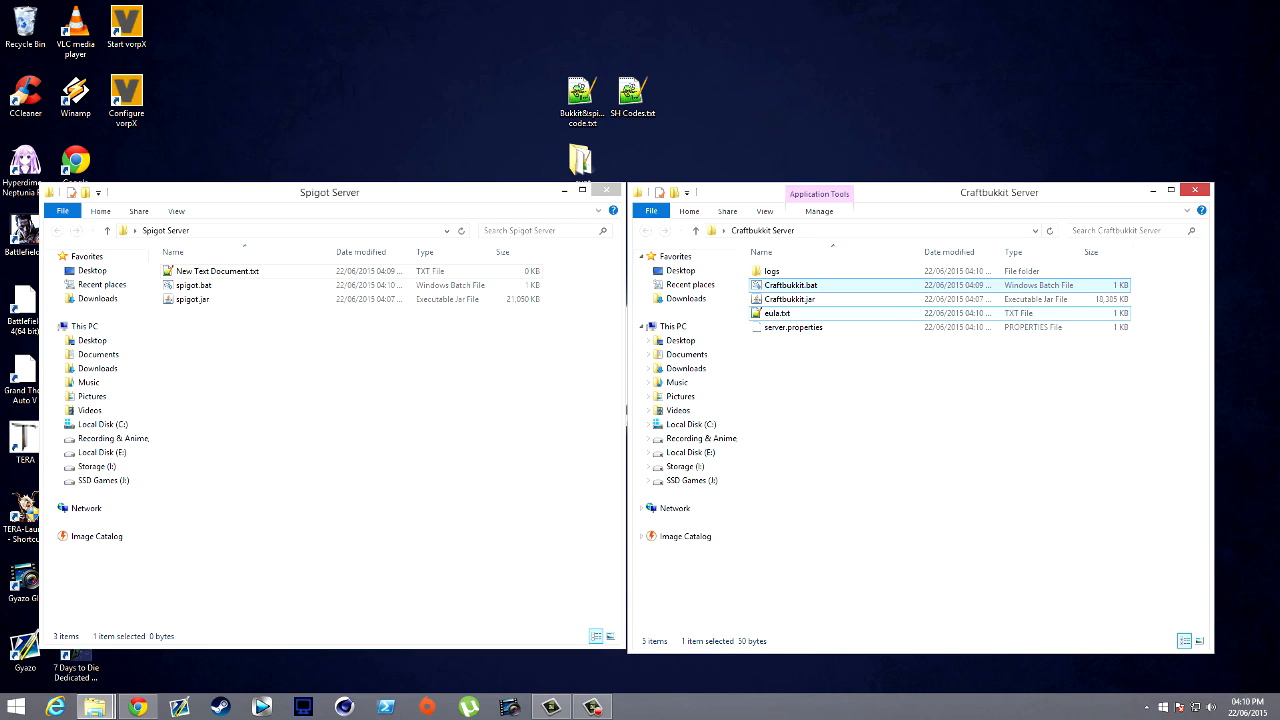
{"action": "mouse_move", "coordinate": [790, 328]}
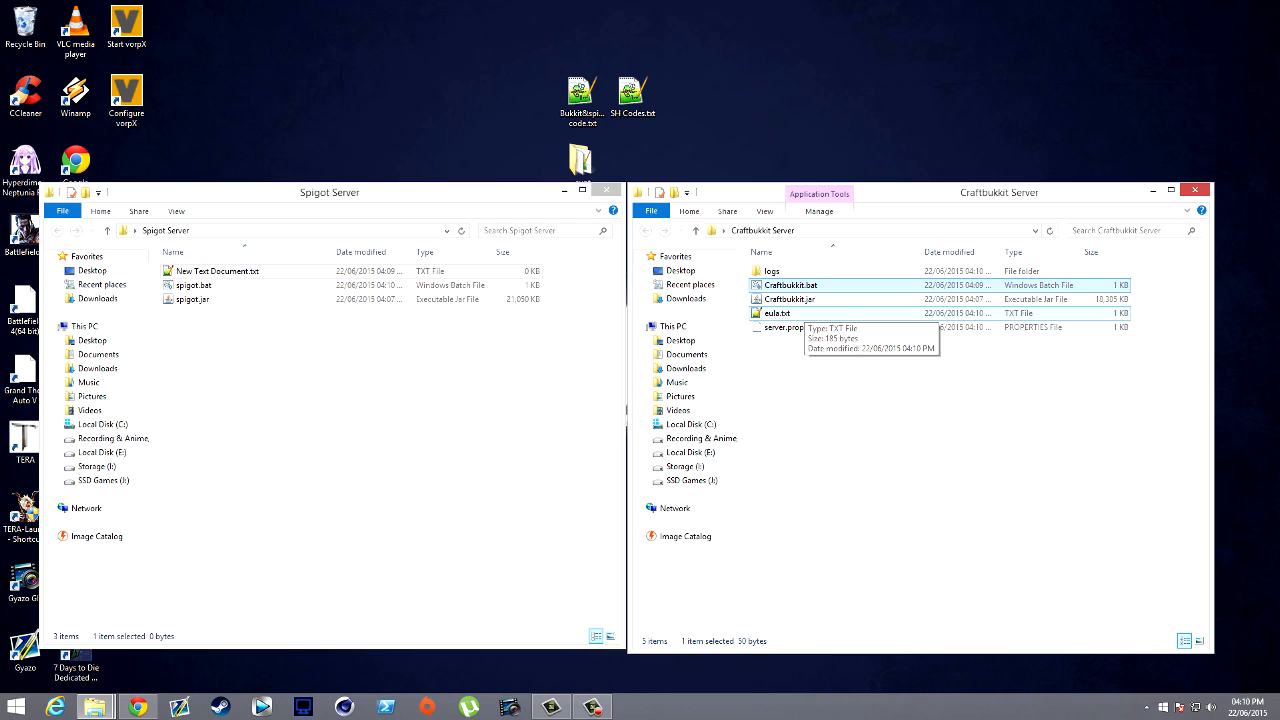
{"action": "double_click", "coordinate": [776, 312]}
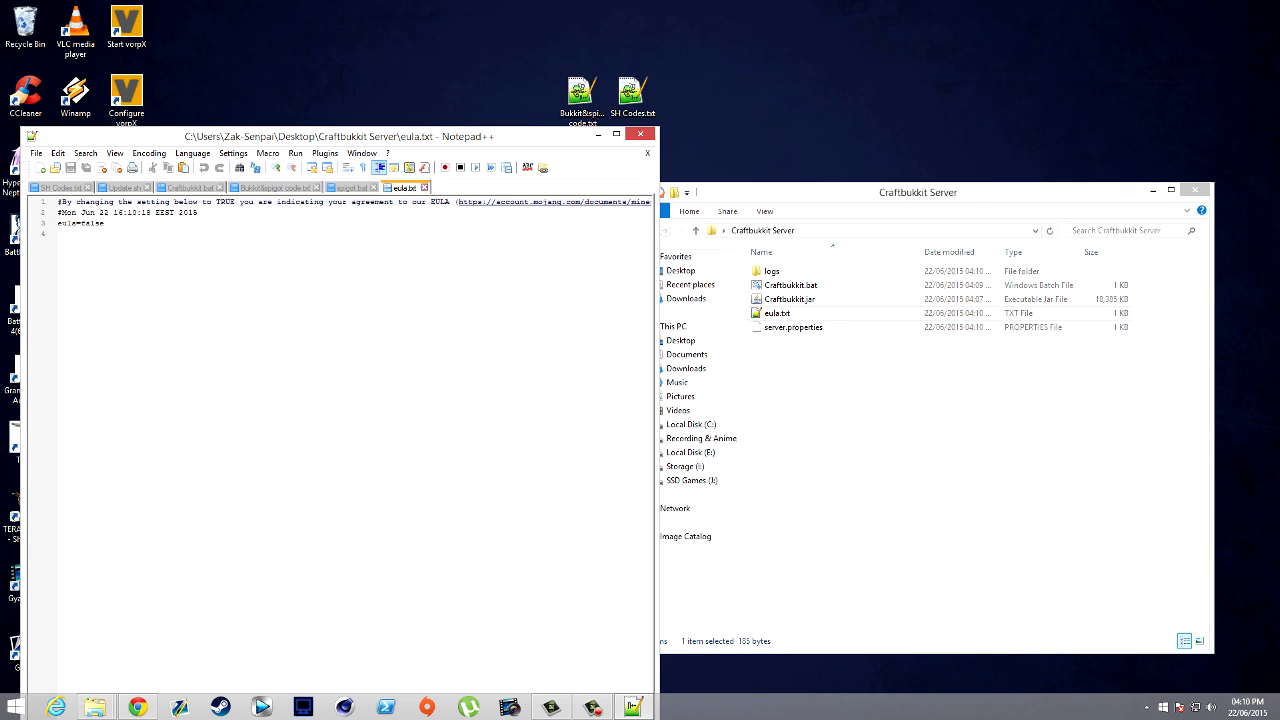
Change eula=false to eula=true in eula.txt and save it
{"action": "double_click", "coordinate": [92, 224]}
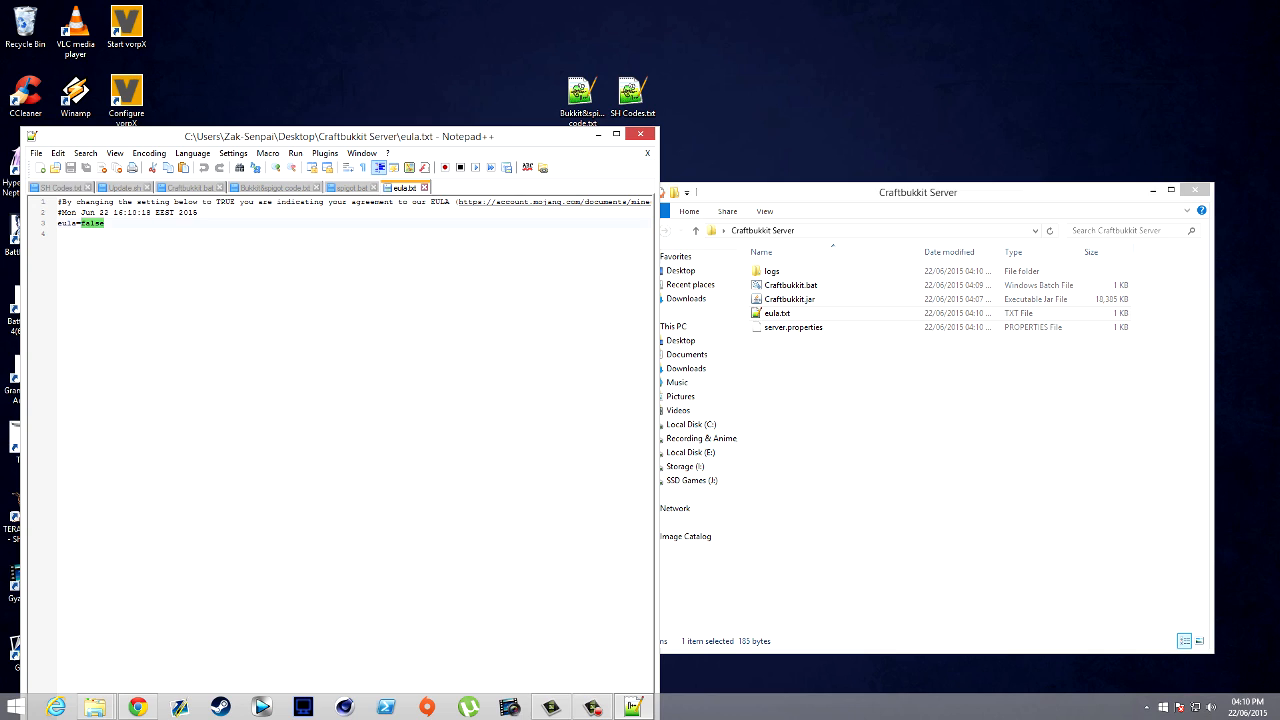
{"action": "type", "text": "true"}
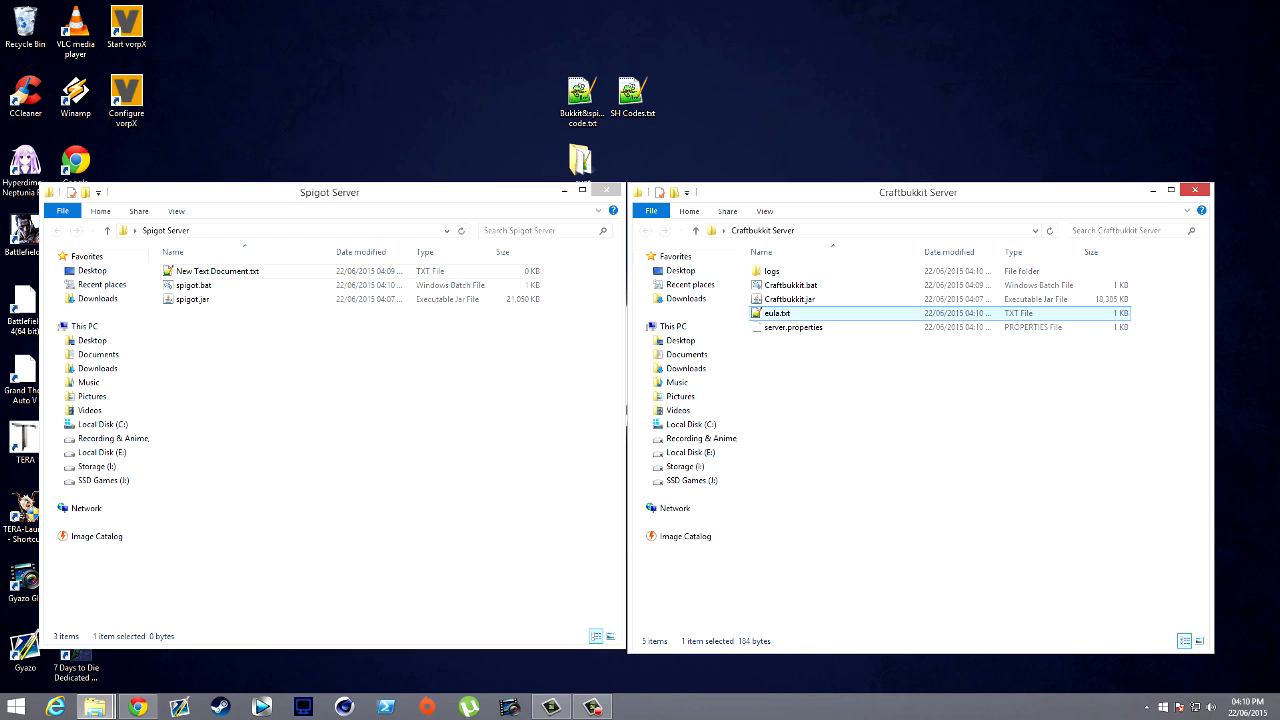
Start the Craftbukkit server again, then launch Minecraft 1.8.7 and reach the Multiplayer list
{"action": "double_click", "coordinate": [790, 284]}
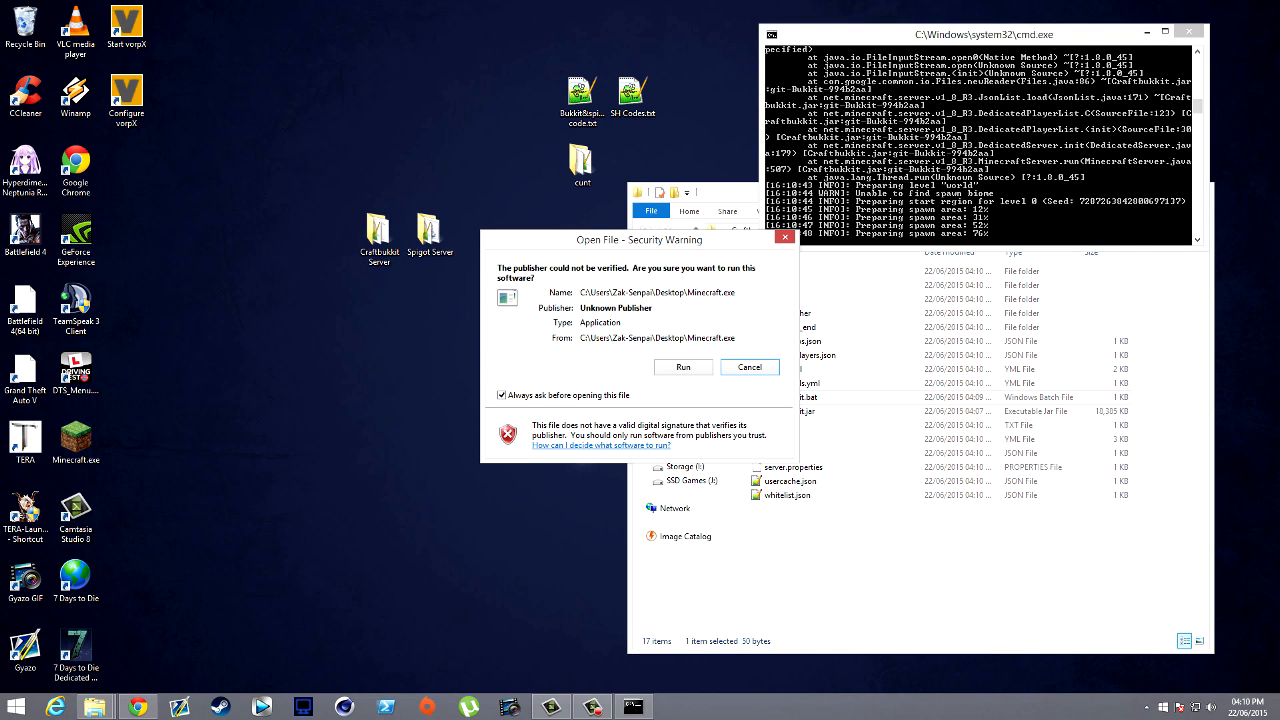
{"action": "left_click", "coordinate": [682, 368]}
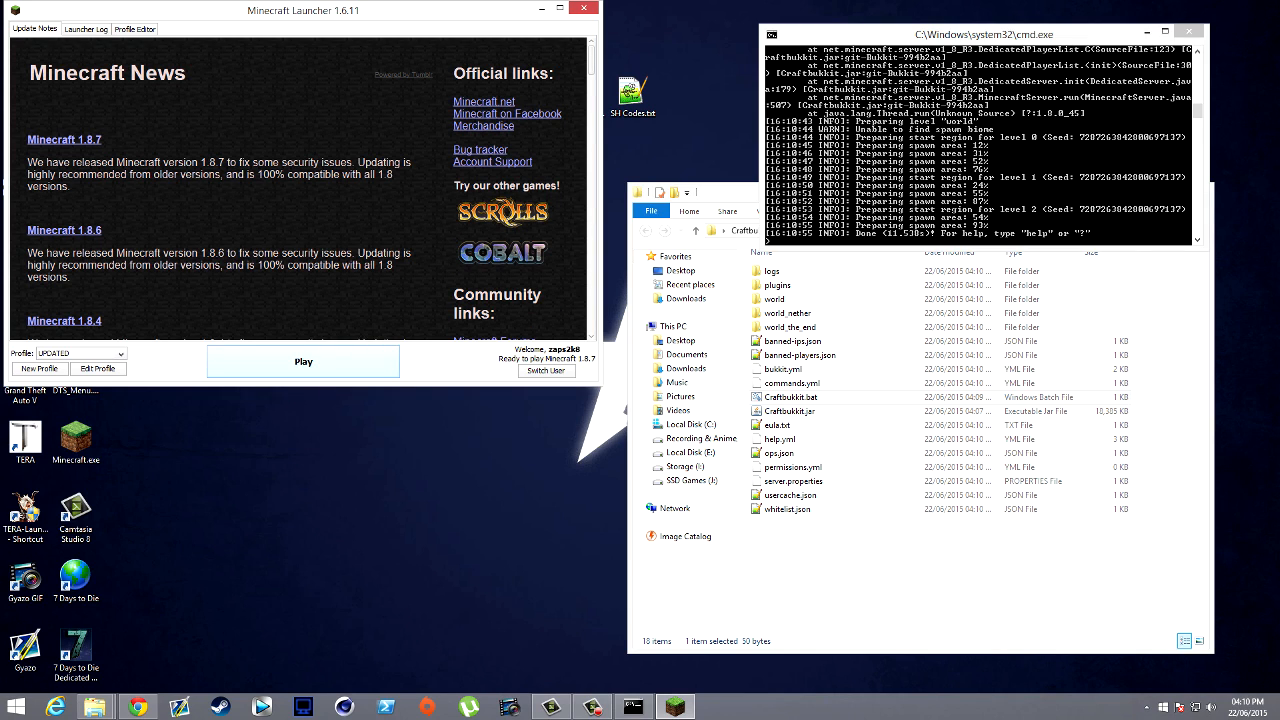
{"action": "left_click", "coordinate": [304, 360]}
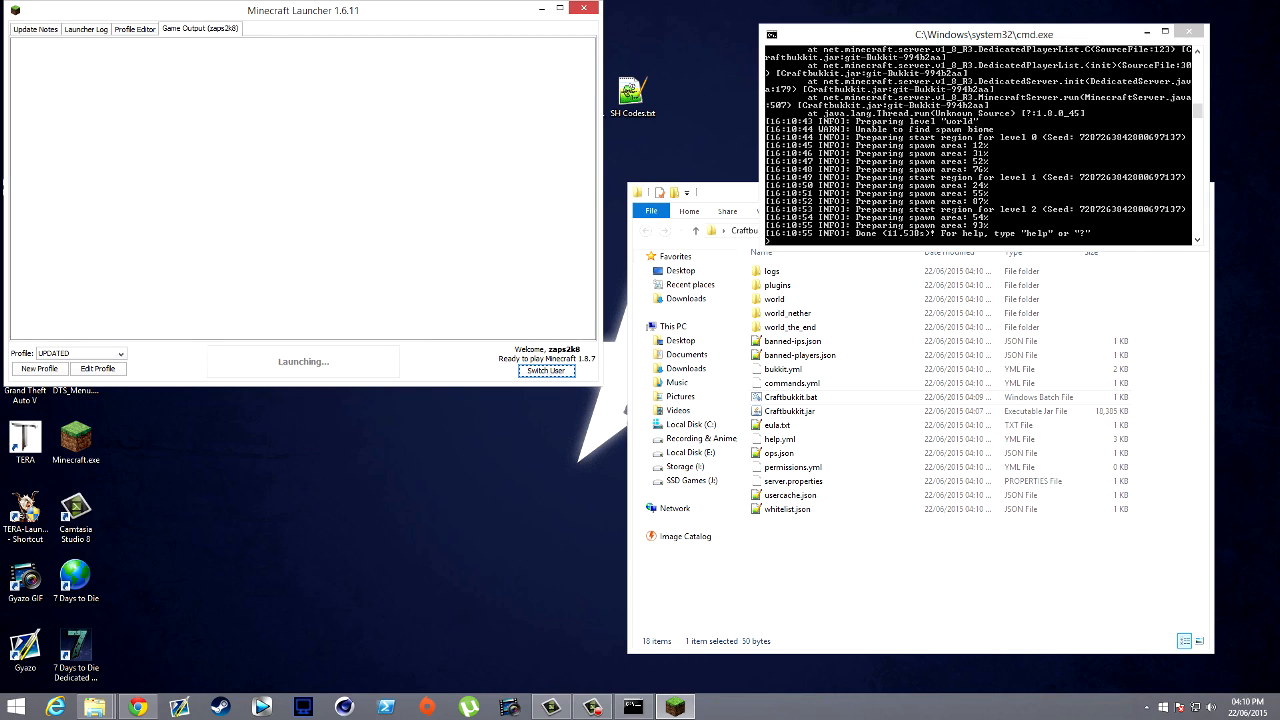
{"action": "left_click", "coordinate": [584, 8]}
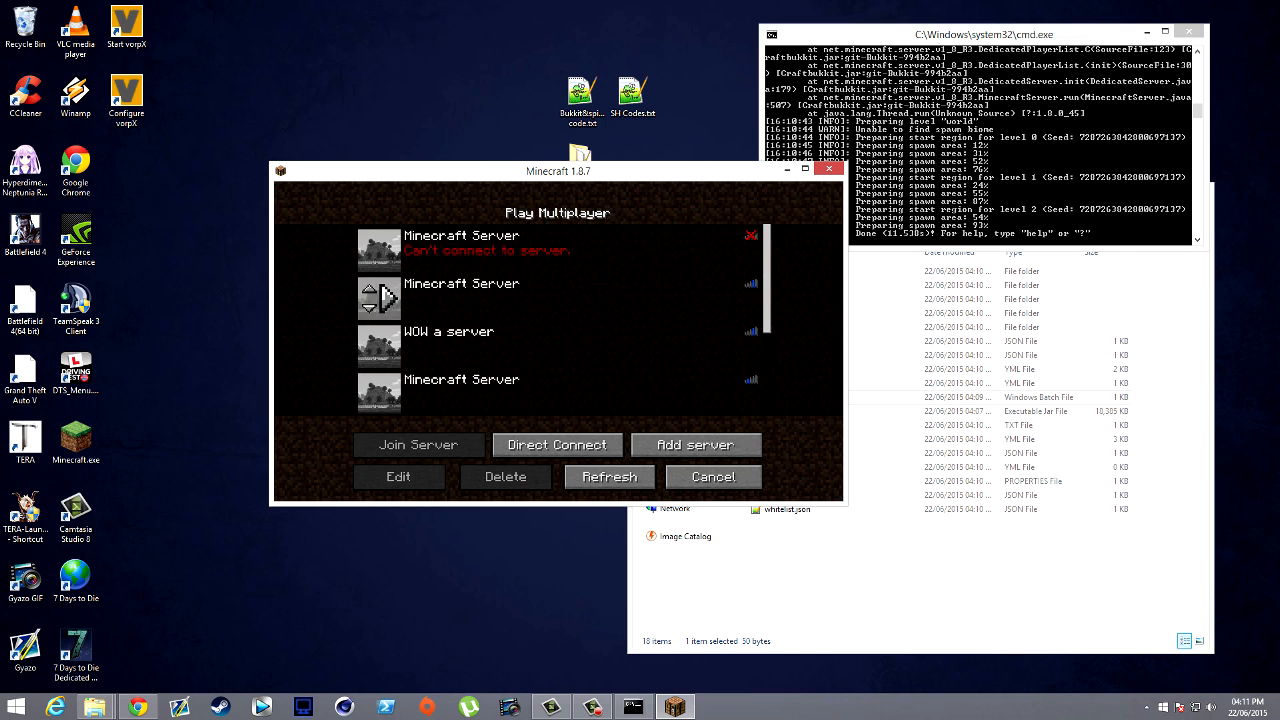
Replace the old server entry with 'bukkit/spigot' at address localhost and join it
{"action": "left_click", "coordinate": [504, 476]}
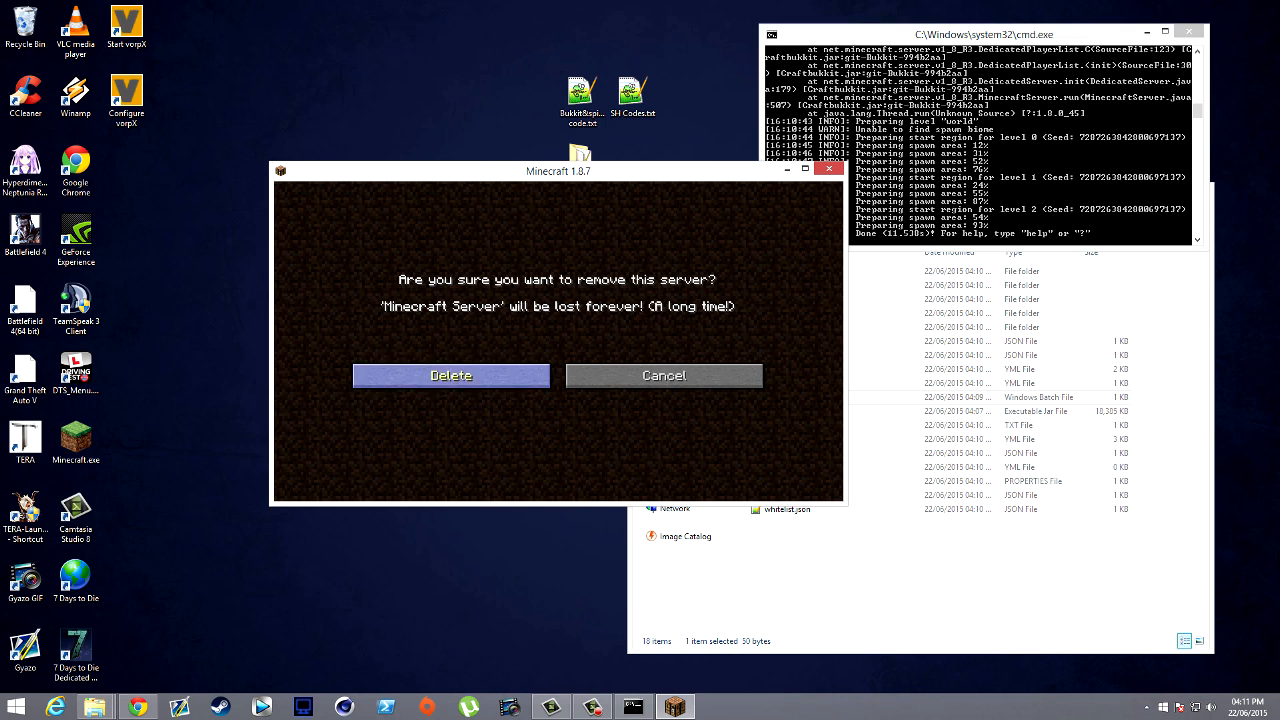
{"action": "left_click", "coordinate": [664, 376]}
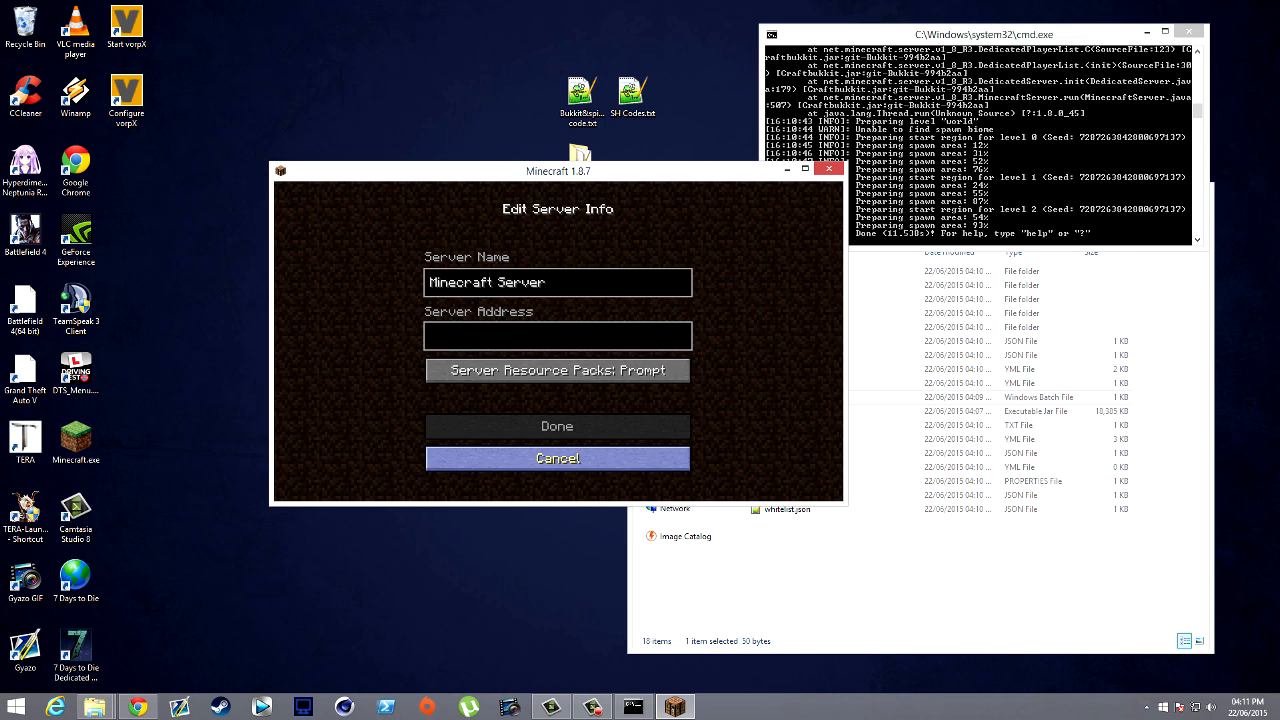
{"action": "left_click", "coordinate": [556, 282]}
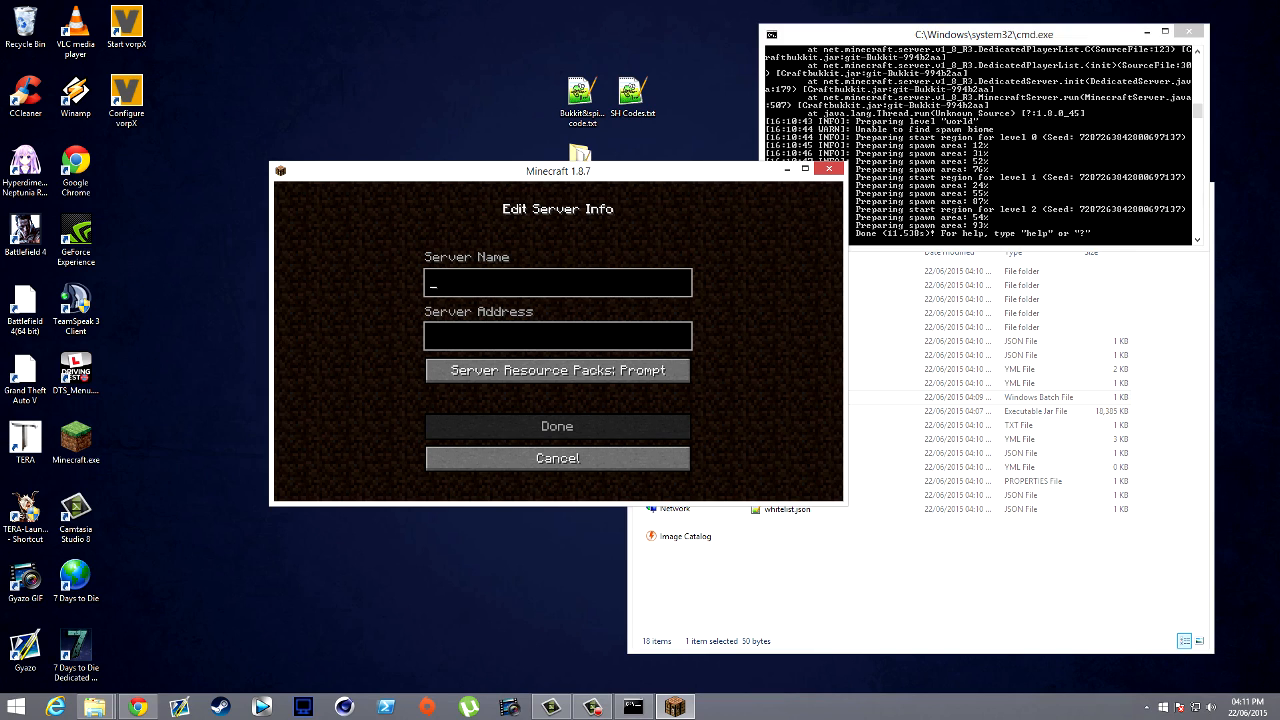
{"action": "type", "text": "bukkit/"}
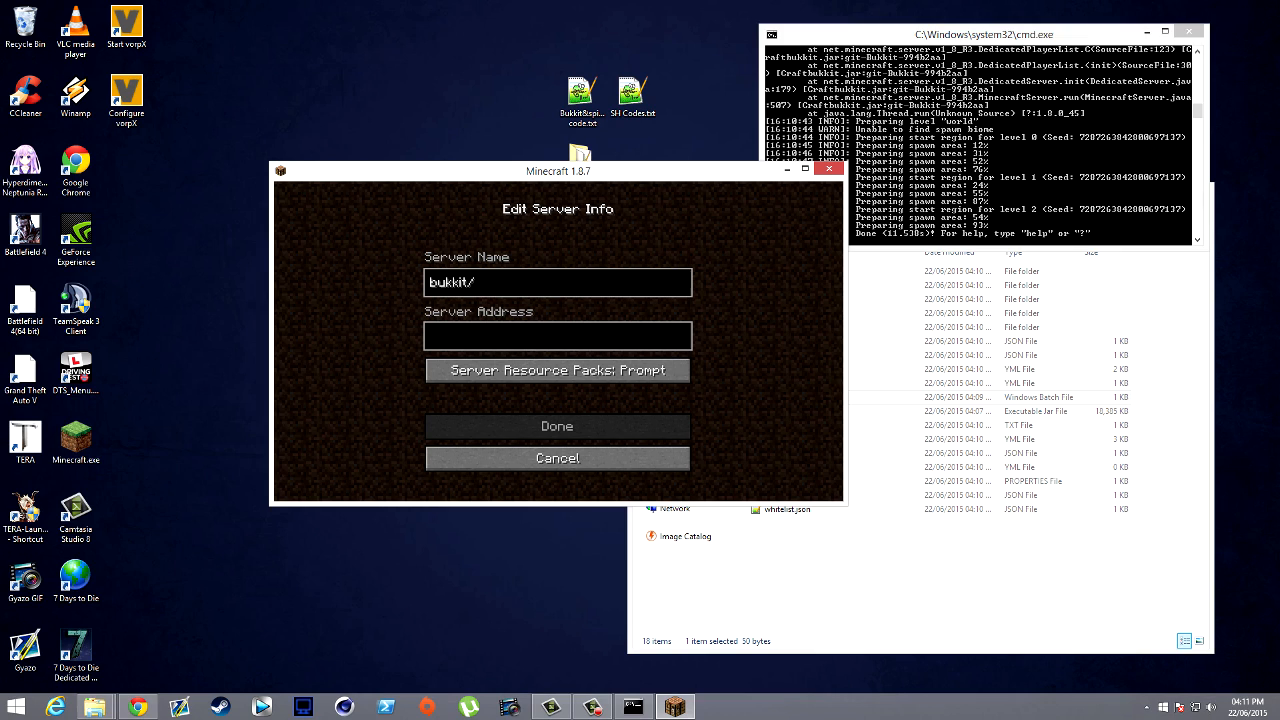
{"action": "type", "text": "spigot"}
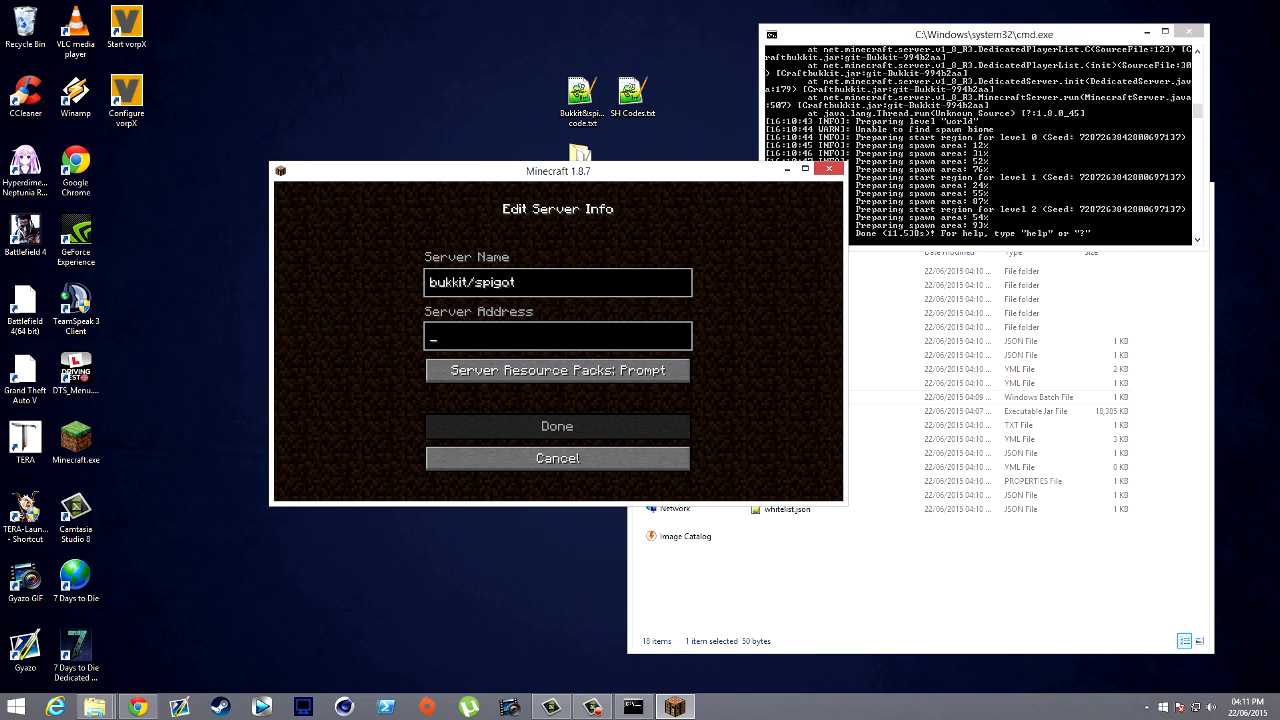
{"action": "type", "text": "local"}
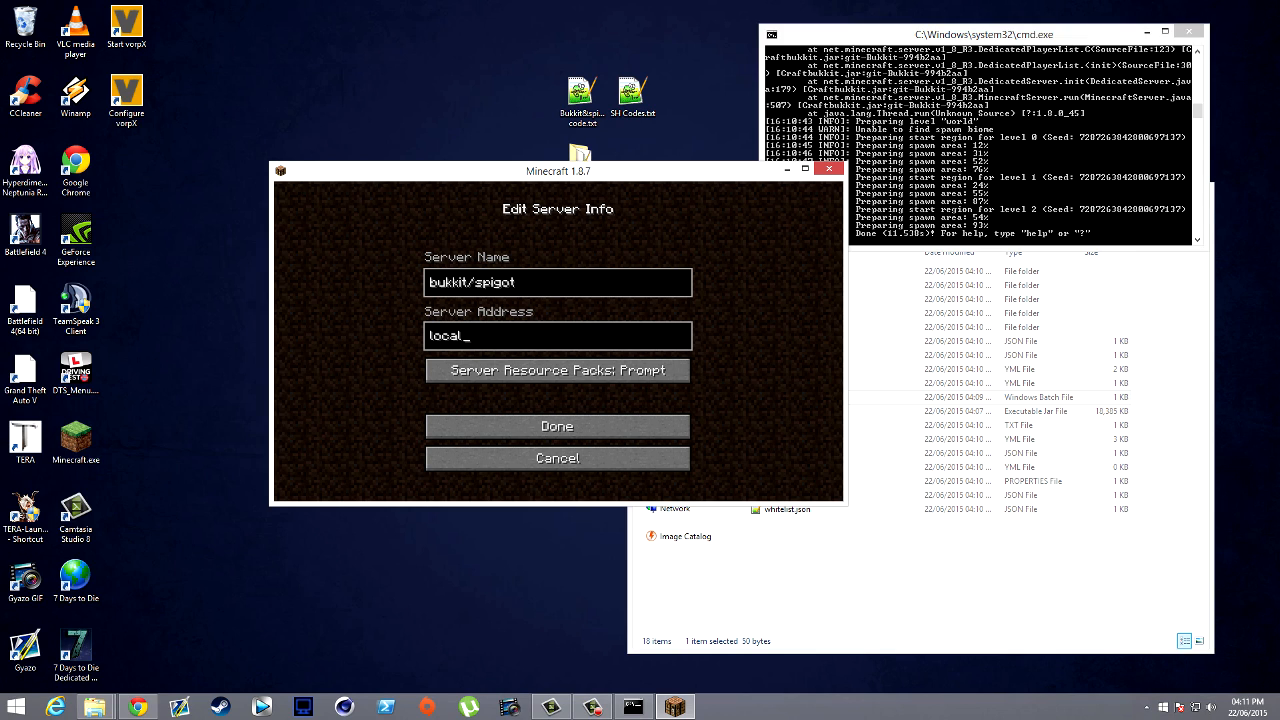
{"action": "type", "text": "host"}
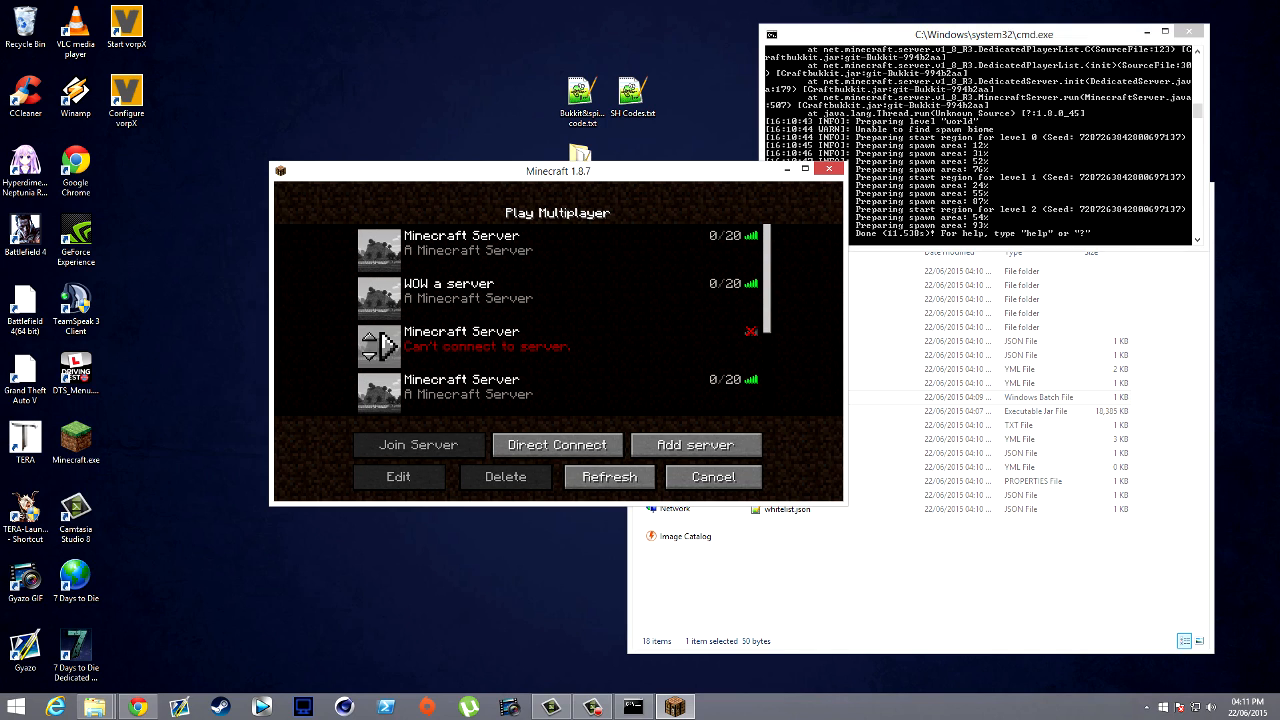
{"action": "left_click", "coordinate": [608, 476]}
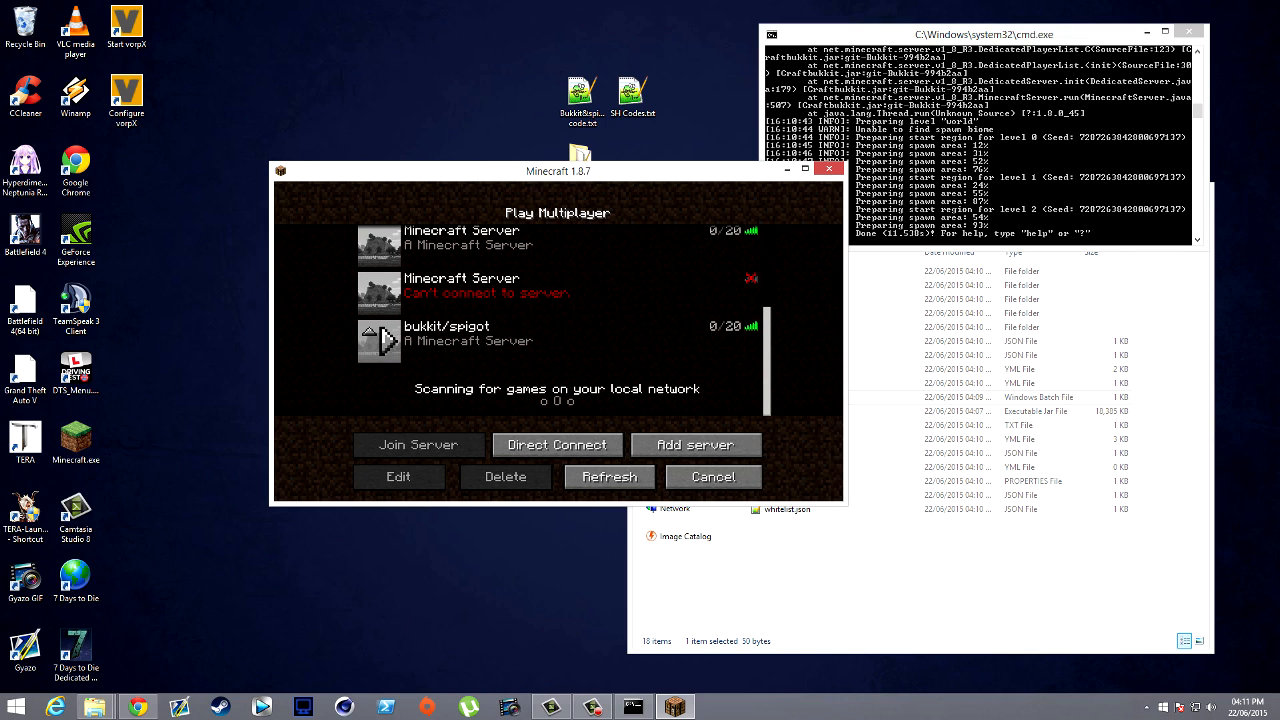
{"action": "left_click", "coordinate": [418, 444]}
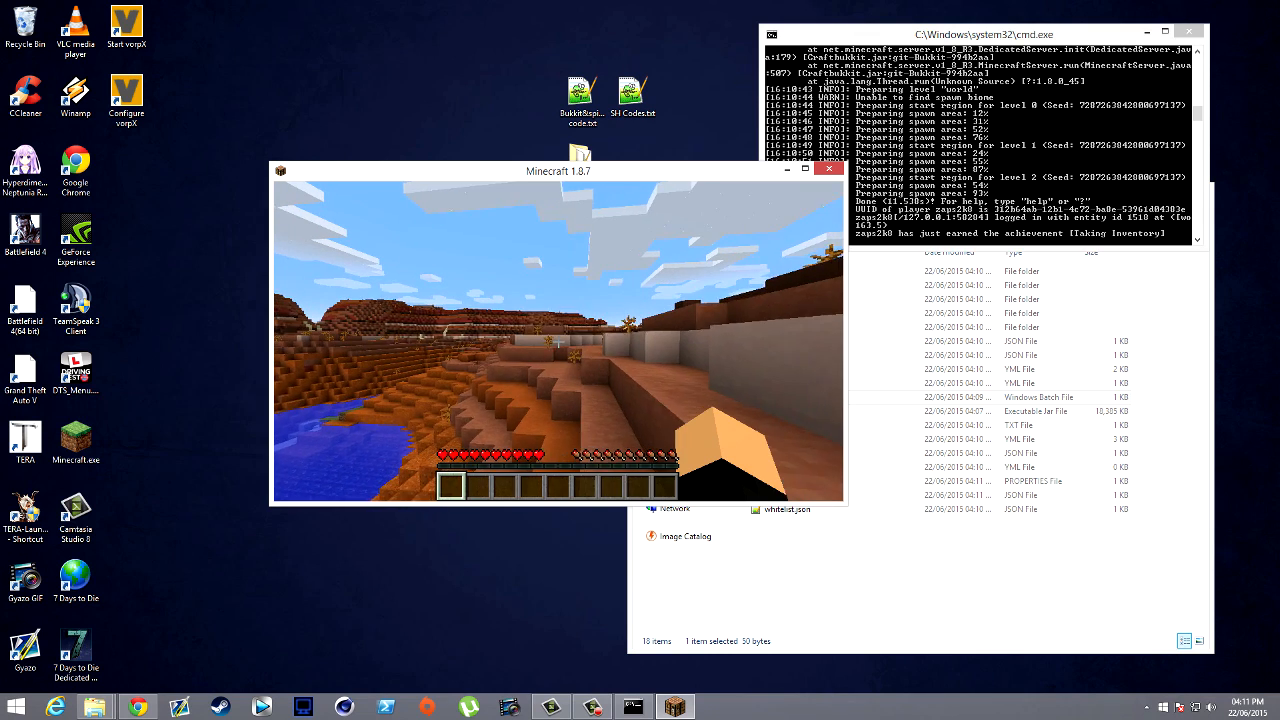
Pause and resume the game while getting opped from the CraftBukkit console
{"action": "key", "text": "Escape"}
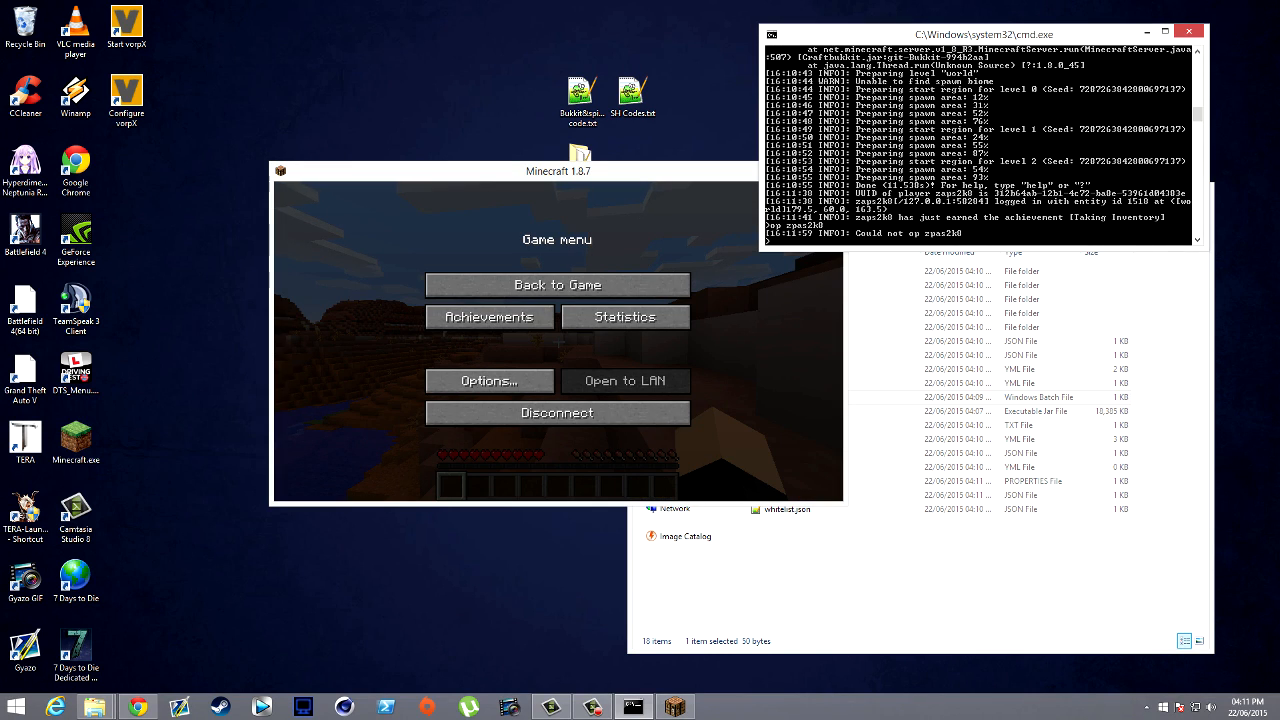
{"action": "left_click", "coordinate": [556, 284]}
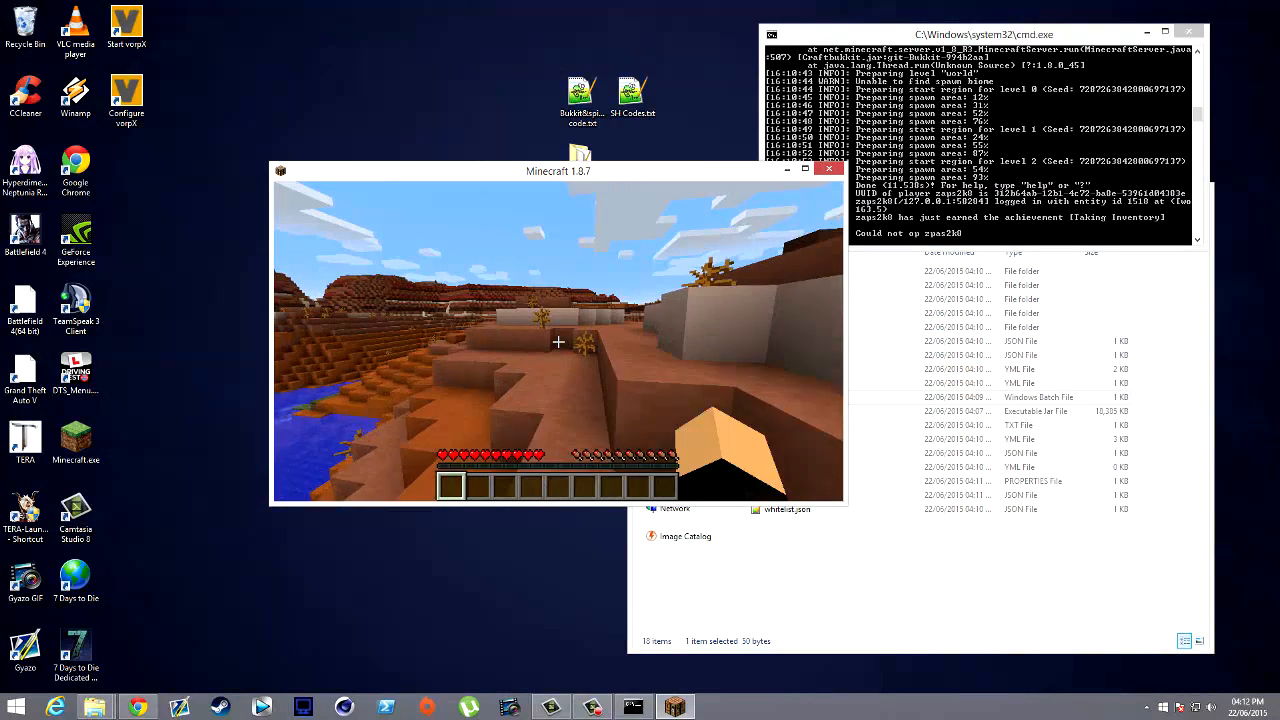
{"action": "key", "text": "Escape"}
{"action": "type", "text": "op zaps2"}
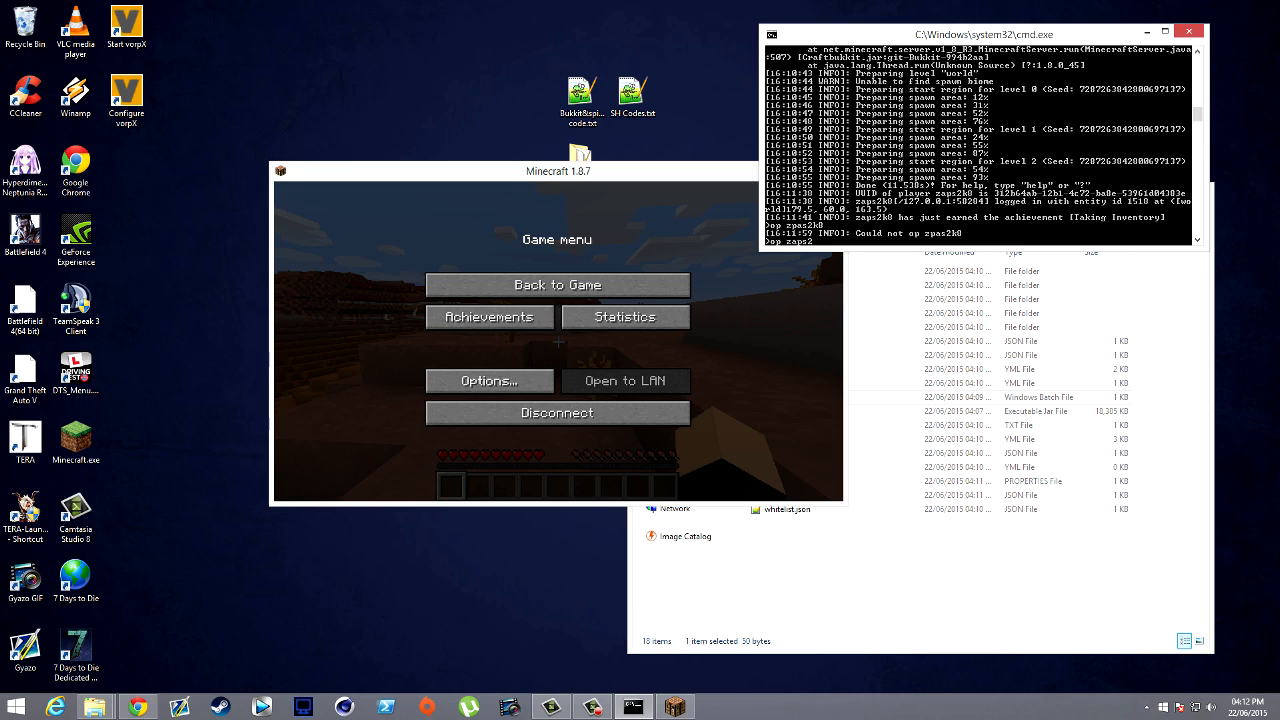
{"action": "left_click", "coordinate": [488, 316]}
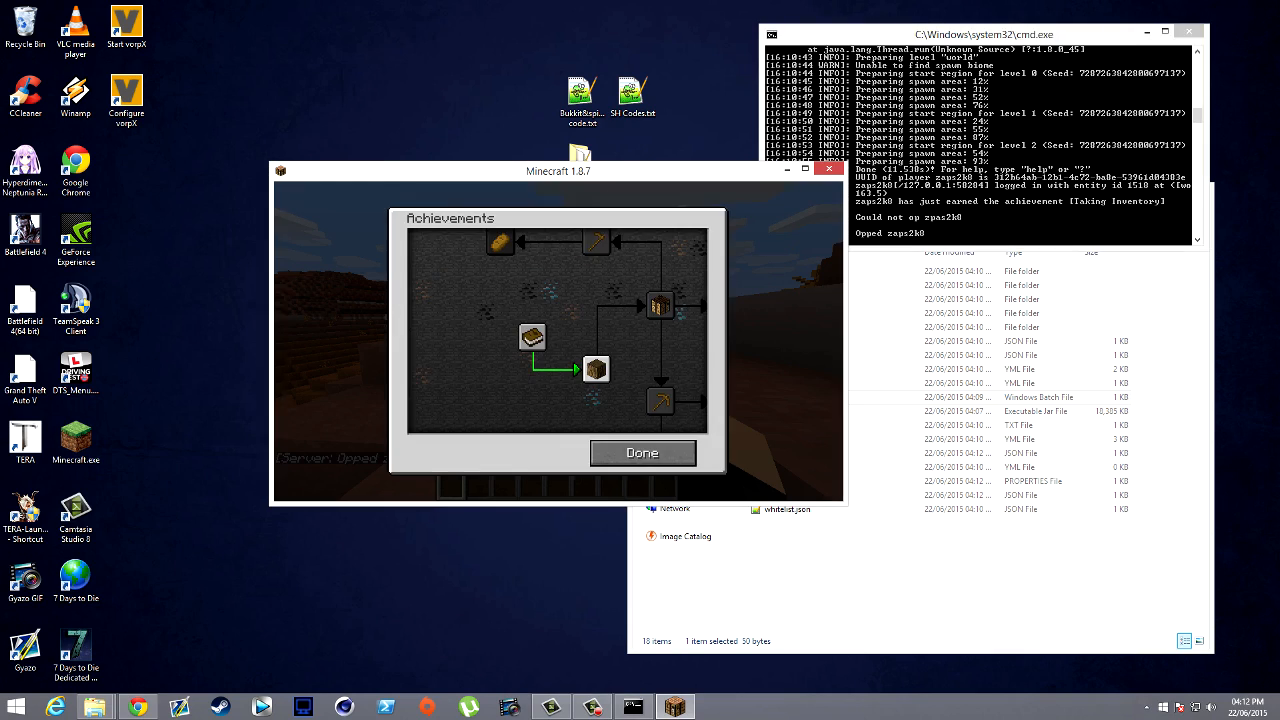
{"action": "left_click", "coordinate": [642, 452]}
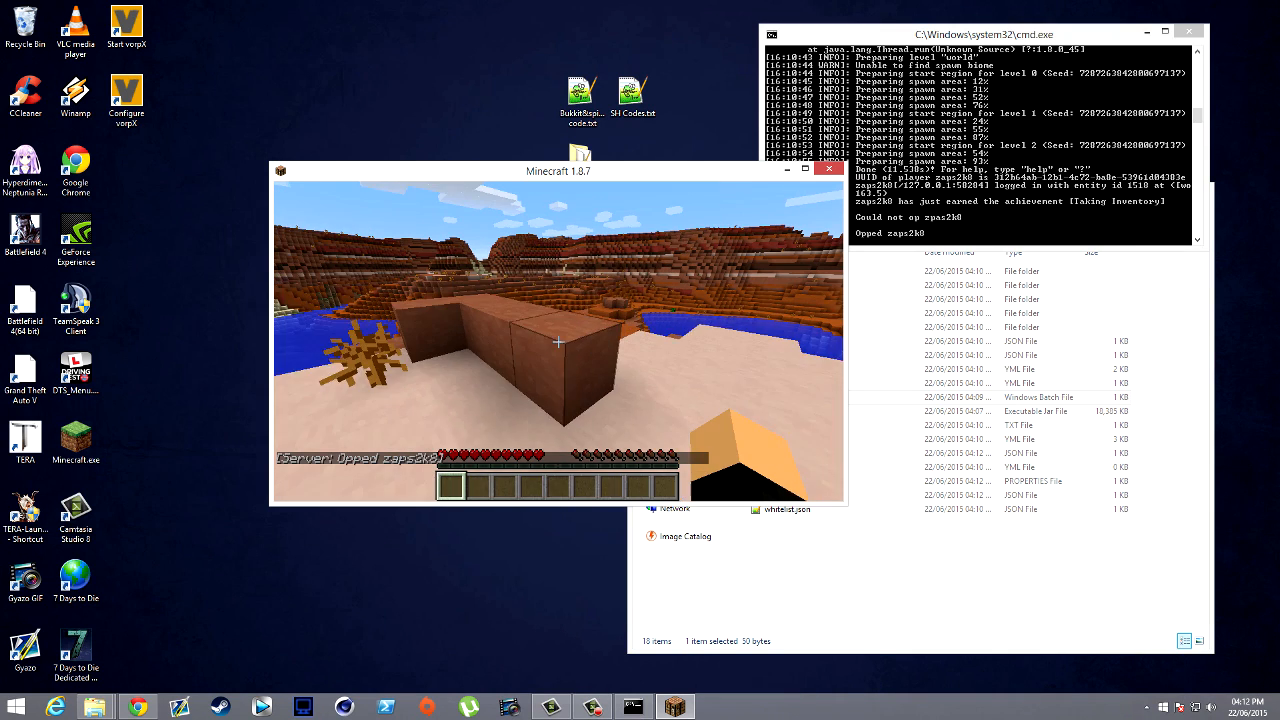
Switch to creative with /gamemode 1, check the inventory, then disconnect from the server
{"action": "type", "text": "/gamem"}
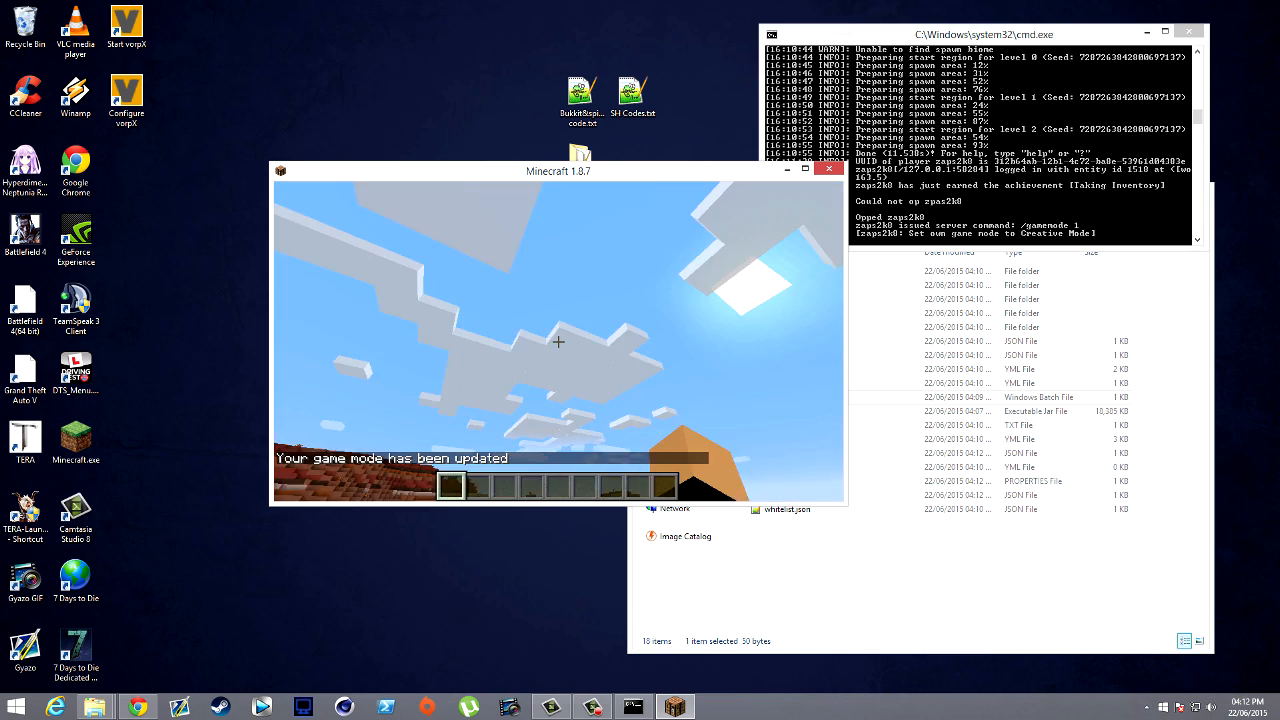
{"action": "key", "text": "e"}
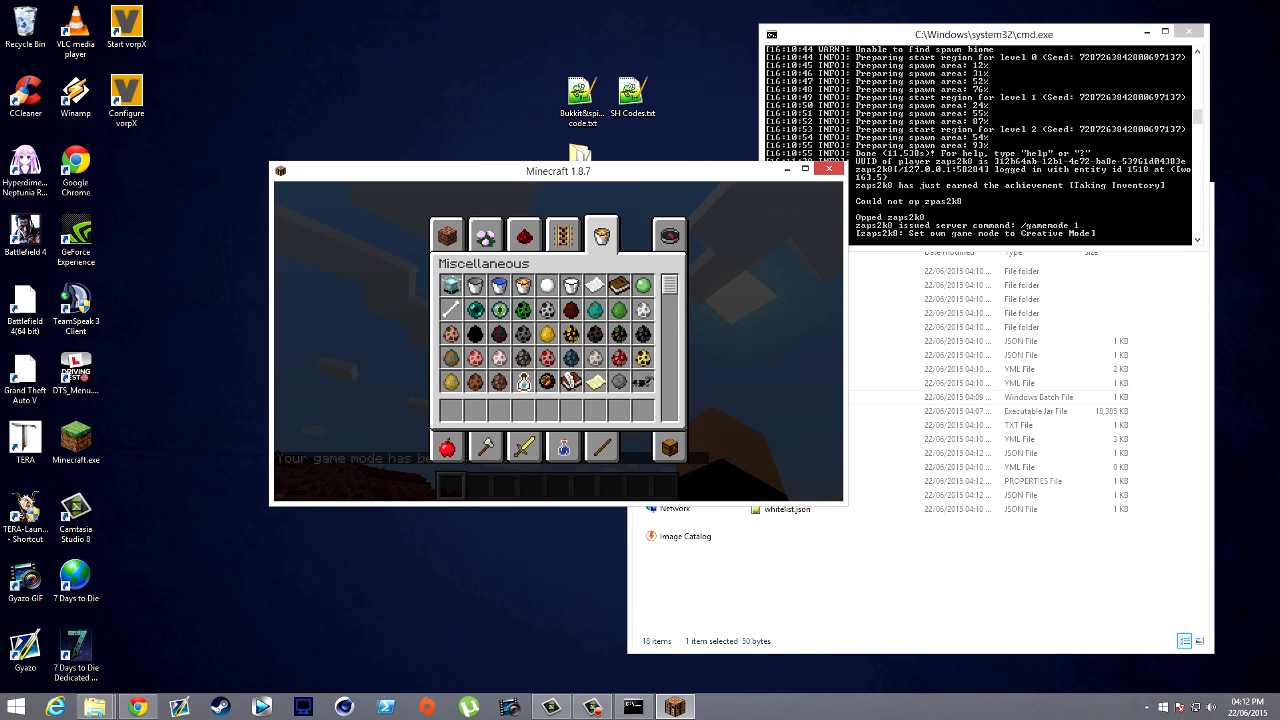
{"action": "key", "text": "Escape"}
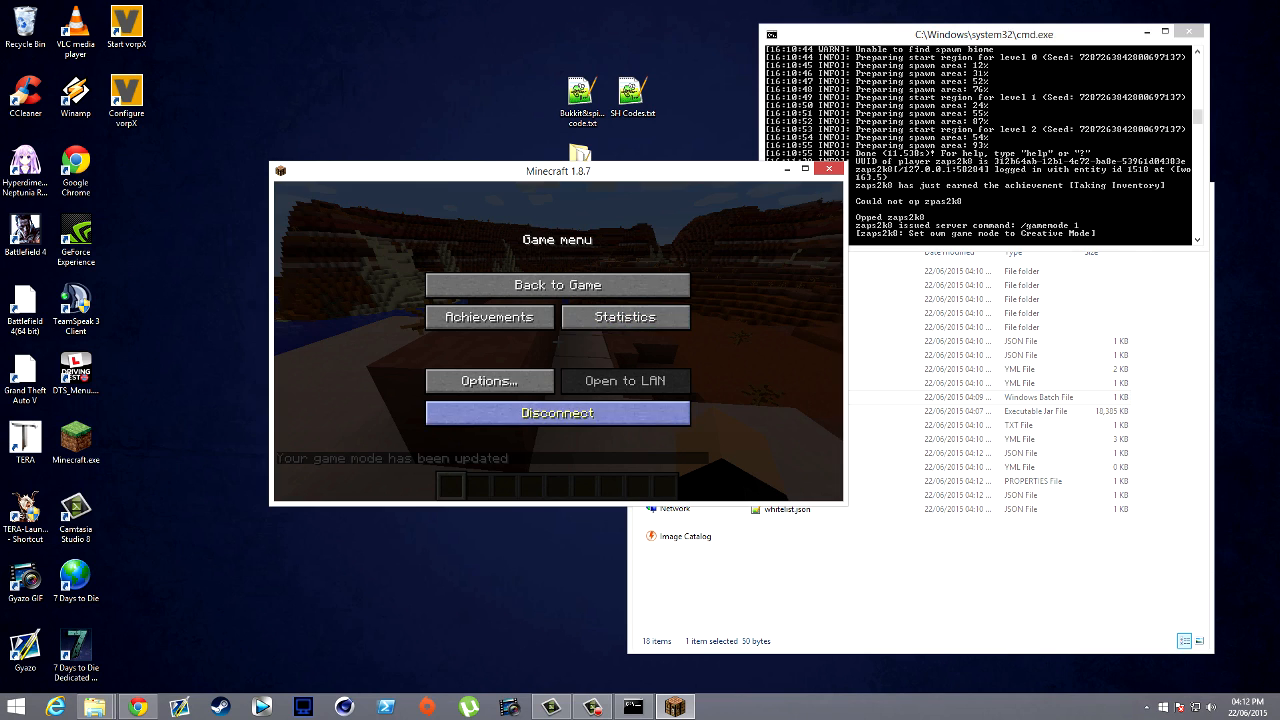
{"action": "left_click", "coordinate": [556, 412]}
{"action": "type", "text": "stop"}
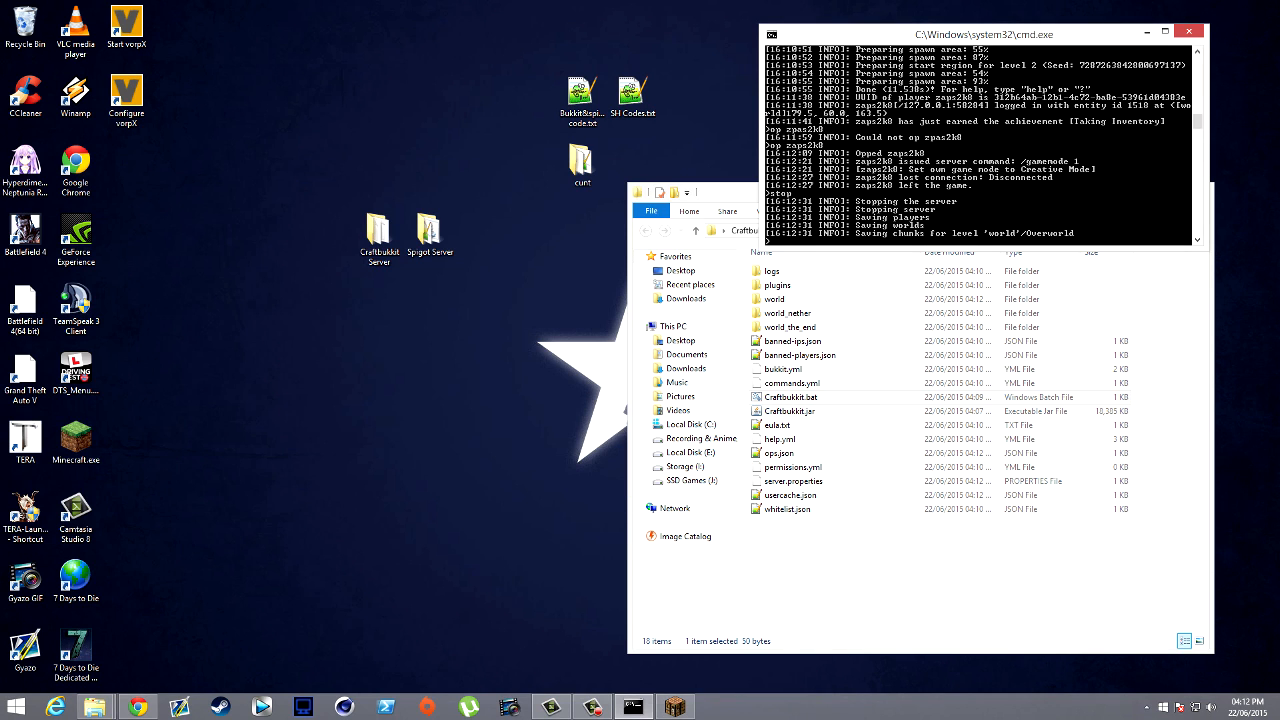
Run spigot.bat once in the Spigot Server folder and close the console after the EULA warning
{"action": "left_click", "coordinate": [790, 396]}
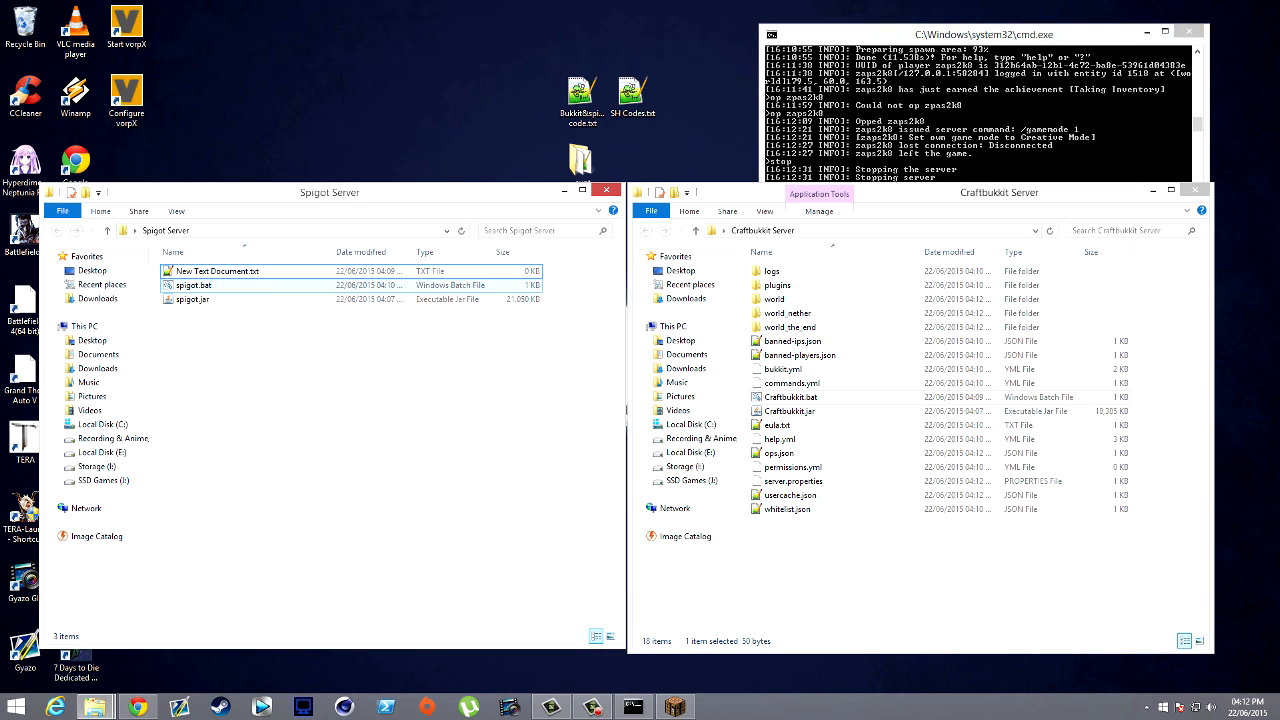
{"action": "double_click", "coordinate": [192, 284]}
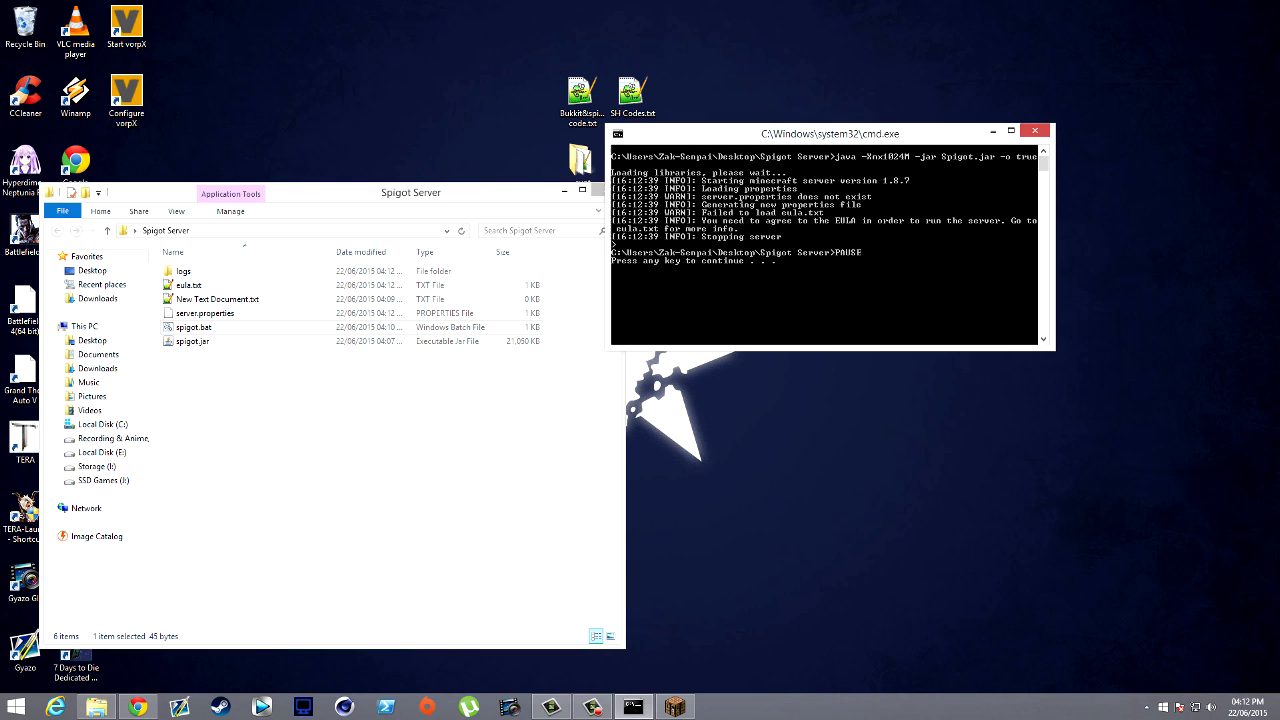
{"action": "left_click", "coordinate": [1036, 132]}
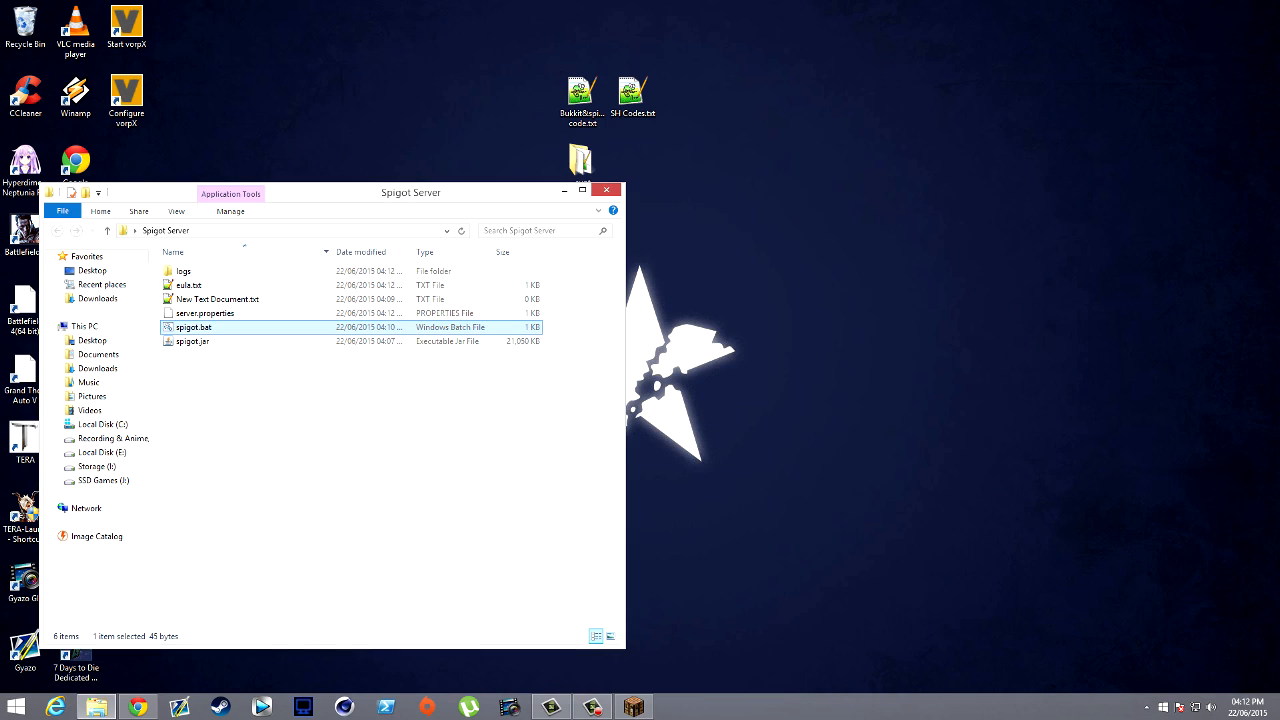
Edit the Spigot eula.txt in Notepad++ so it reads eula=true and save
{"action": "right_click", "coordinate": [188, 284]}
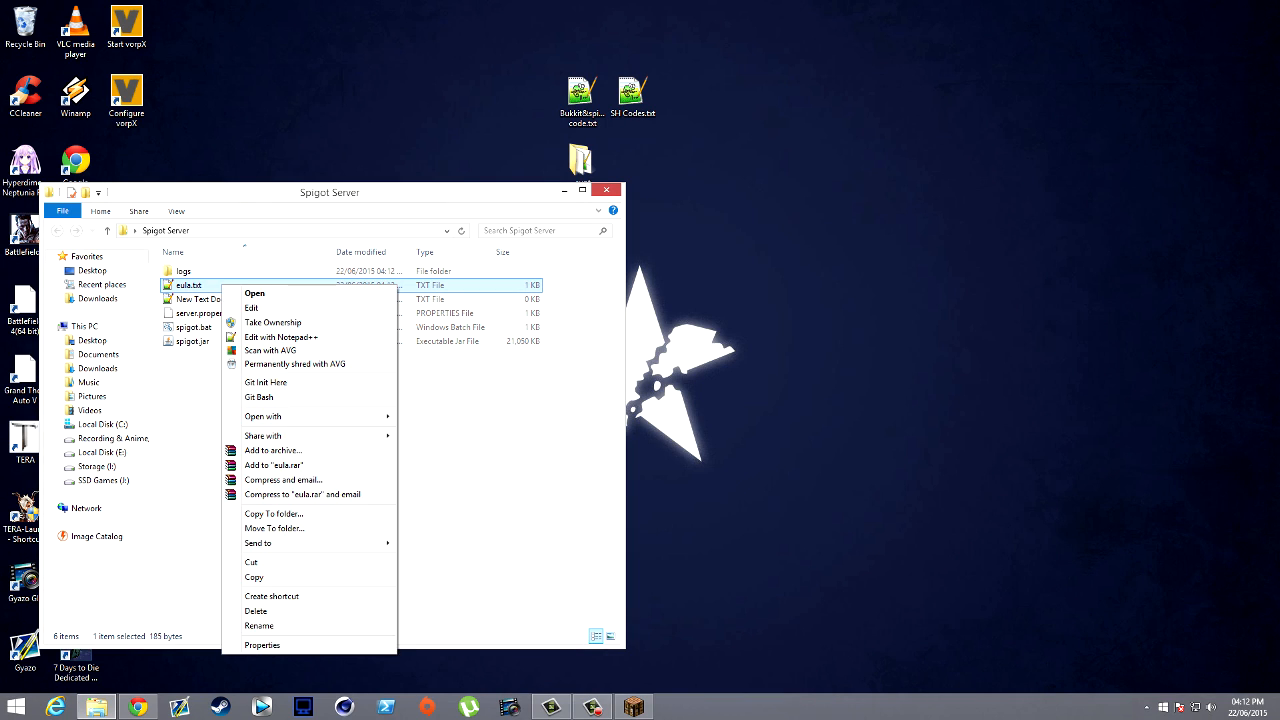
{"action": "left_click", "coordinate": [280, 336]}
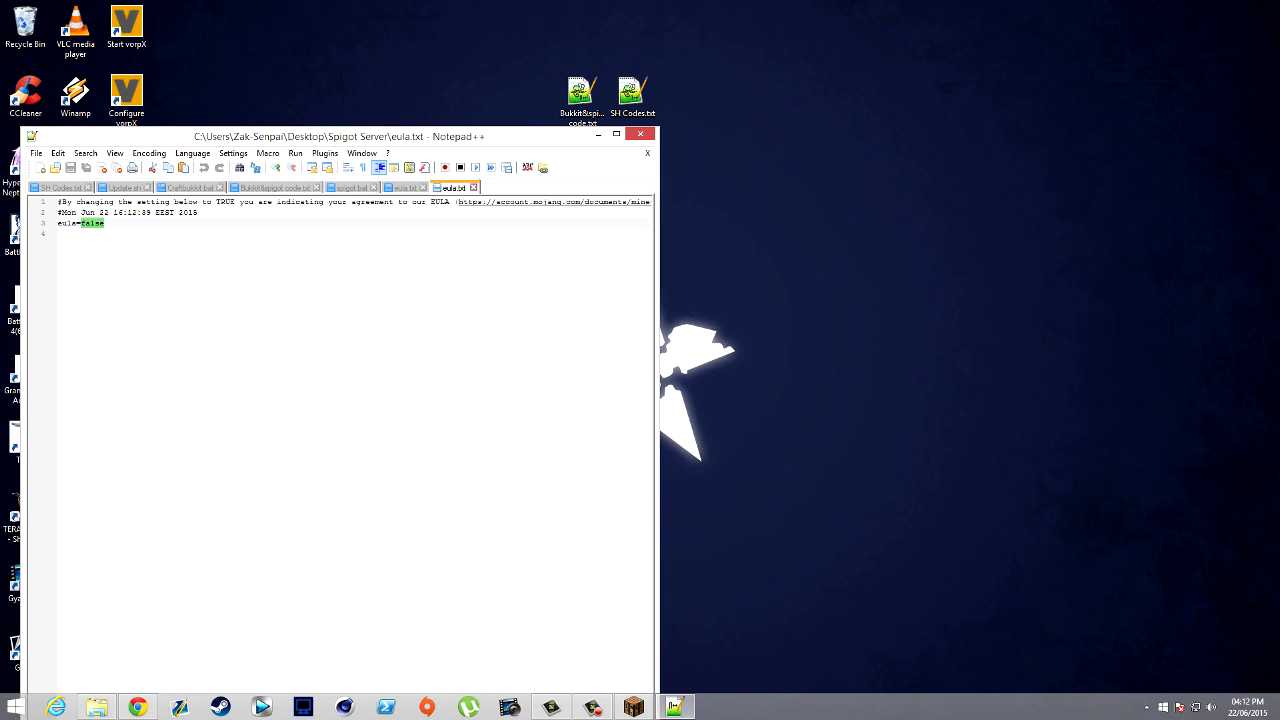
{"action": "type", "text": "true"}
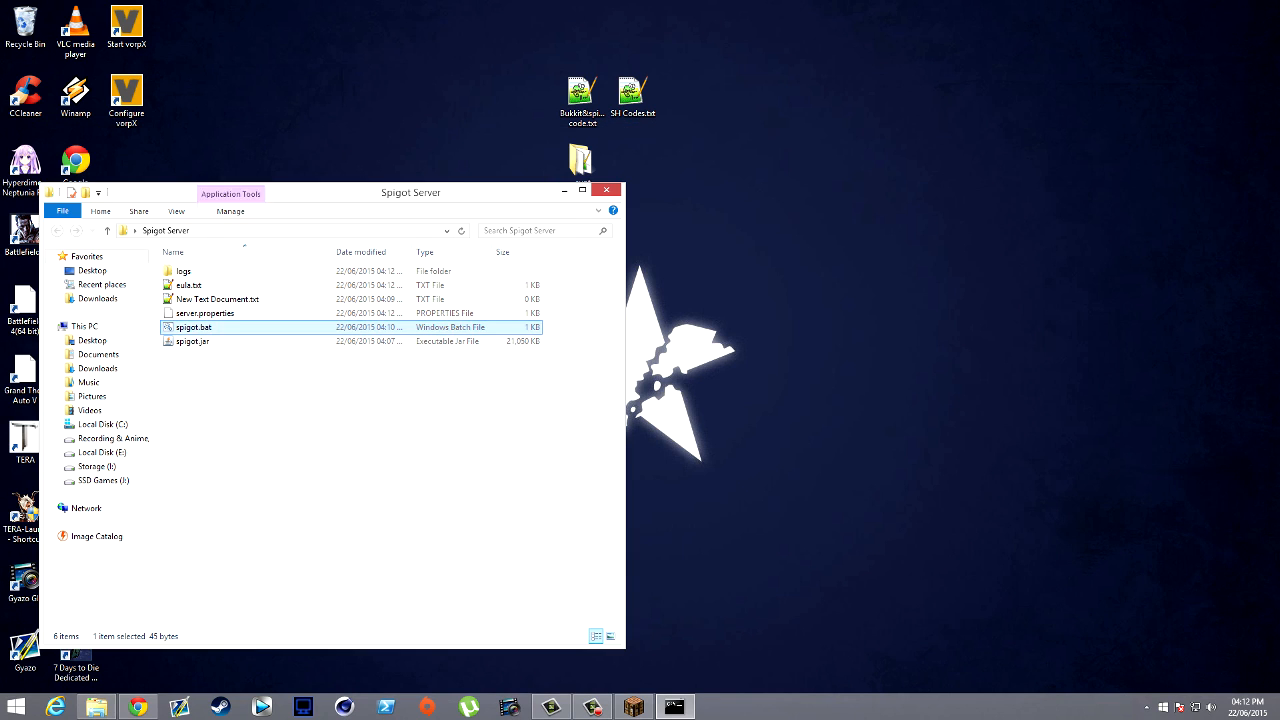
Start the Spigot server again so it generates its world and config files
{"action": "double_click", "coordinate": [192, 328]}
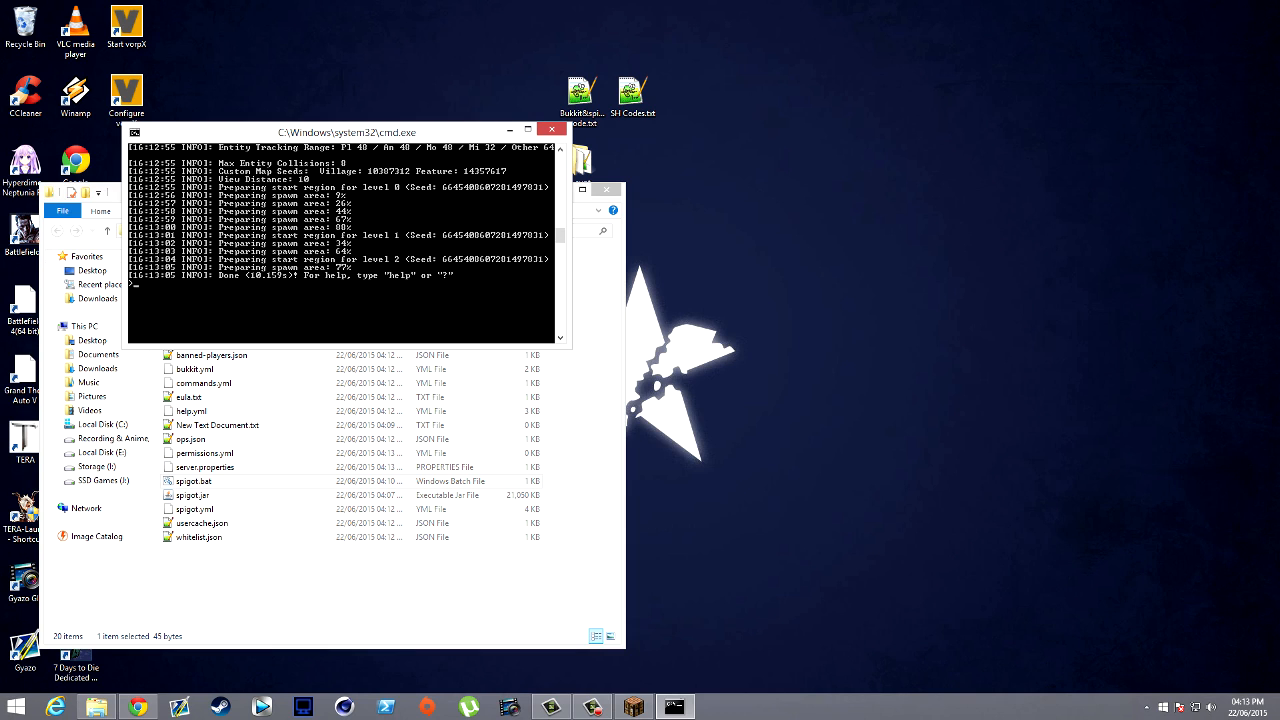
{"action": "mouse_move", "coordinate": [632, 706]}
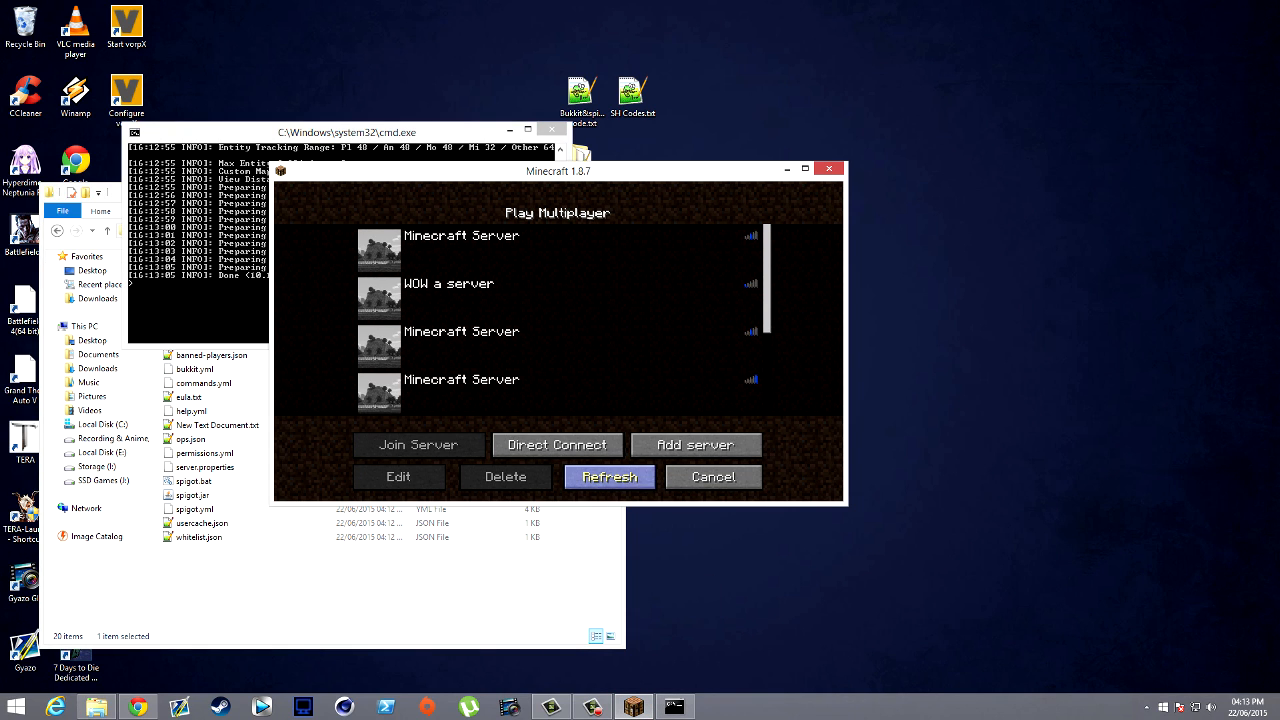
Join the Spigot server and op zaps2k from the server console
{"action": "left_click", "coordinate": [608, 476]}
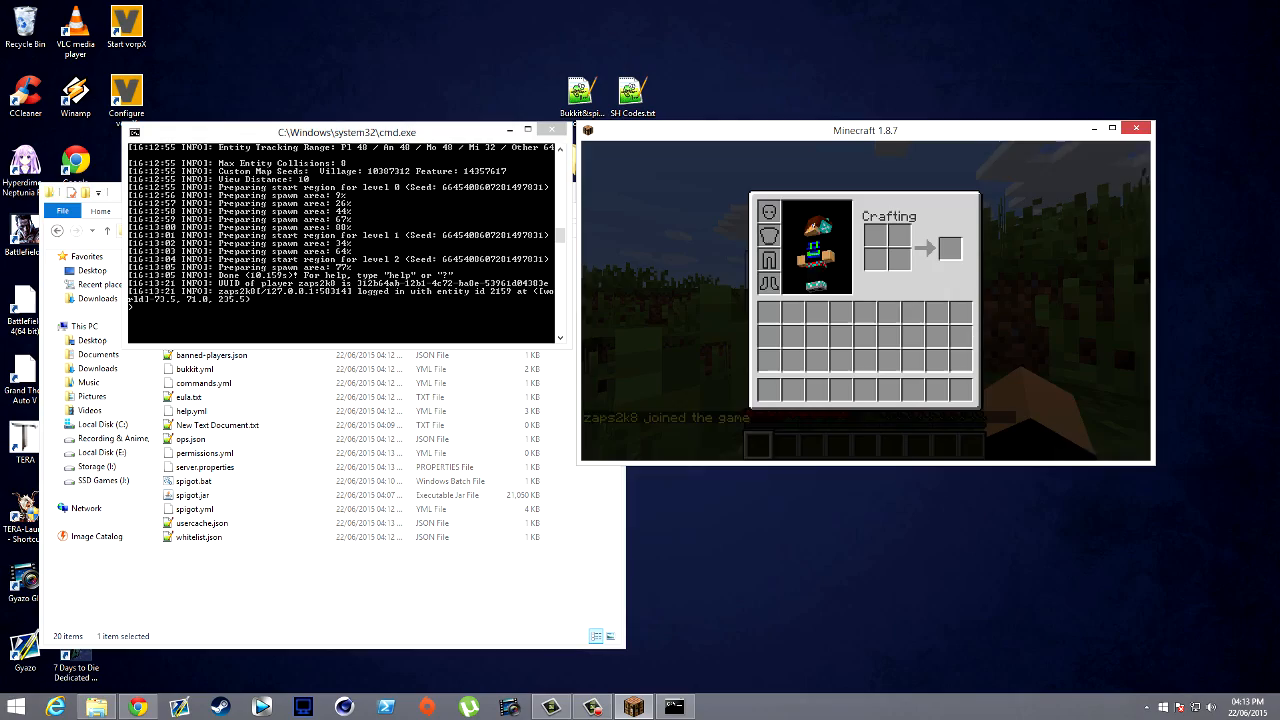
{"action": "key", "text": "e"}
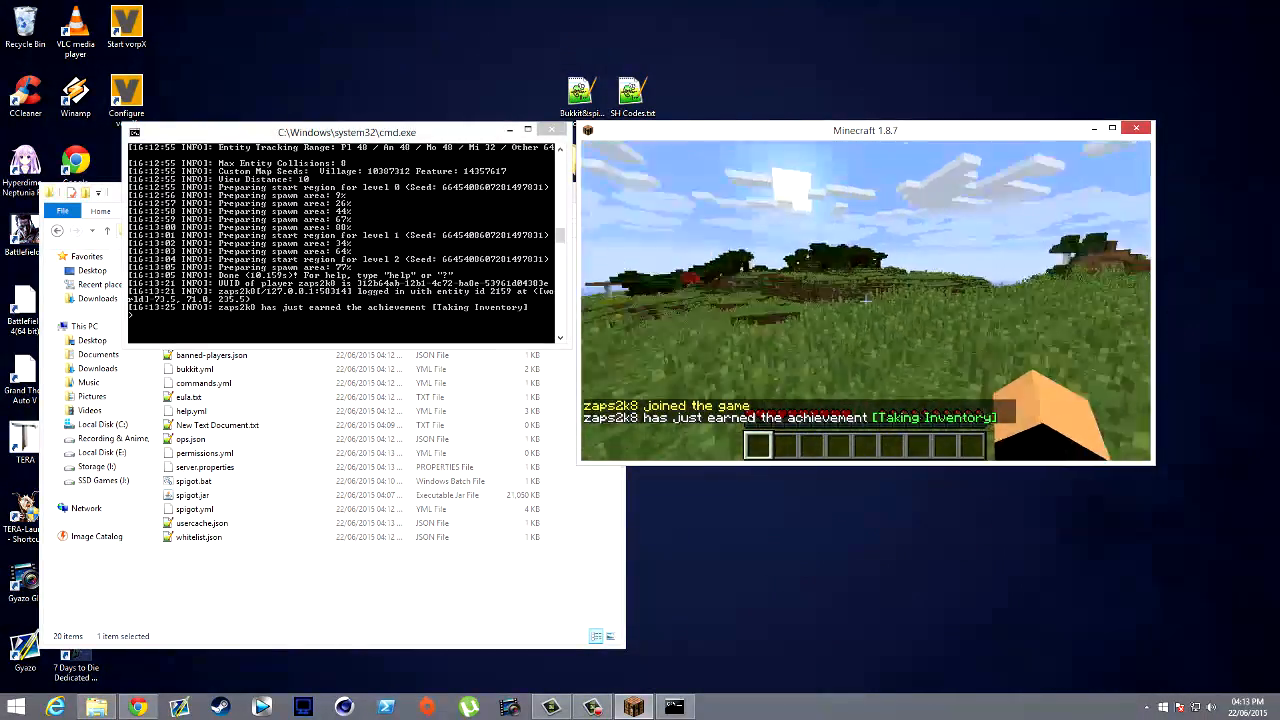
{"action": "key", "text": "Escape"}
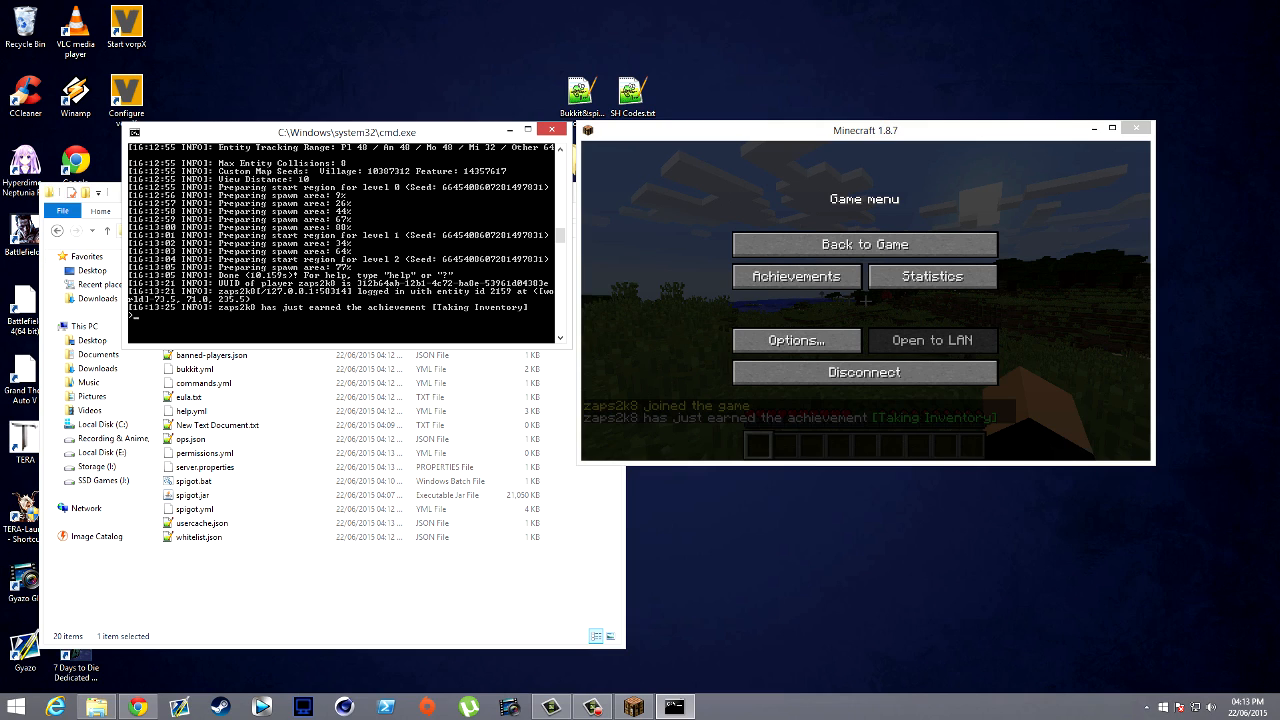
{"action": "type", "text": "op zaps2k"}
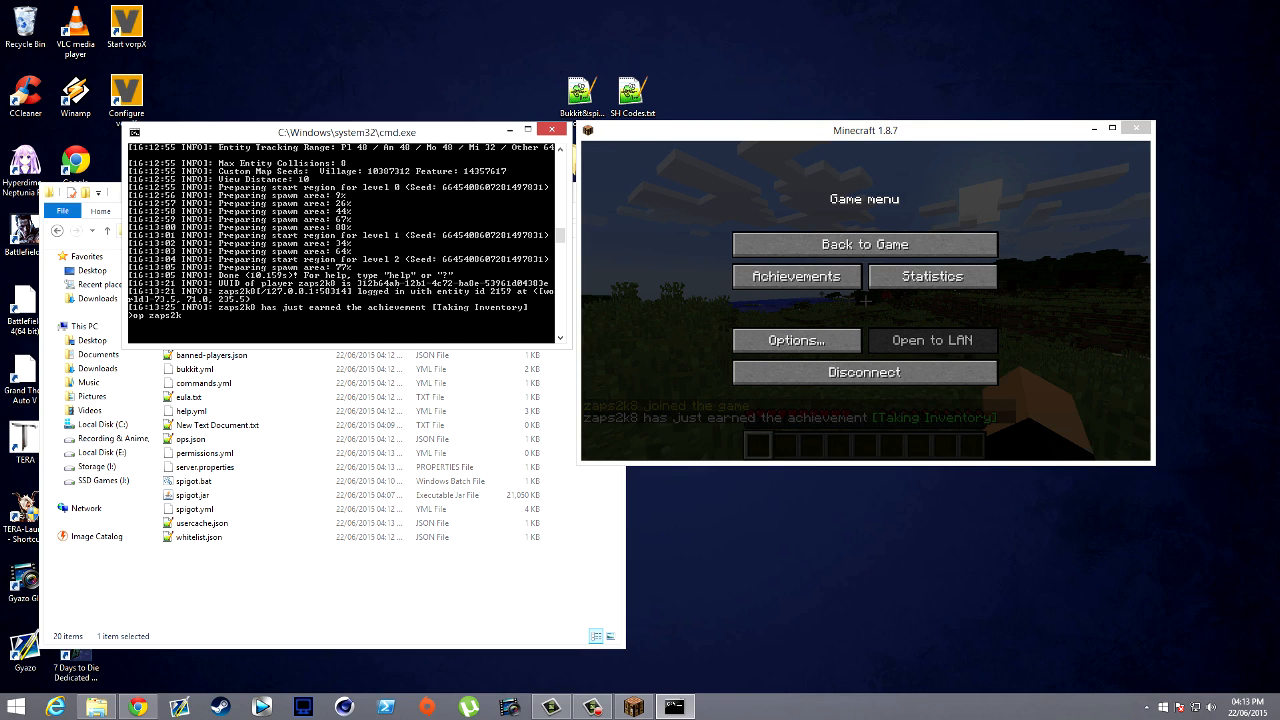
{"action": "left_click", "coordinate": [864, 244]}
{"action": "type", "text": "/"}
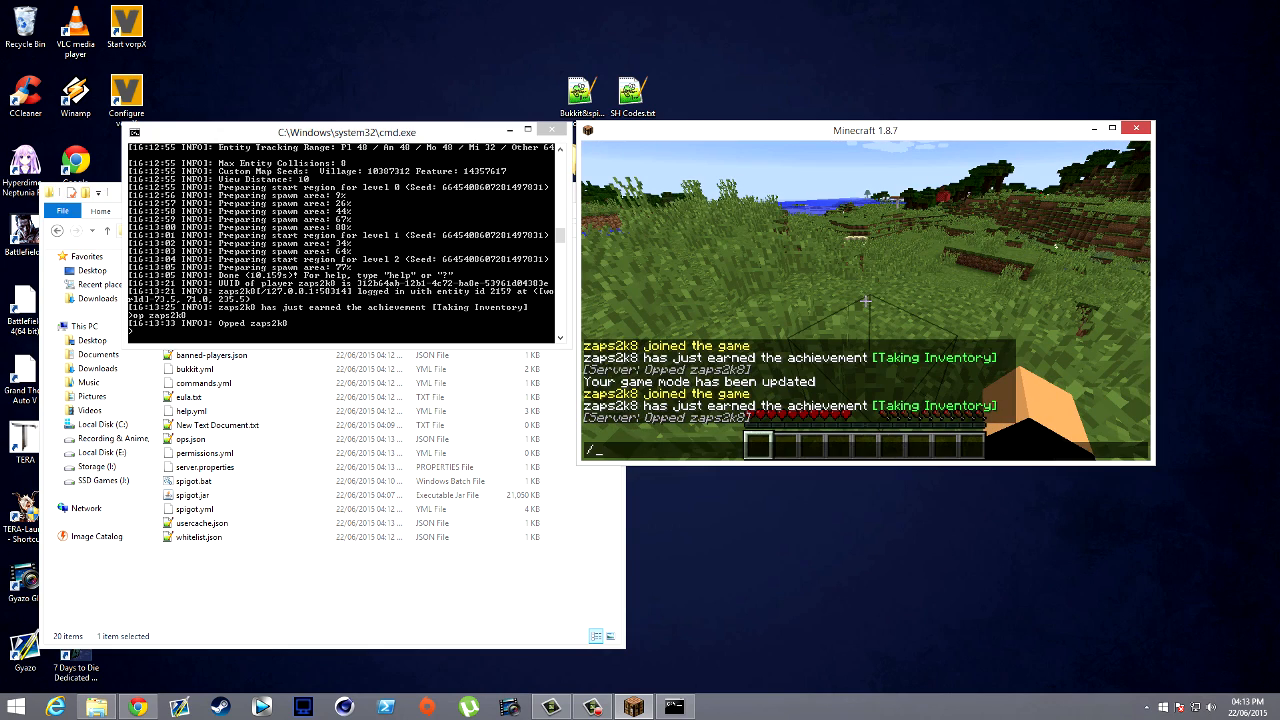
Update the game mode with /gamemode in chat
{"action": "type", "text": "gamemode"}
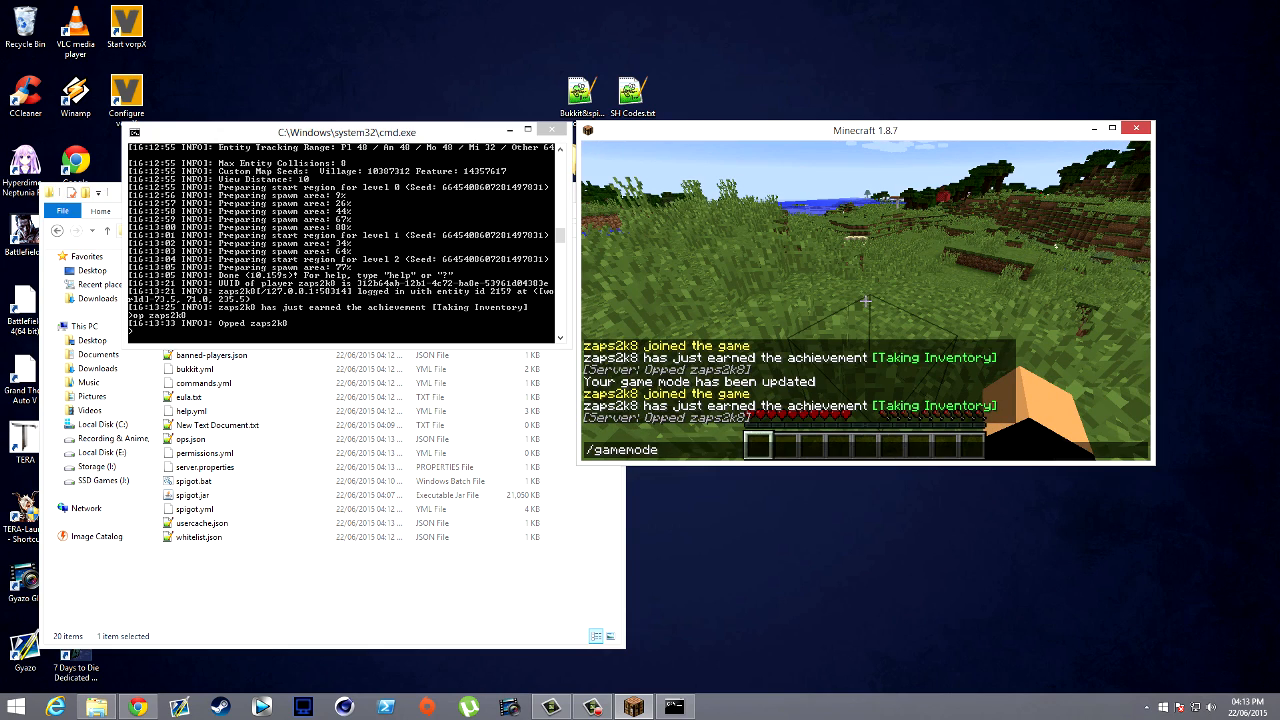